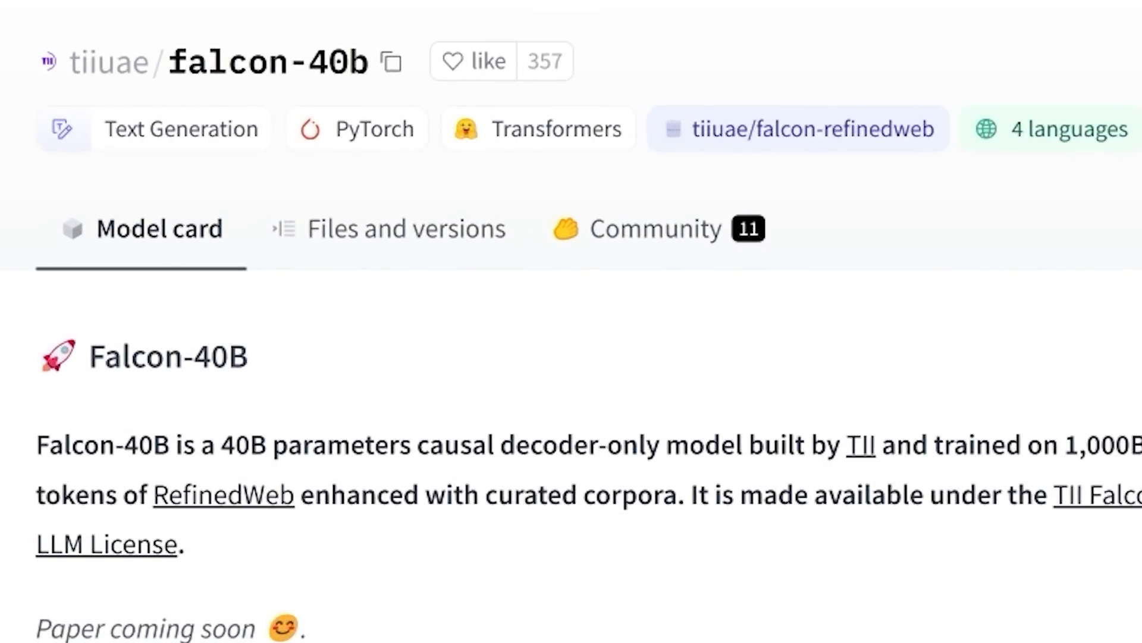
Follow the falcon-40b model card link to the Open LLM Leaderboard showing tiiuae/falcon-40b ranked first
scroll("down", 3)
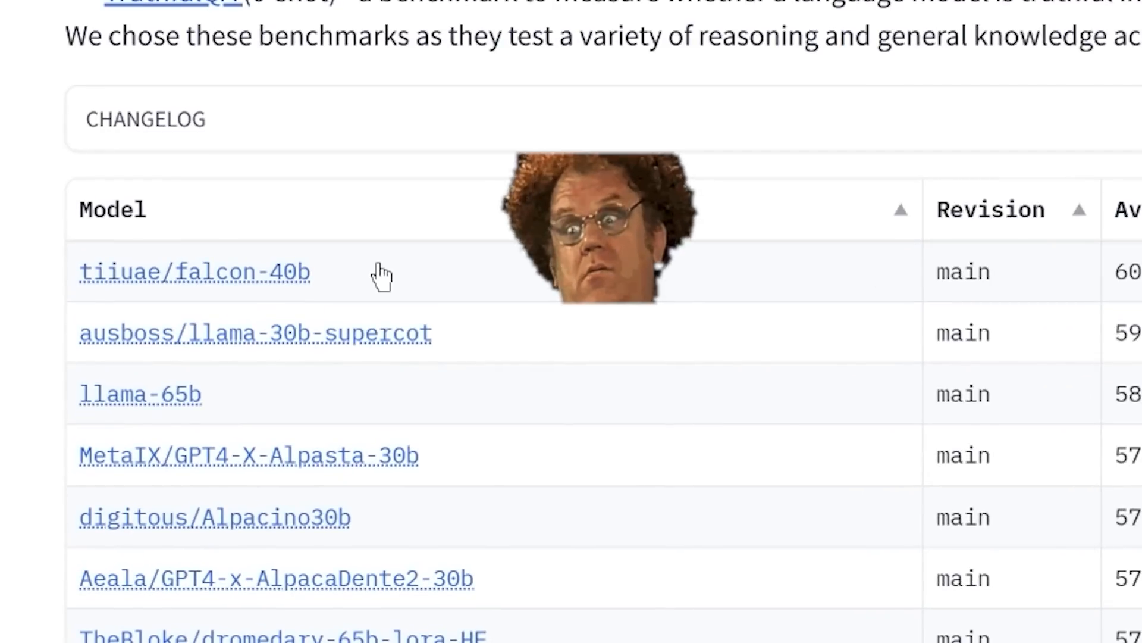
left_click(194, 271)
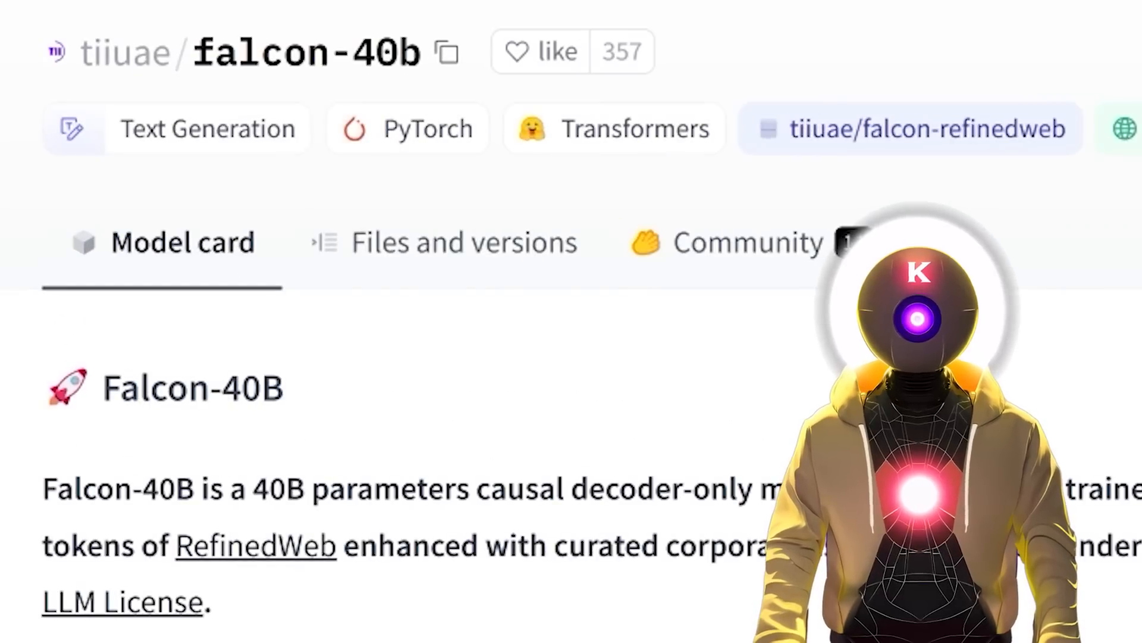
scroll("down", 3)
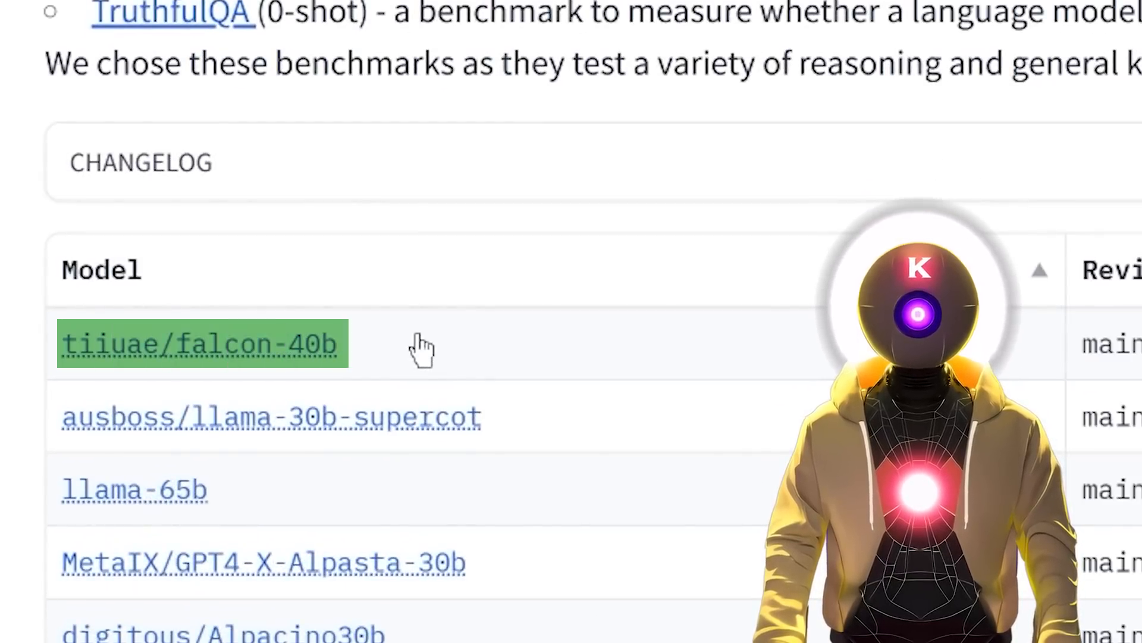
left_click(202, 343)
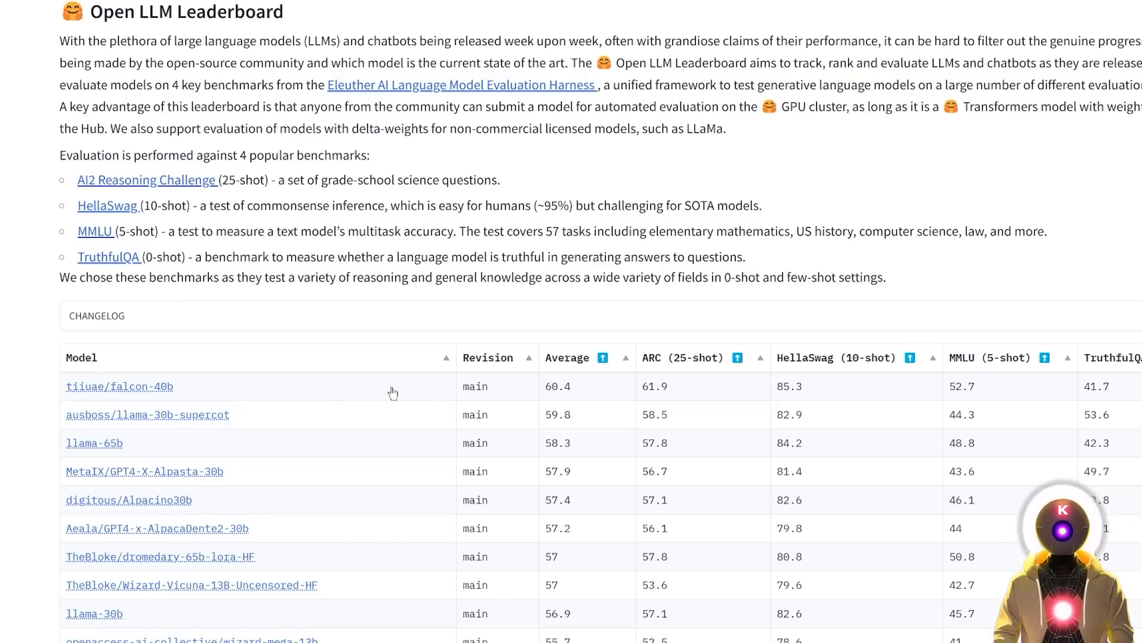
mouse_move(407, 395)
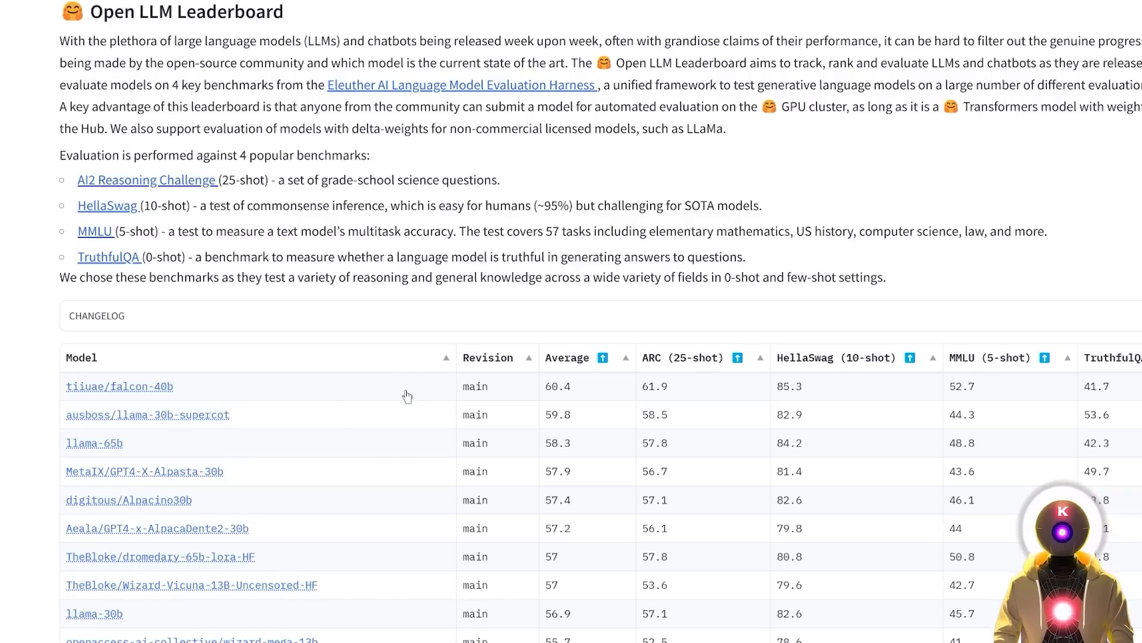
mouse_move(271, 400)
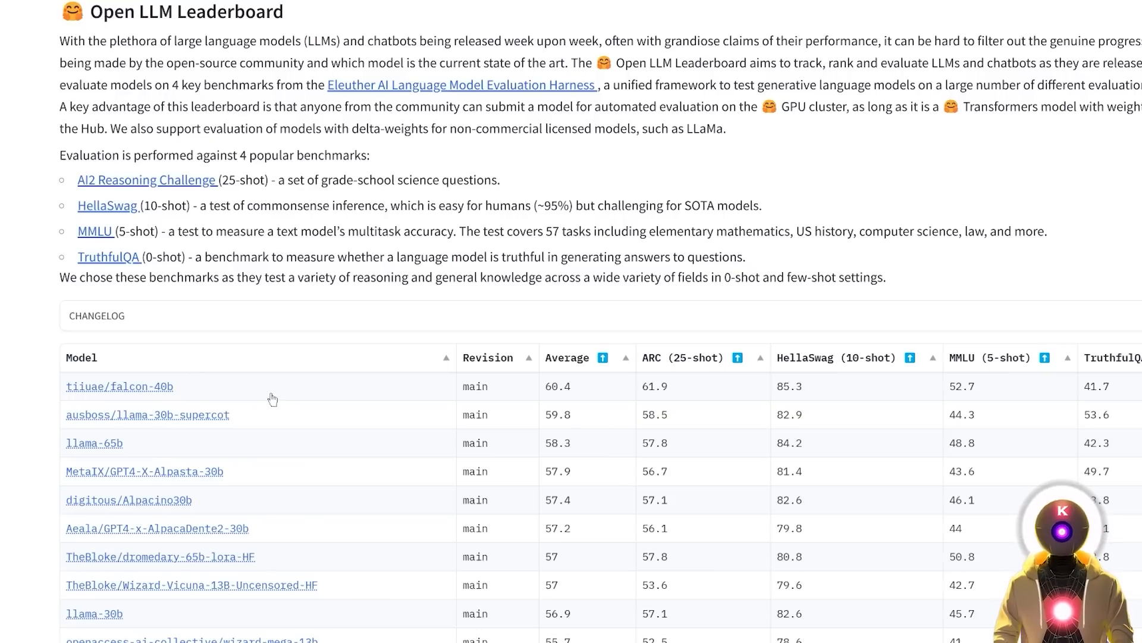
mouse_move(261, 417)
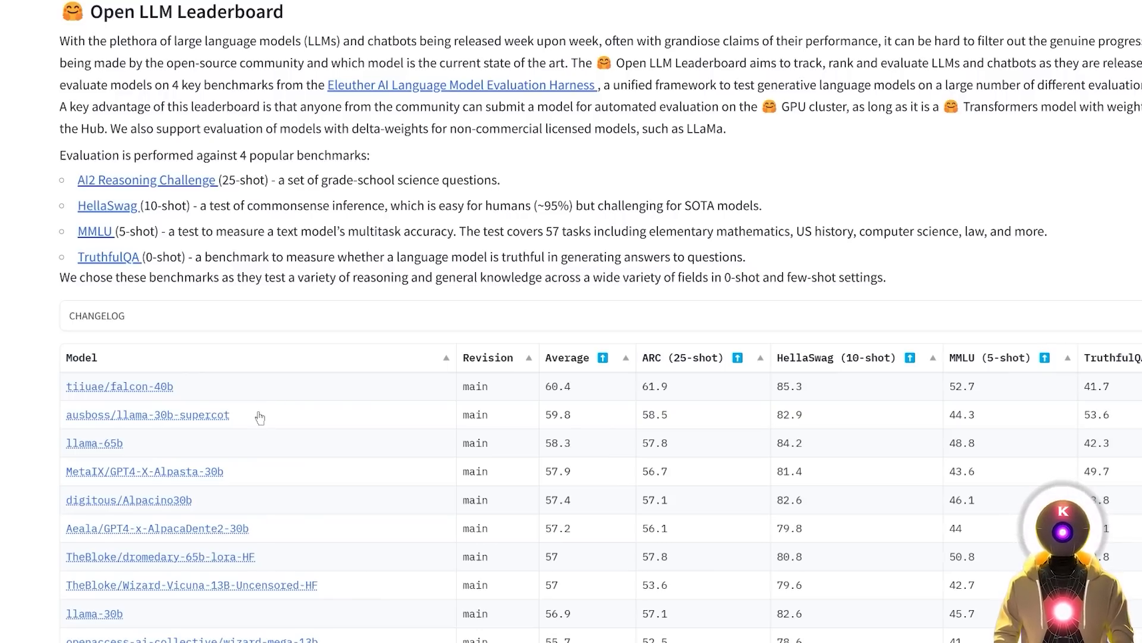
left_click(119, 386)
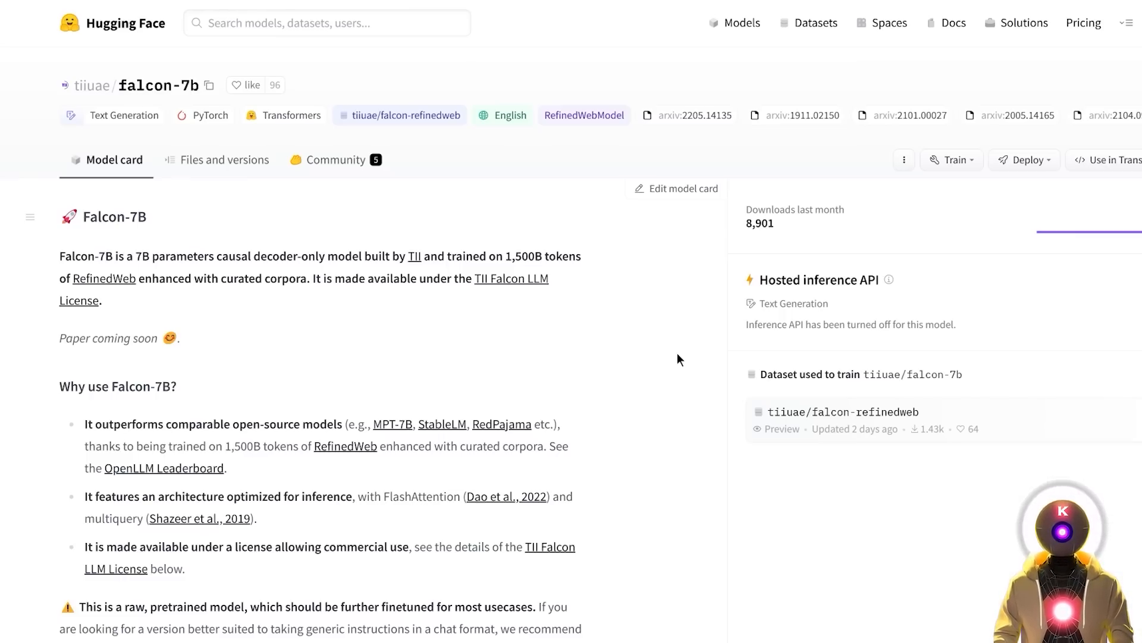
mouse_move(614, 285)
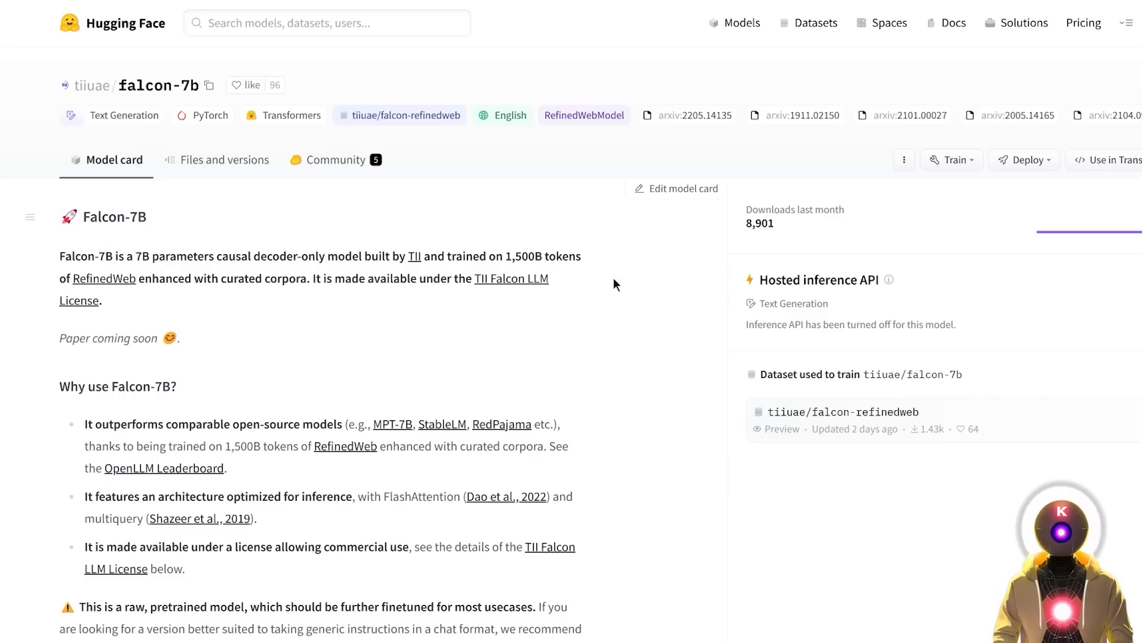
mouse_move(332, 364)
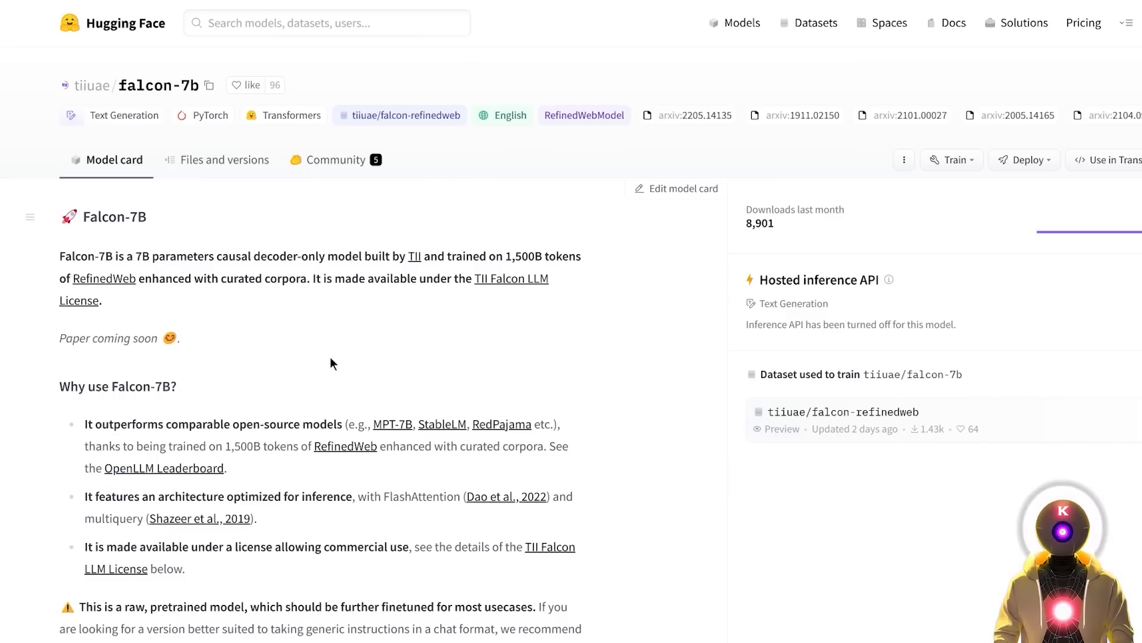
mouse_move(234, 381)
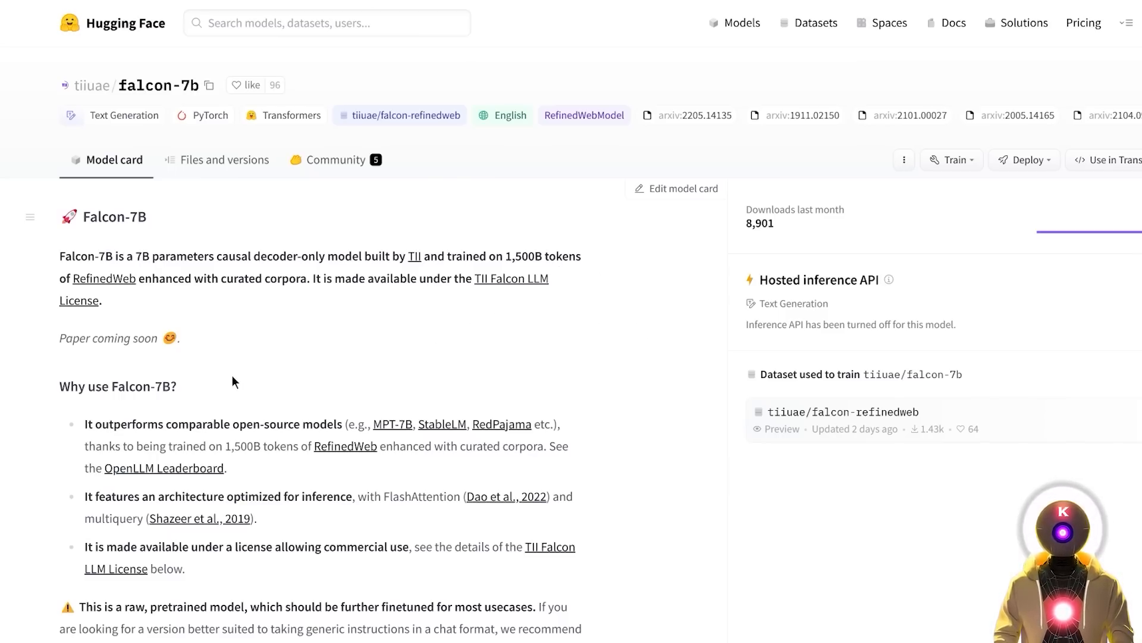
mouse_move(394, 401)
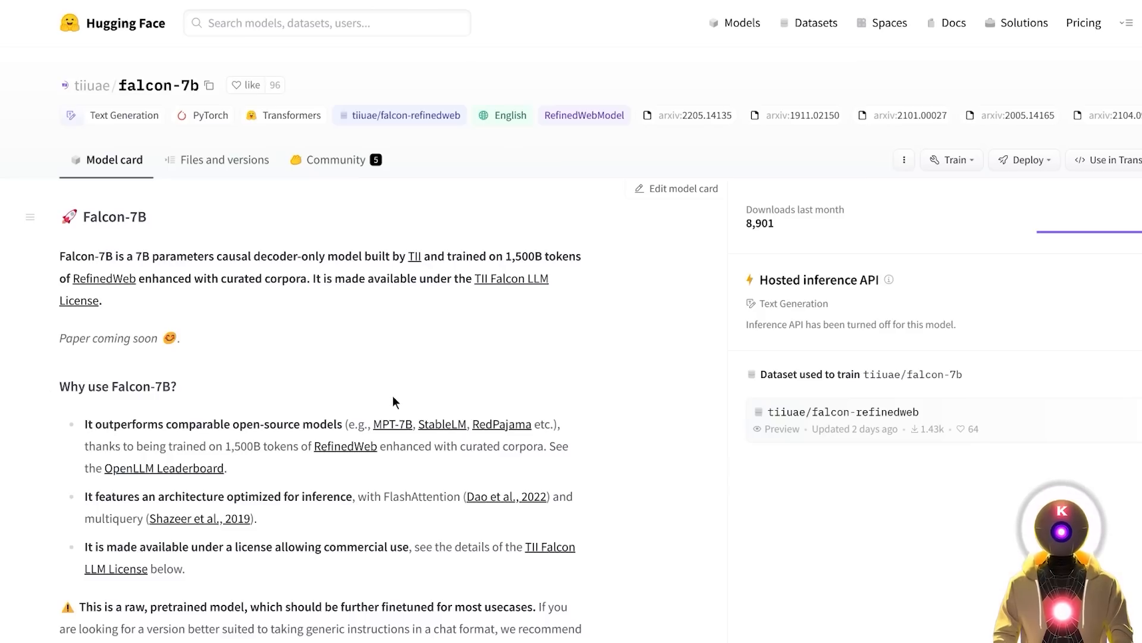
mouse_move(430, 407)
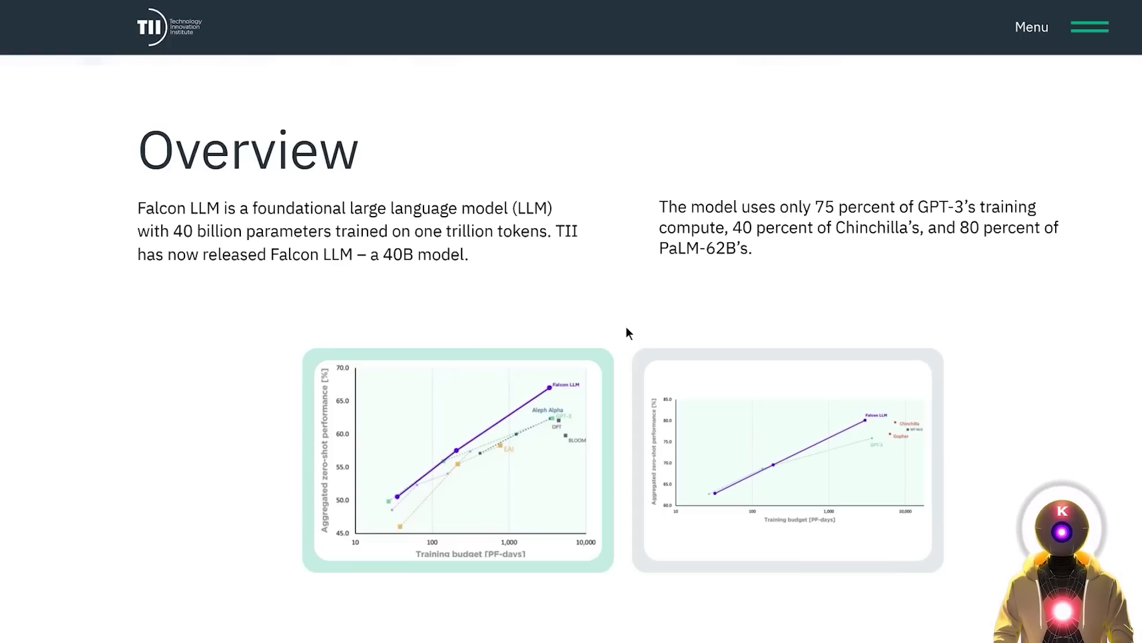
mouse_move(683, 313)
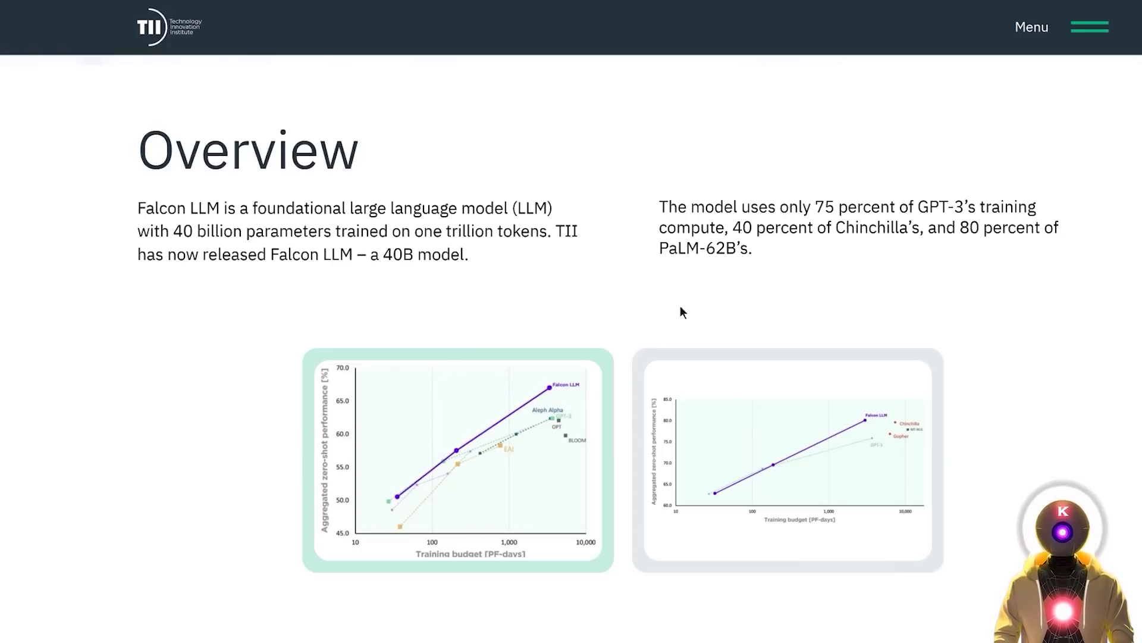
mouse_move(781, 281)
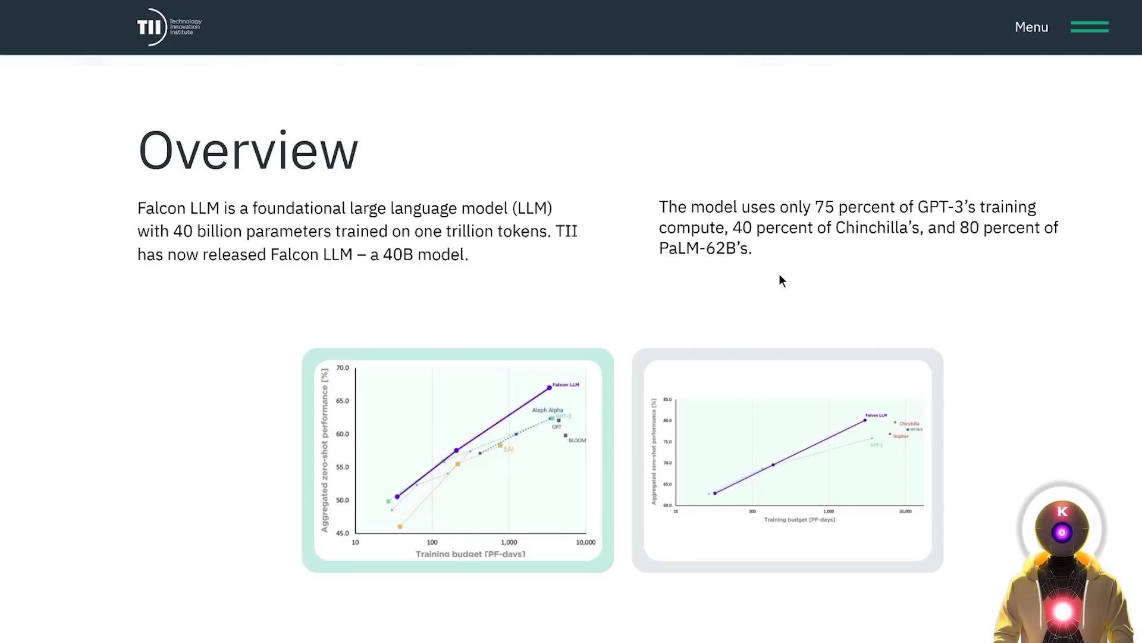
mouse_move(805, 270)
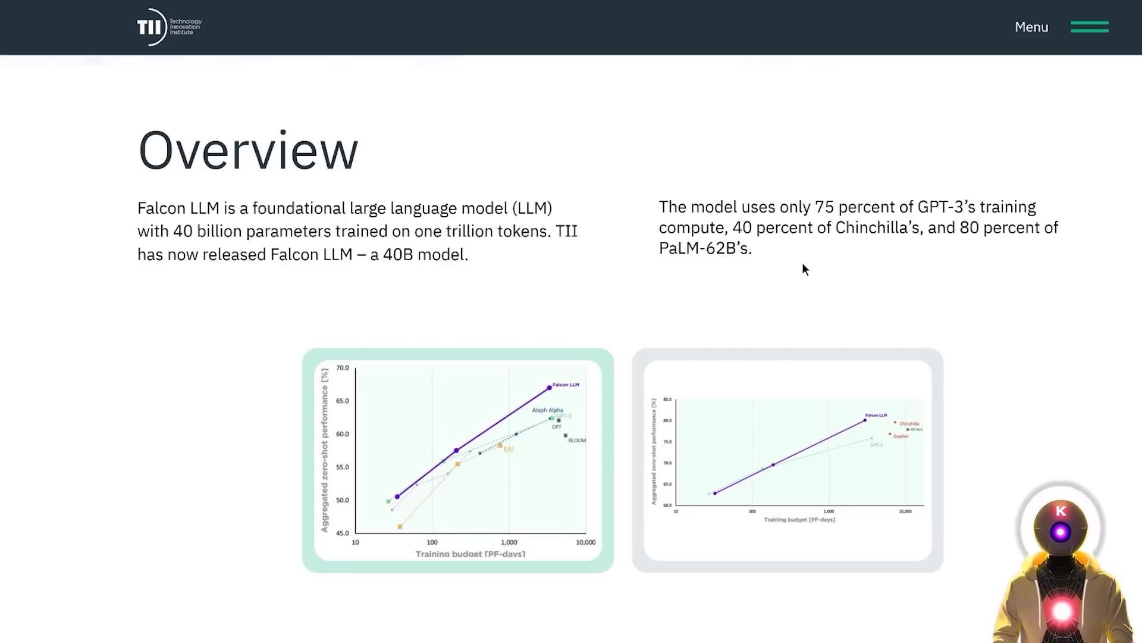
mouse_move(831, 260)
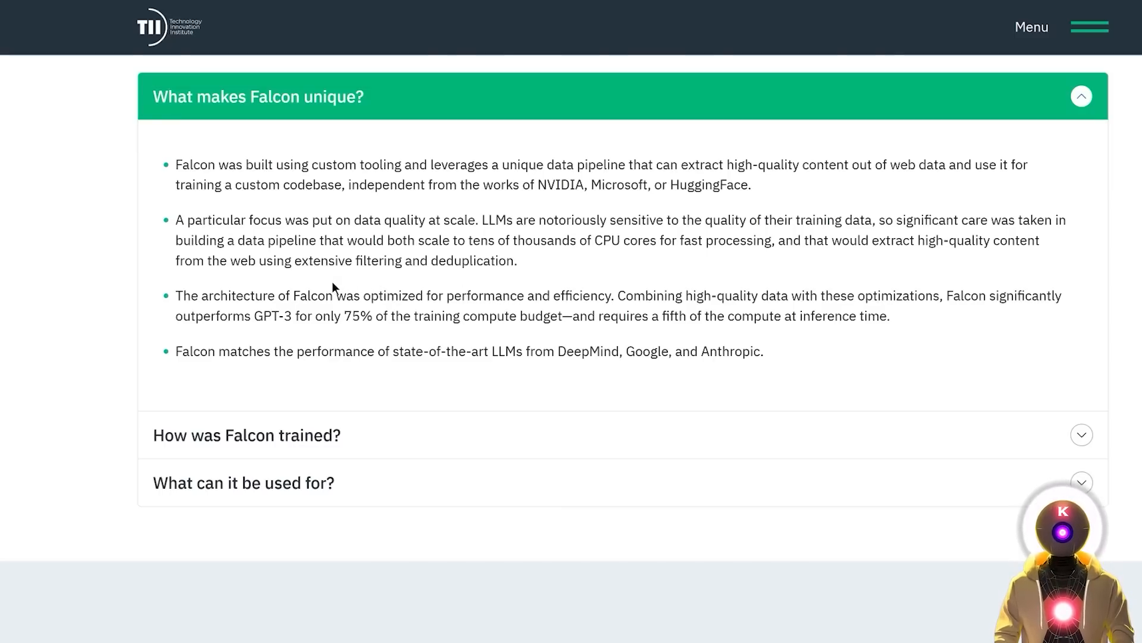
mouse_move(450, 285)
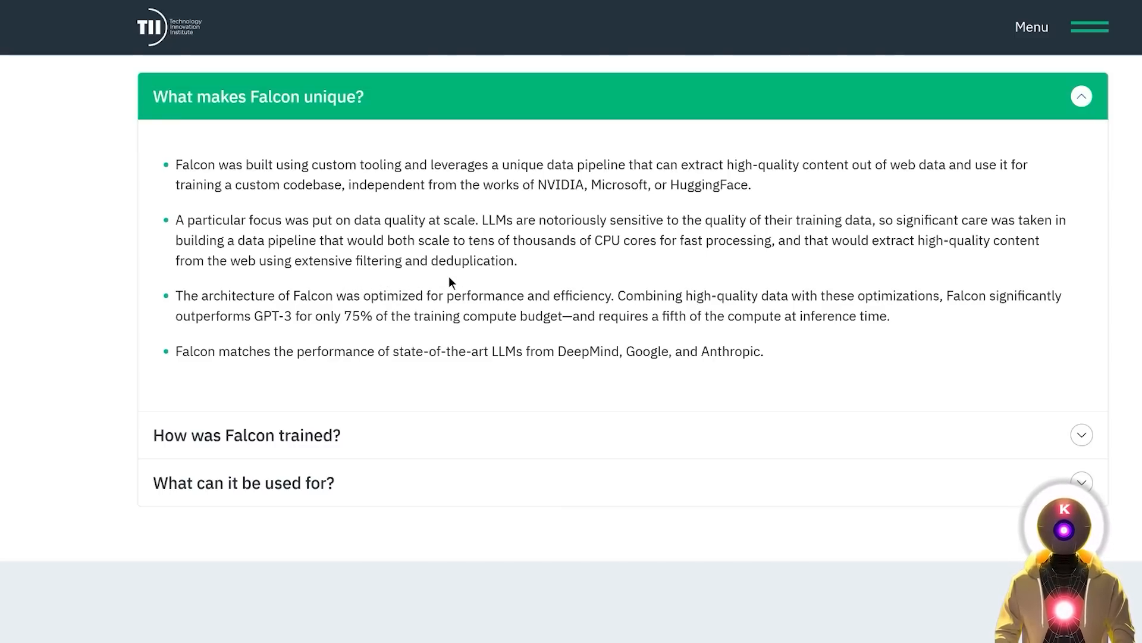
mouse_move(362, 385)
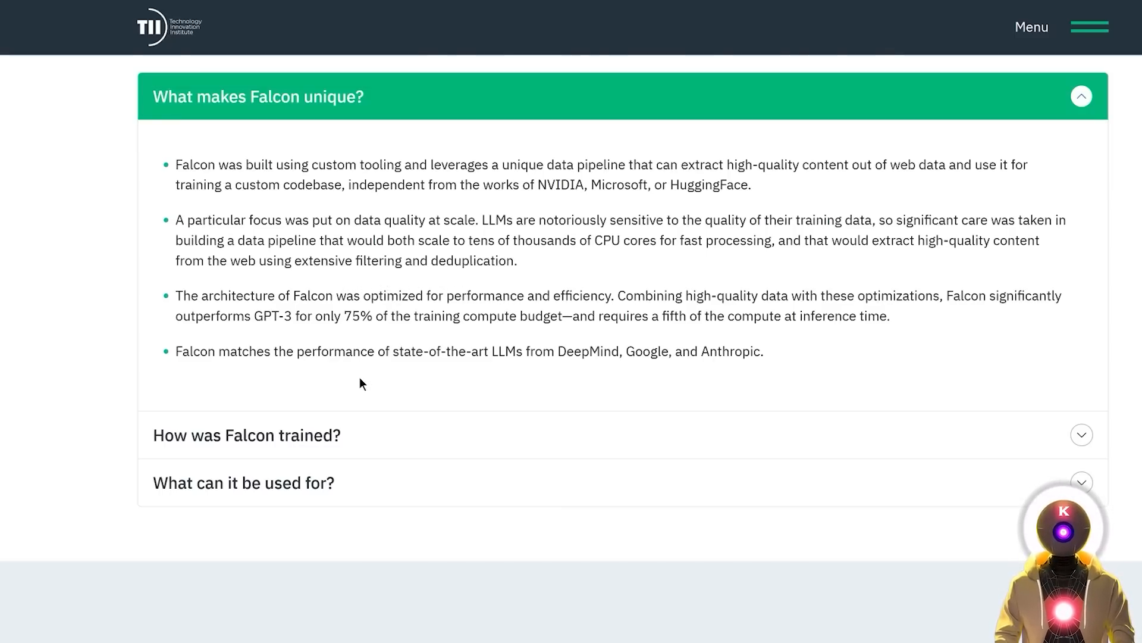
mouse_move(379, 372)
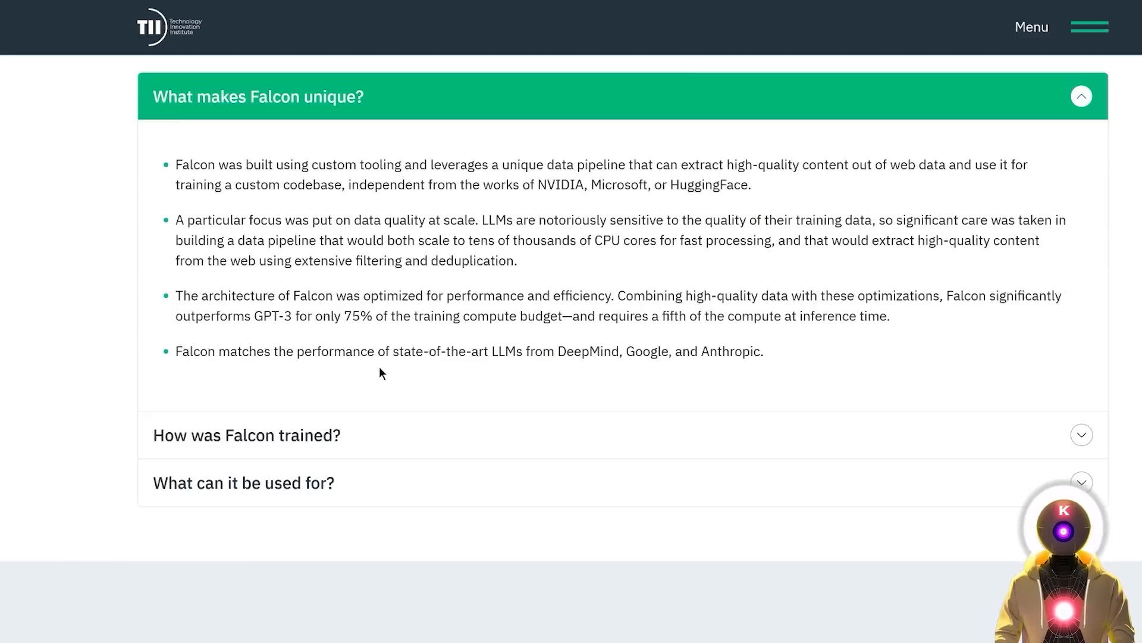
mouse_move(642, 342)
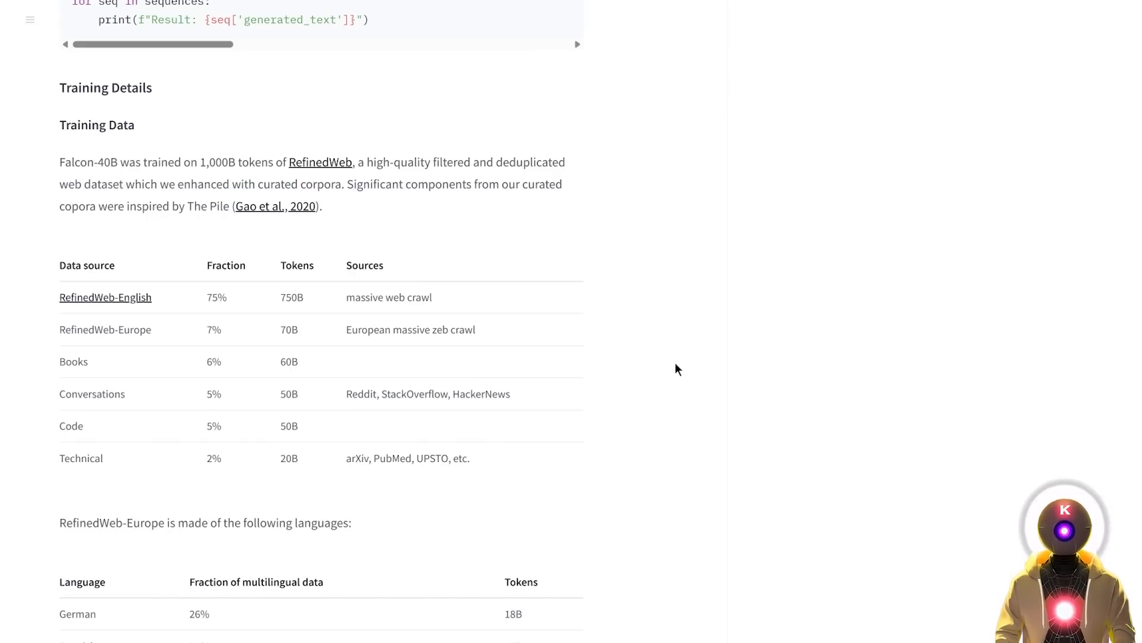
Scroll the Falcon-40B card to Training Details and the RefinedWeb-Europe language table
scroll("down", 3)
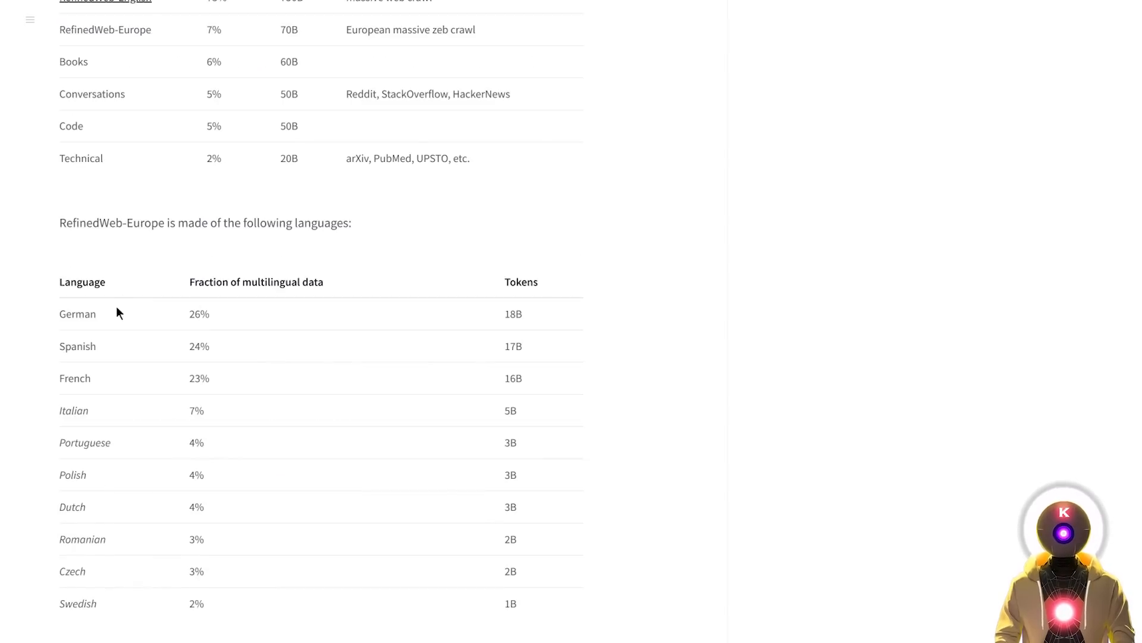
mouse_move(95, 414)
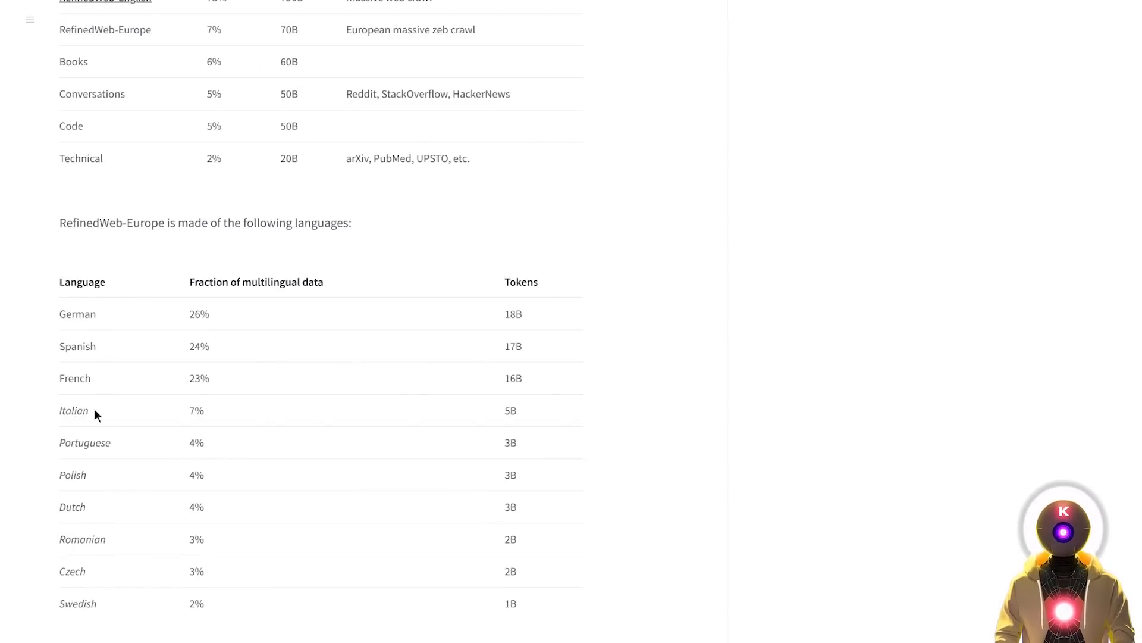
mouse_move(111, 549)
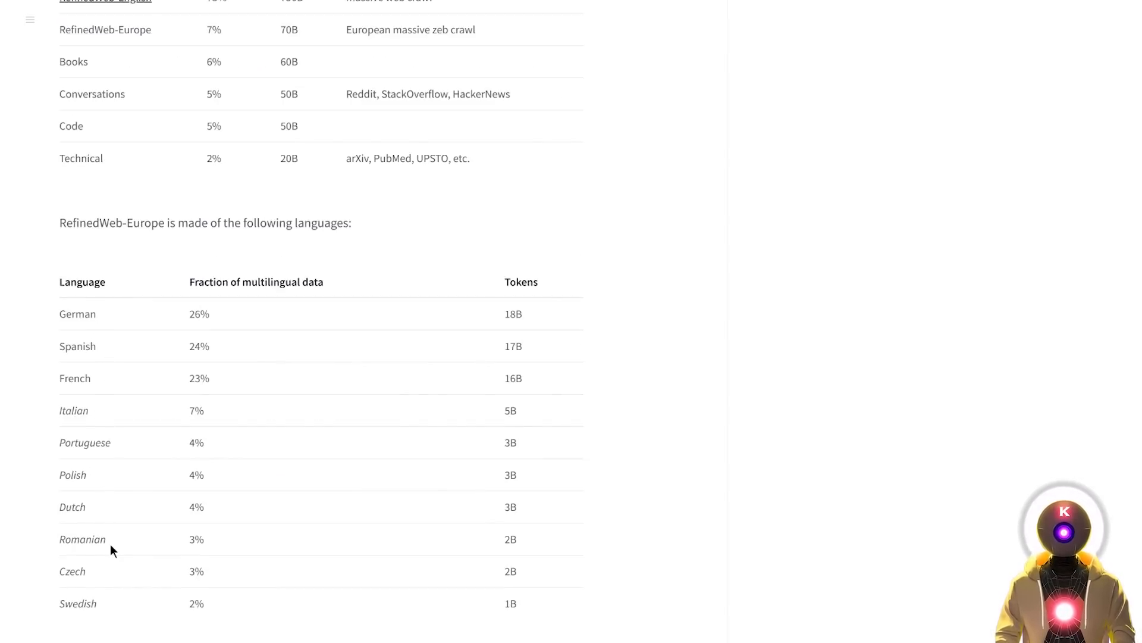
mouse_move(655, 392)
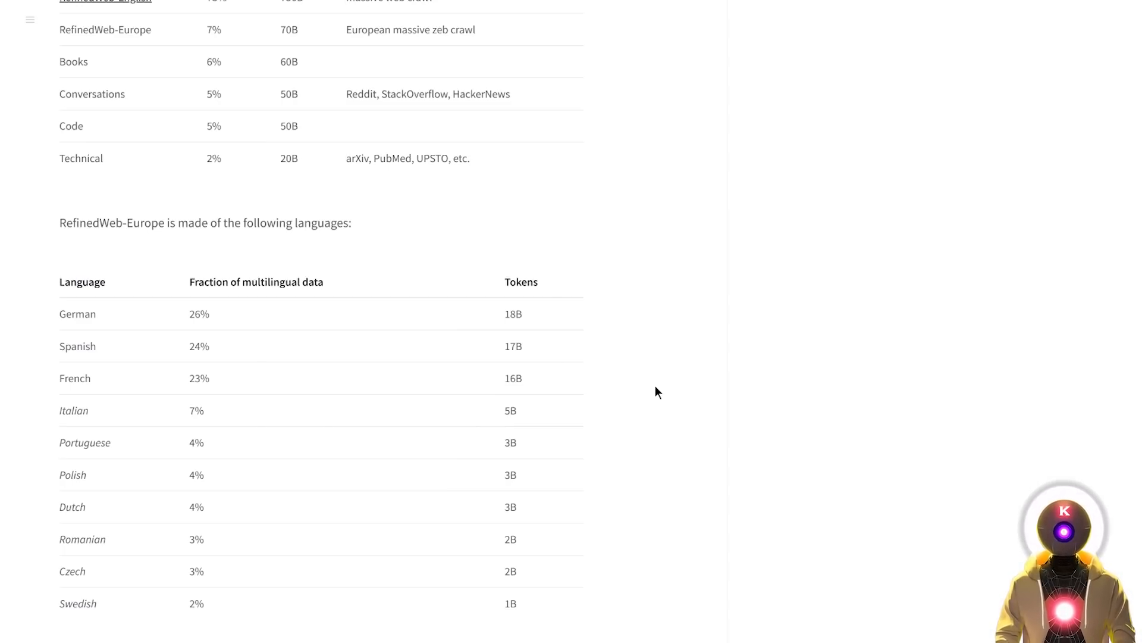
Scroll the Falcon-40B card down to its royalty-free commercial license terms, then back up
scroll("up", 3)
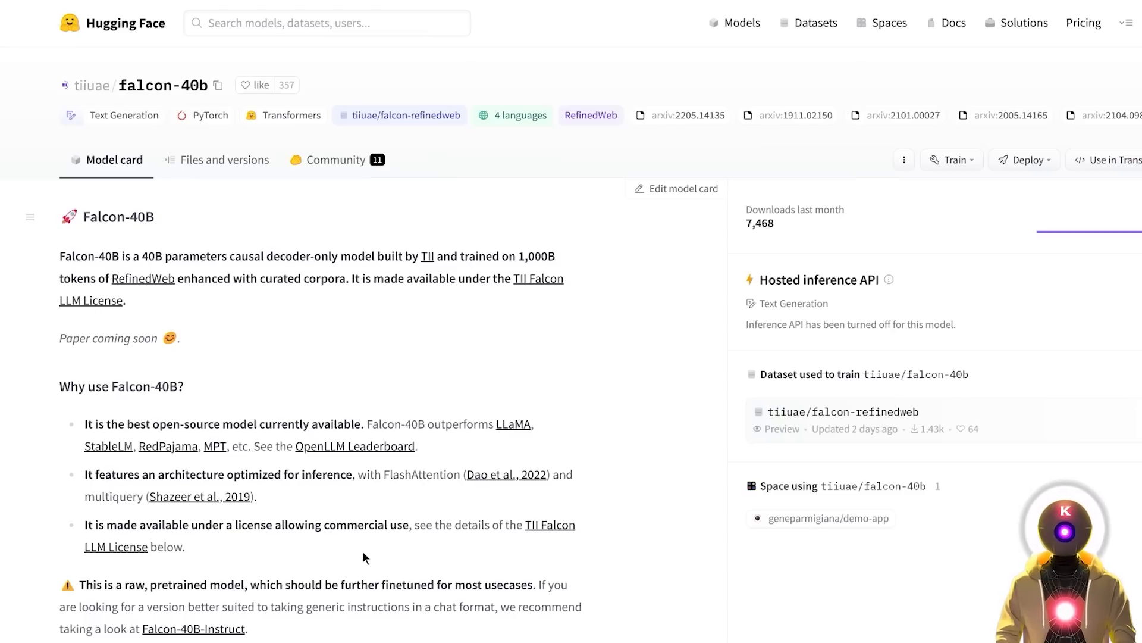
mouse_move(279, 548)
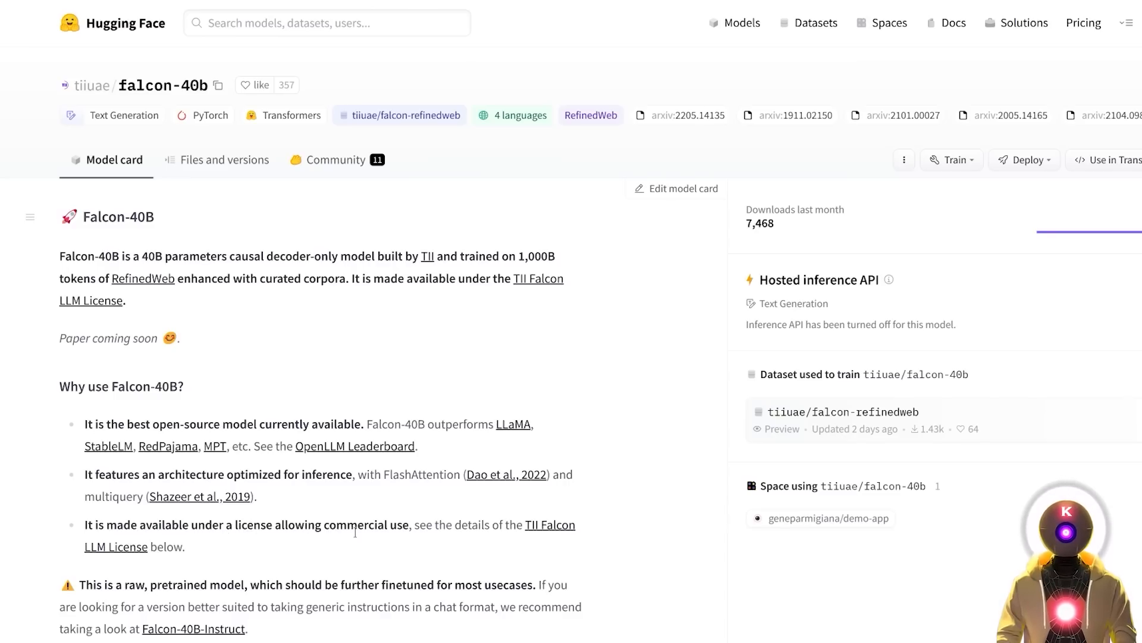
scroll("down", 3)
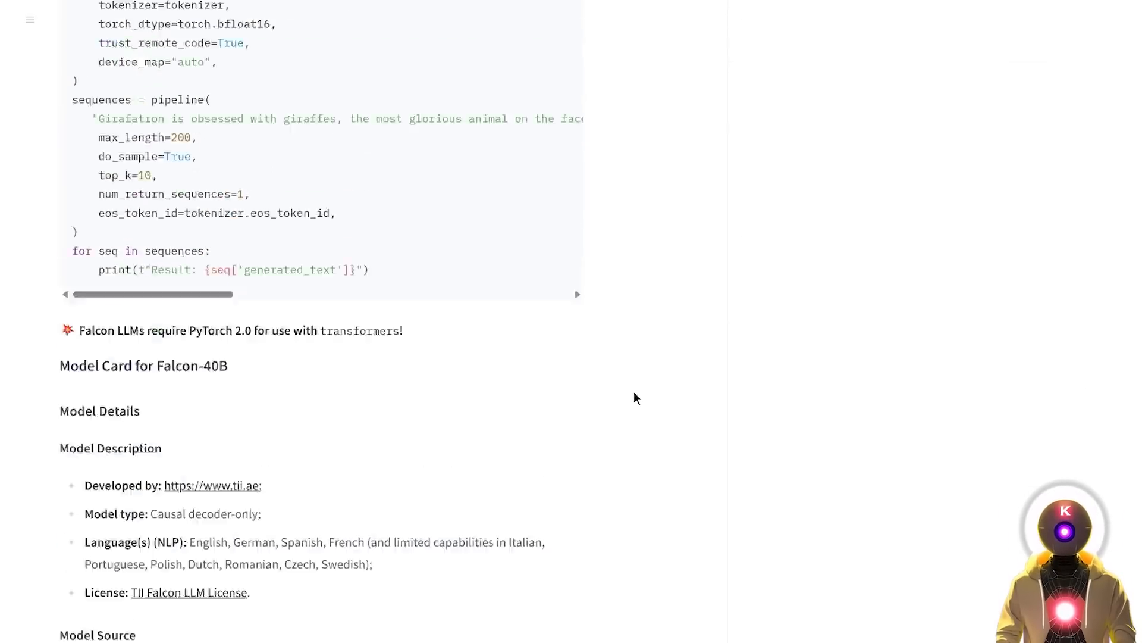
scroll("down", 3)
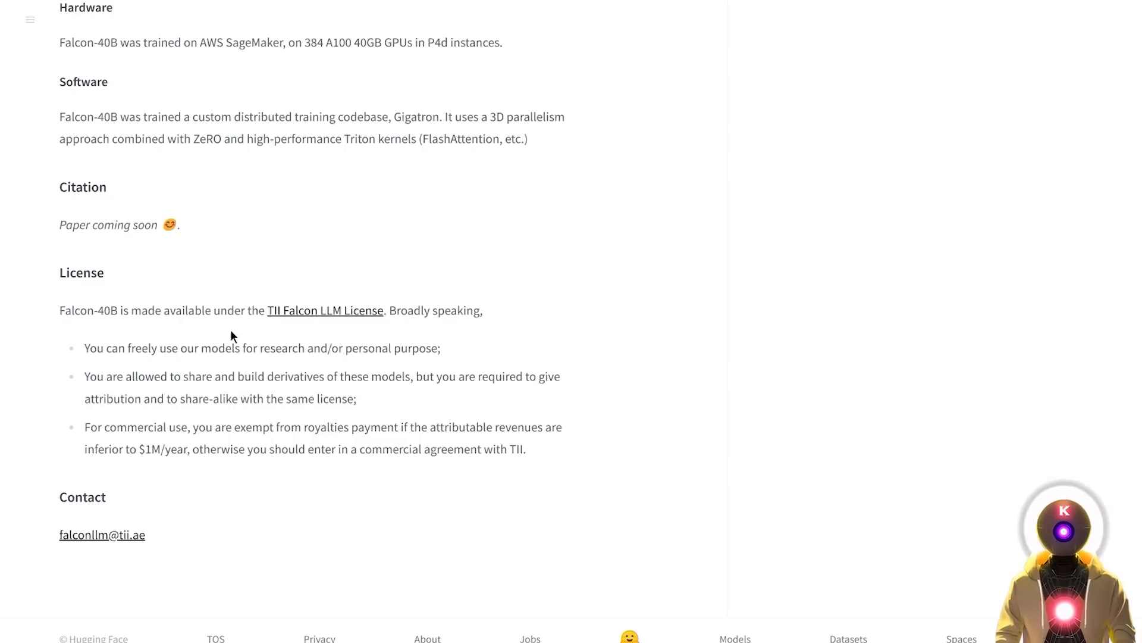
mouse_move(213, 371)
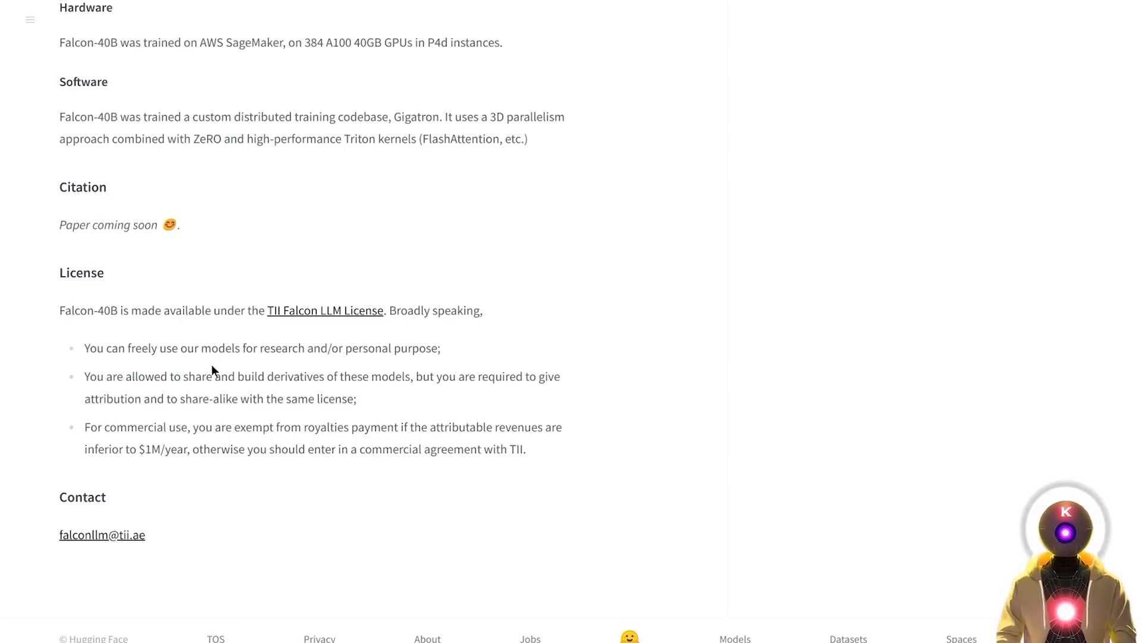
mouse_move(392, 373)
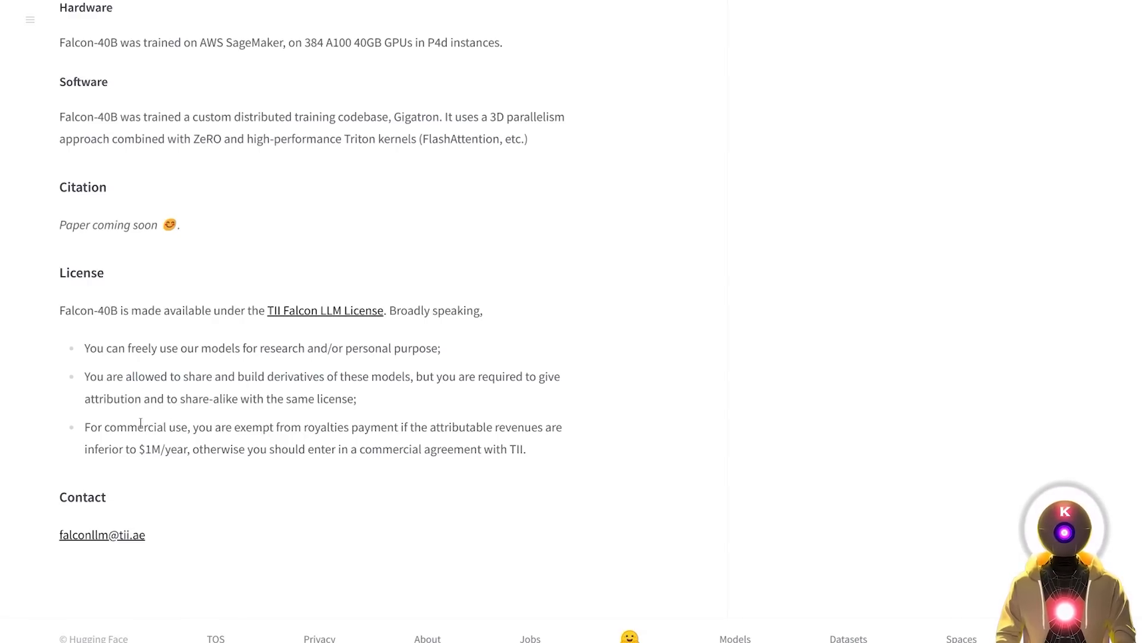
mouse_move(195, 424)
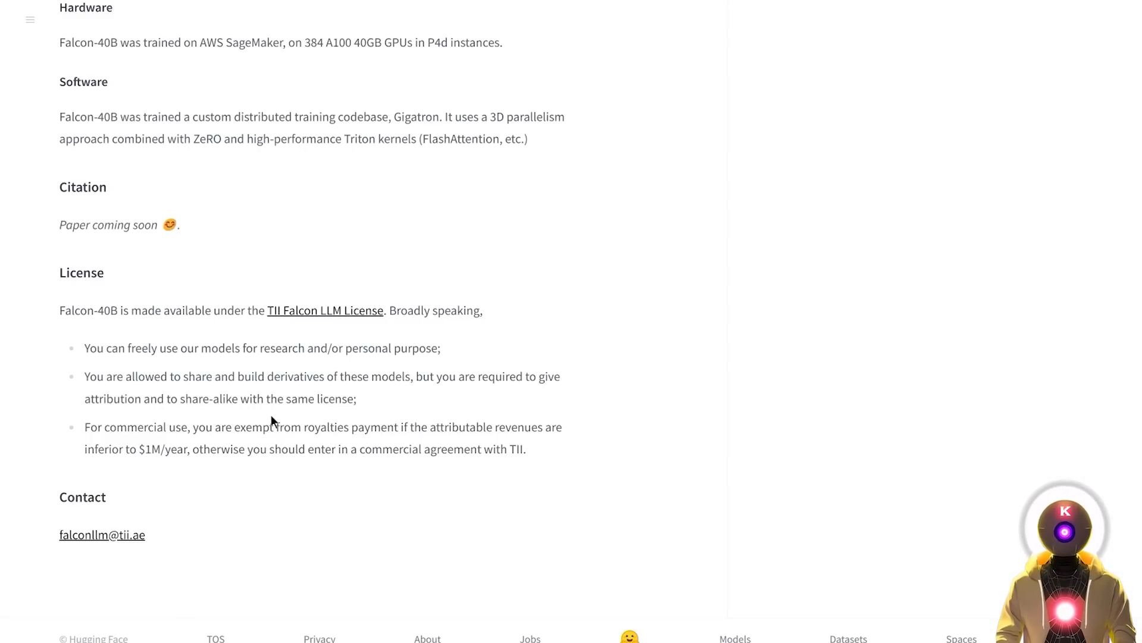
mouse_move(149, 464)
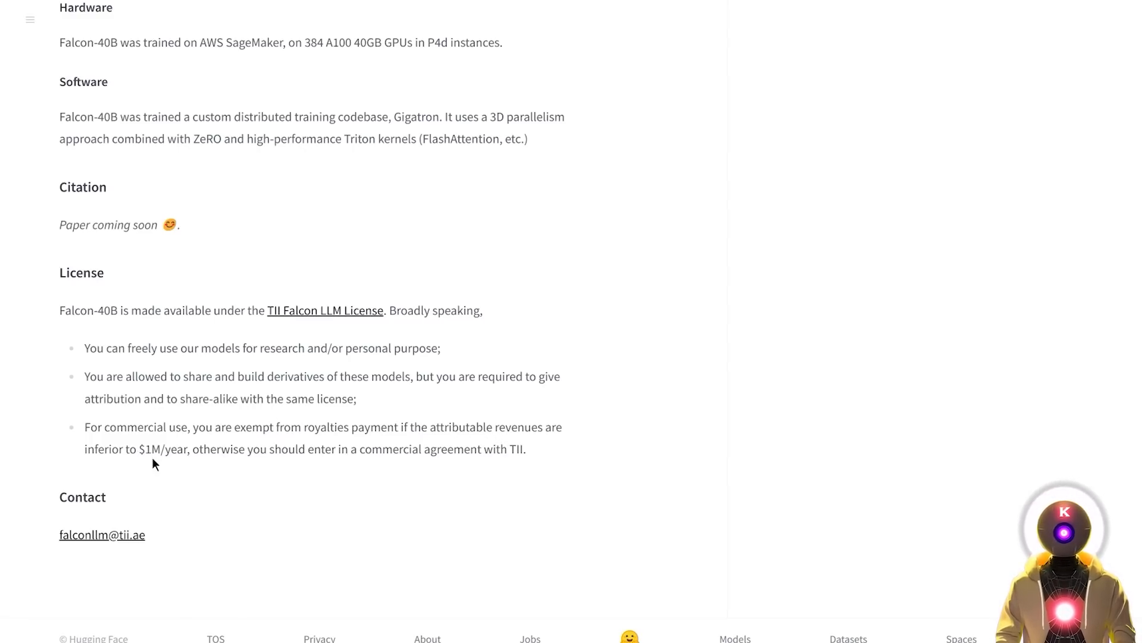
mouse_move(350, 464)
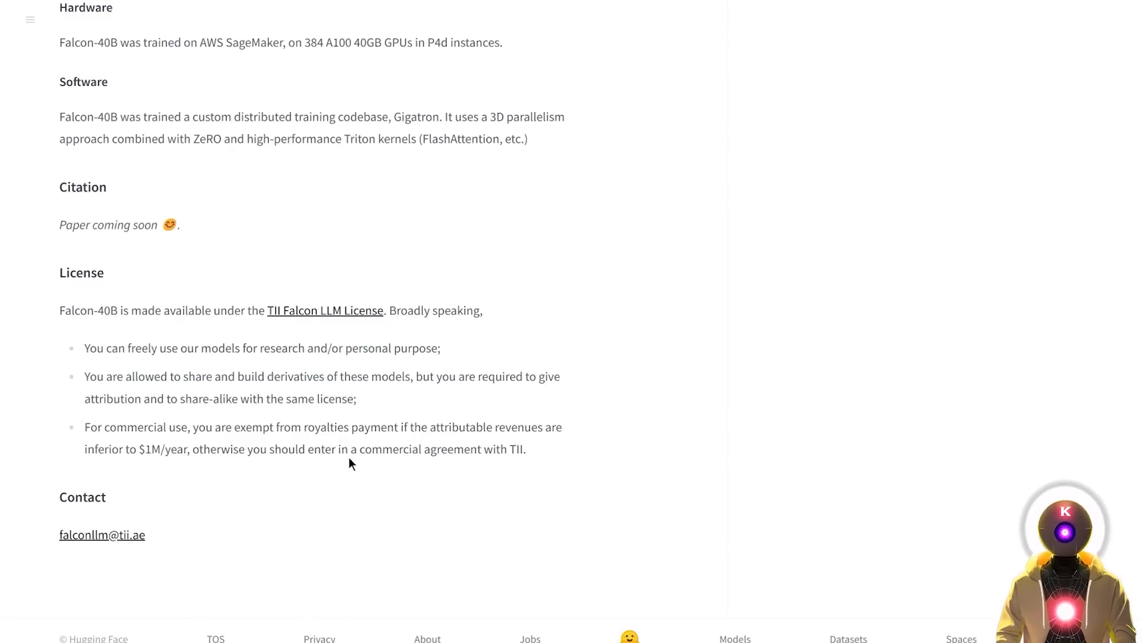
mouse_move(507, 464)
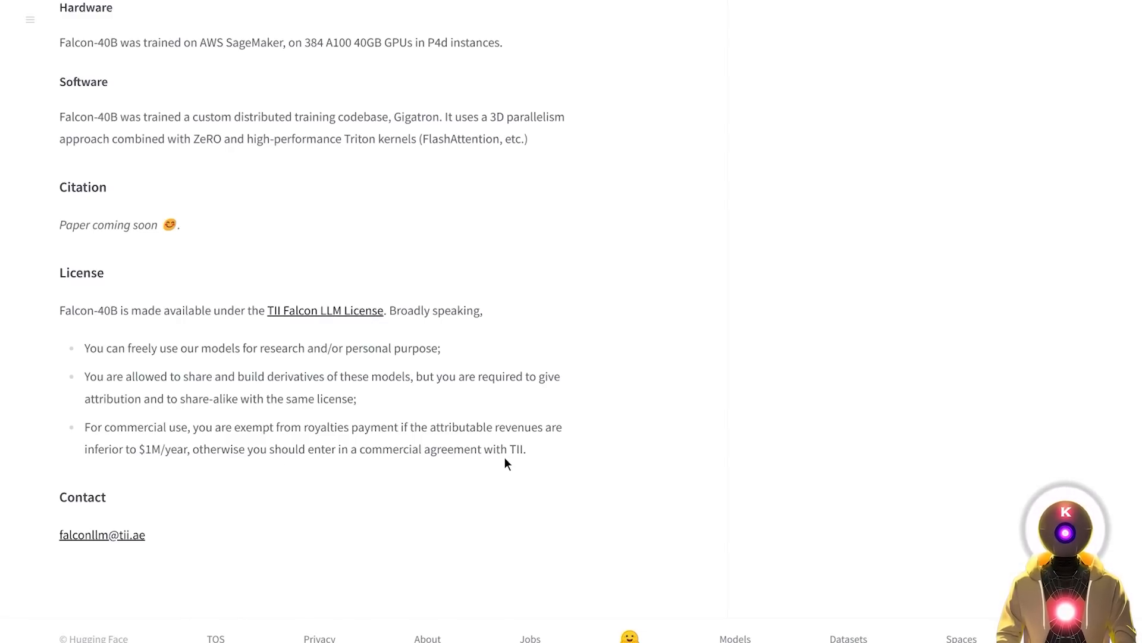
mouse_move(521, 462)
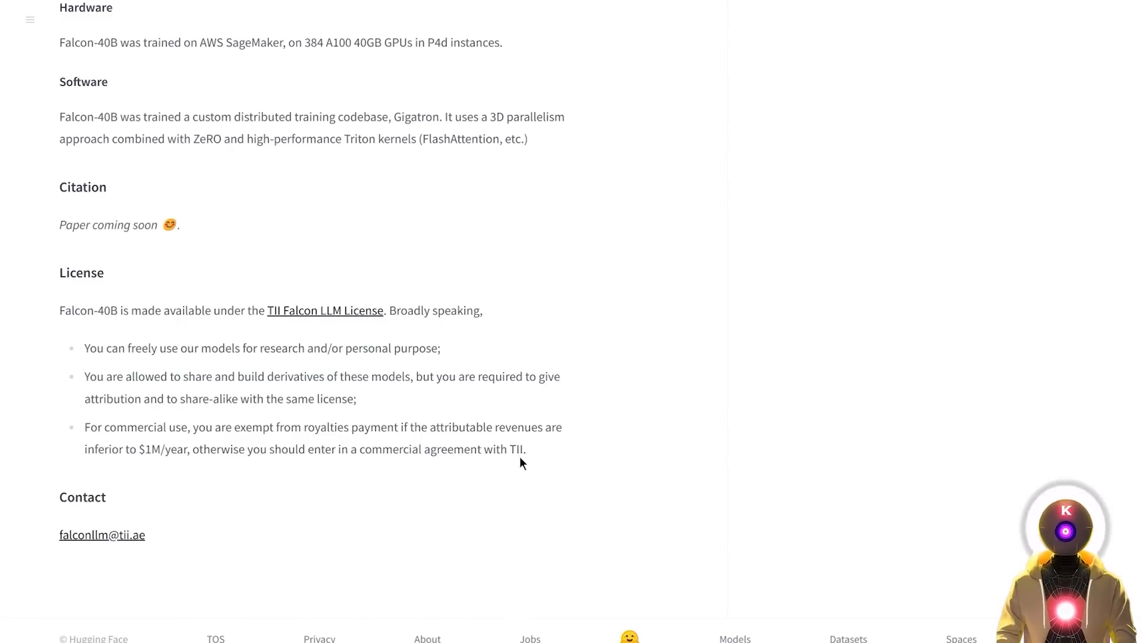
mouse_move(569, 460)
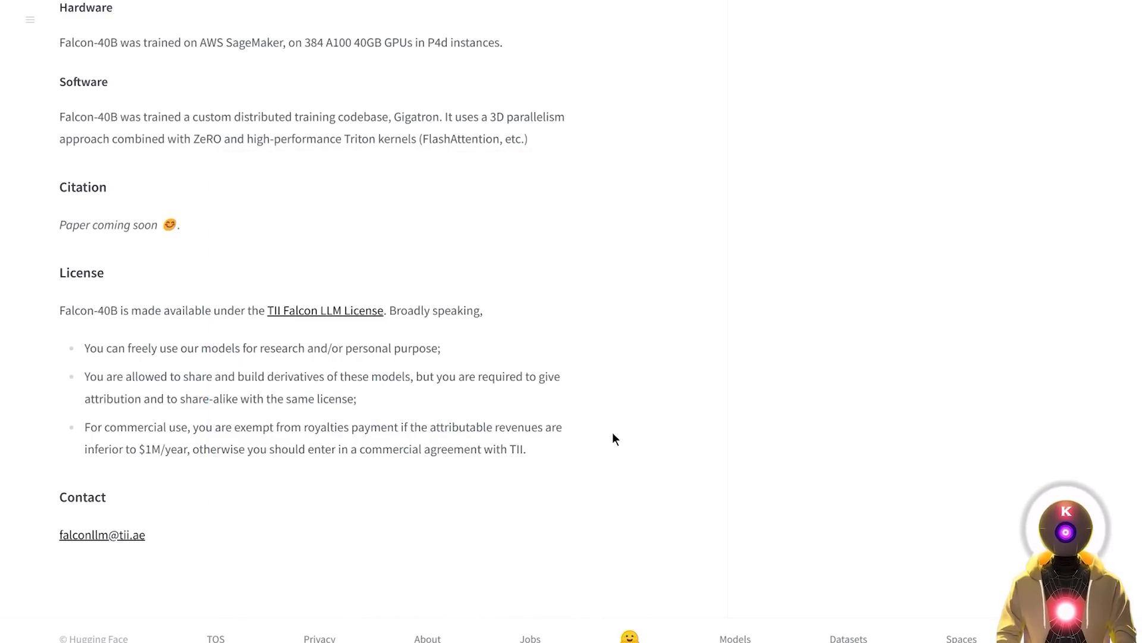
scroll("up", 3)
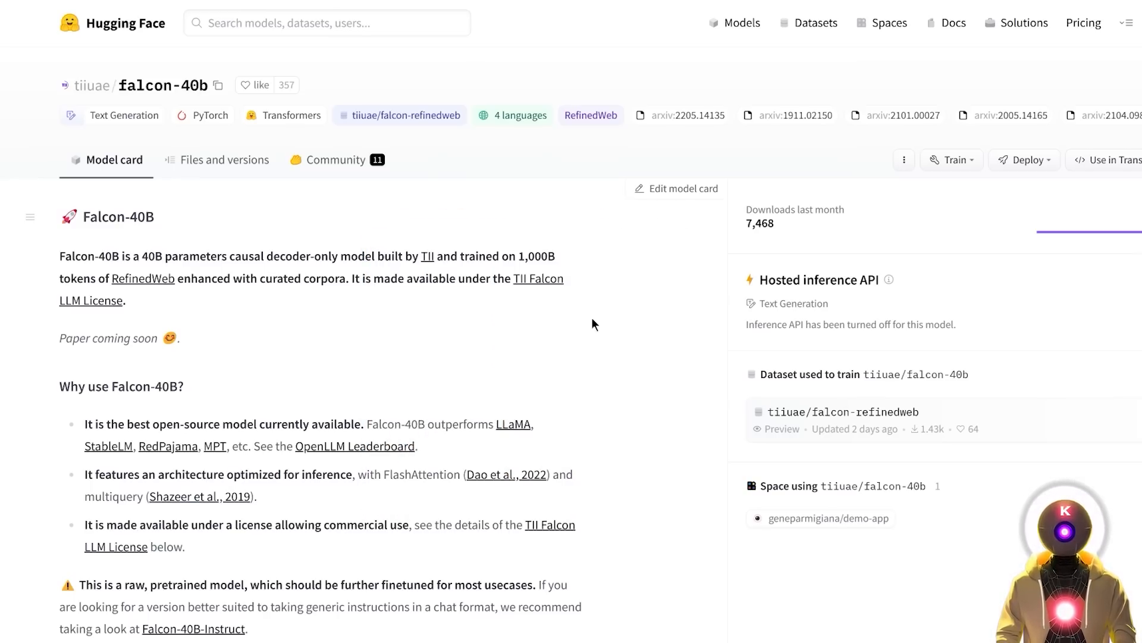
mouse_move(609, 326)
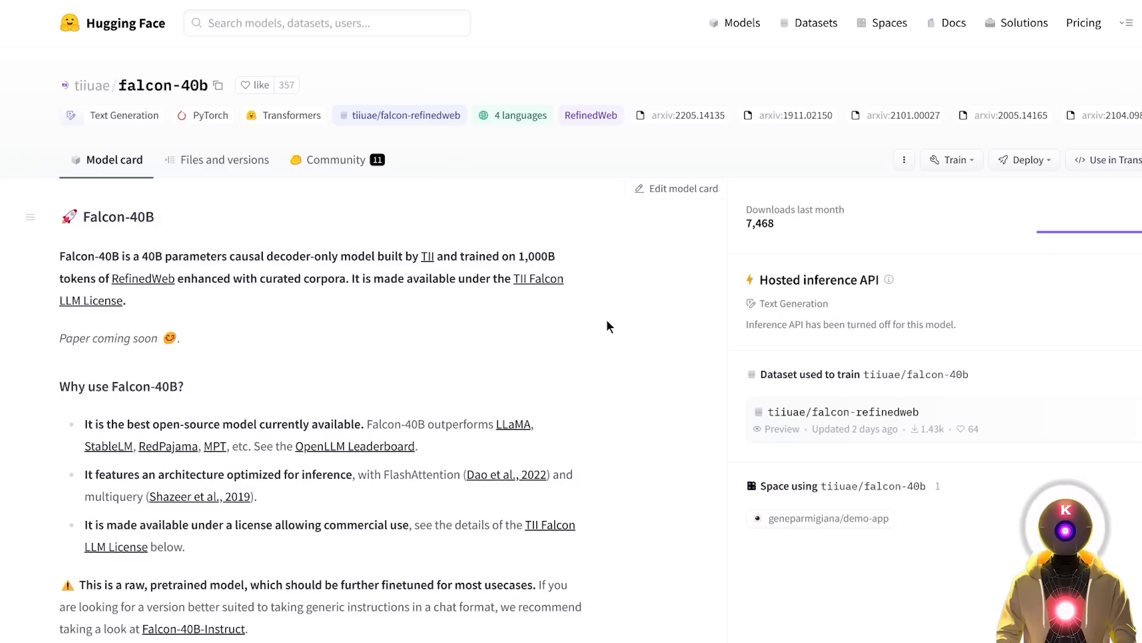
Scroll the Falcon-40B card to the 'Why use Falcon-40B?' reasons near the top
scroll("down", 3)
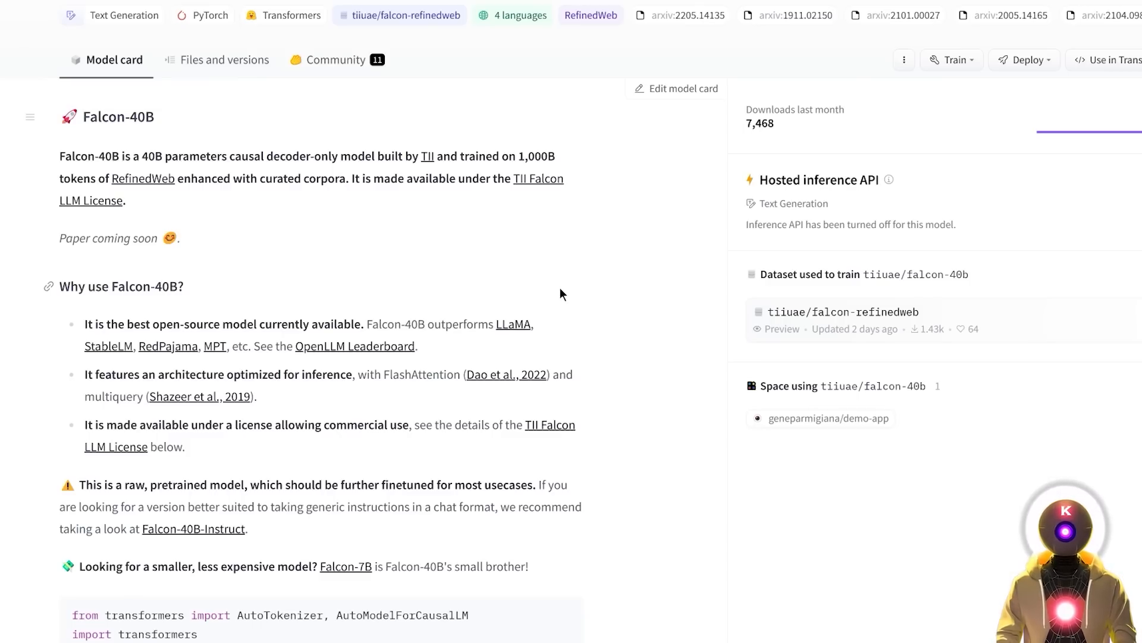
mouse_move(662, 469)
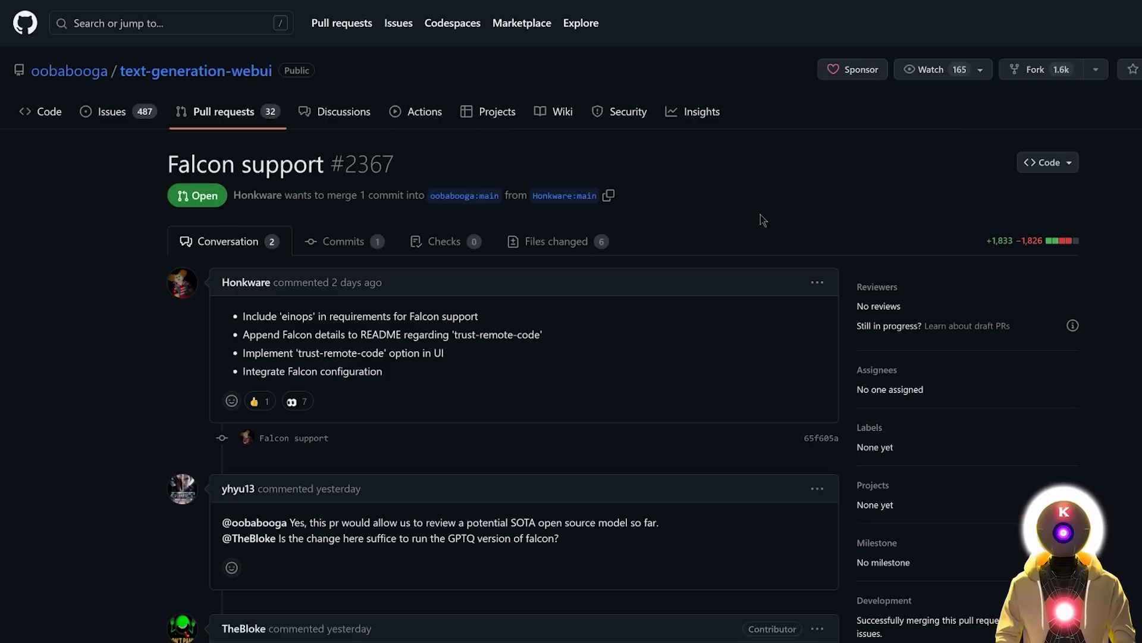
mouse_move(735, 211)
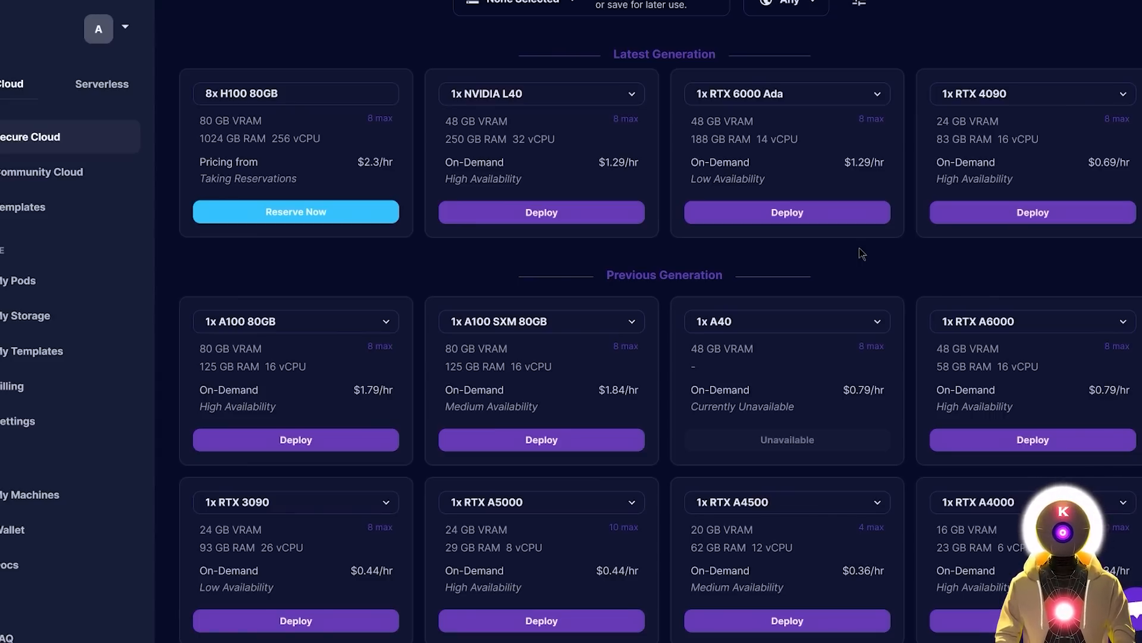
mouse_move(935, 268)
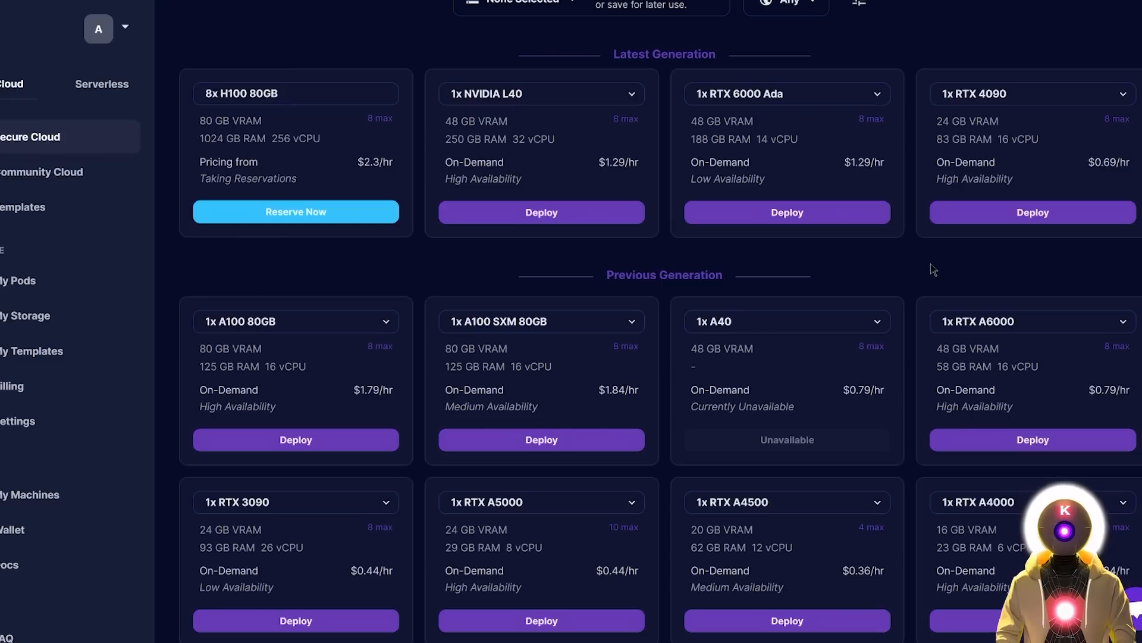
mouse_move(974, 344)
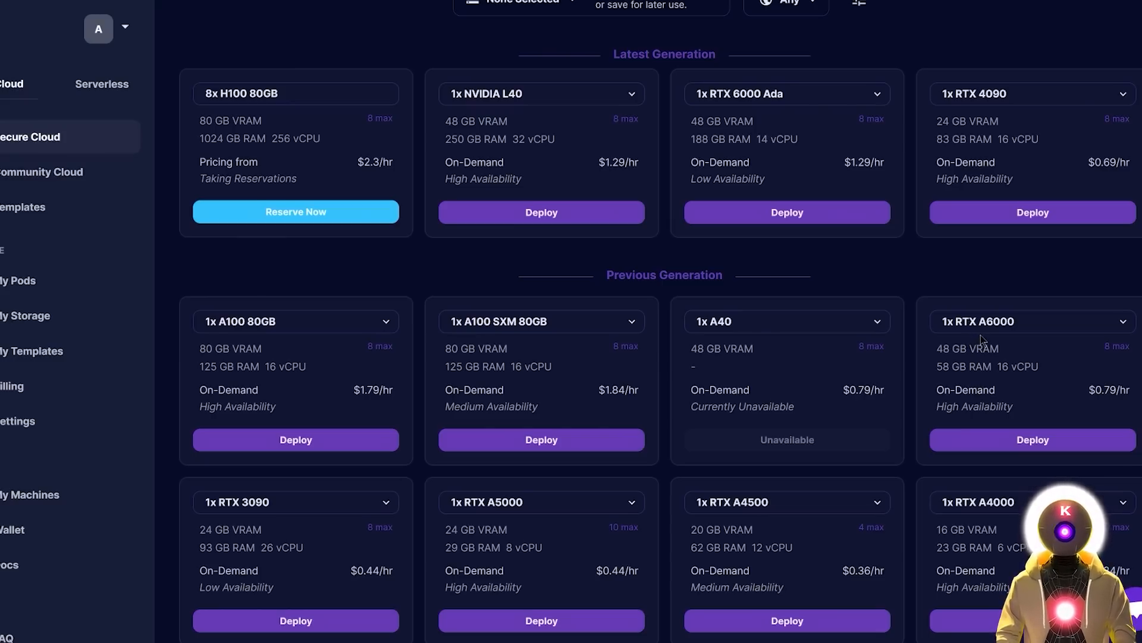
Deploy a 1x RTX A6000 PyTorch 2 pod with the container disk overridden to 50 GB
left_click(1031, 439)
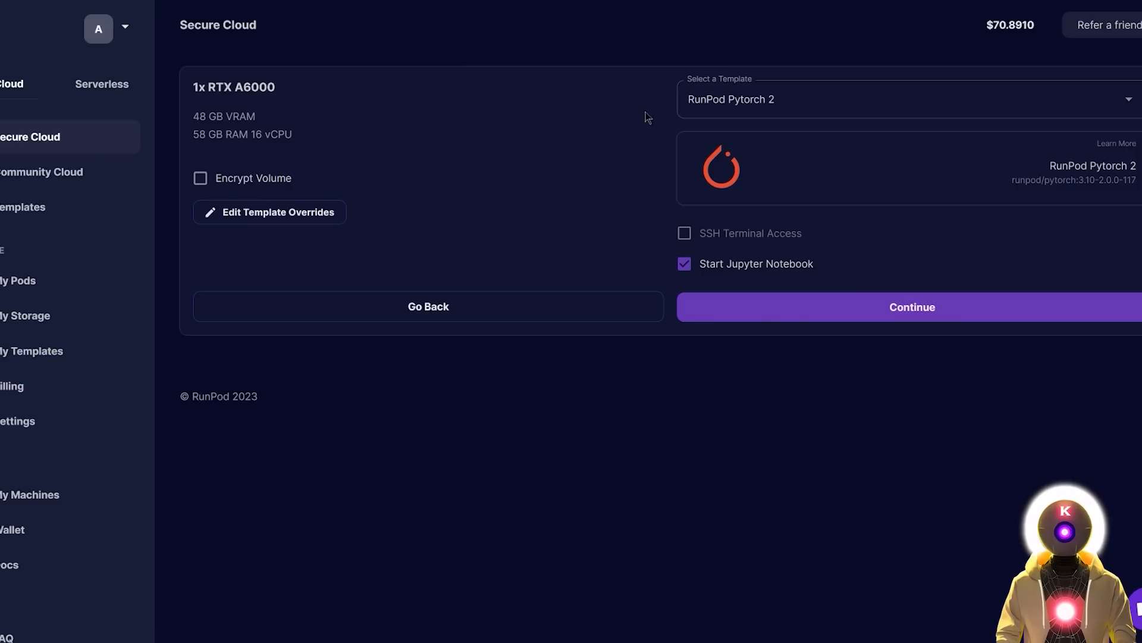
mouse_move(674, 108)
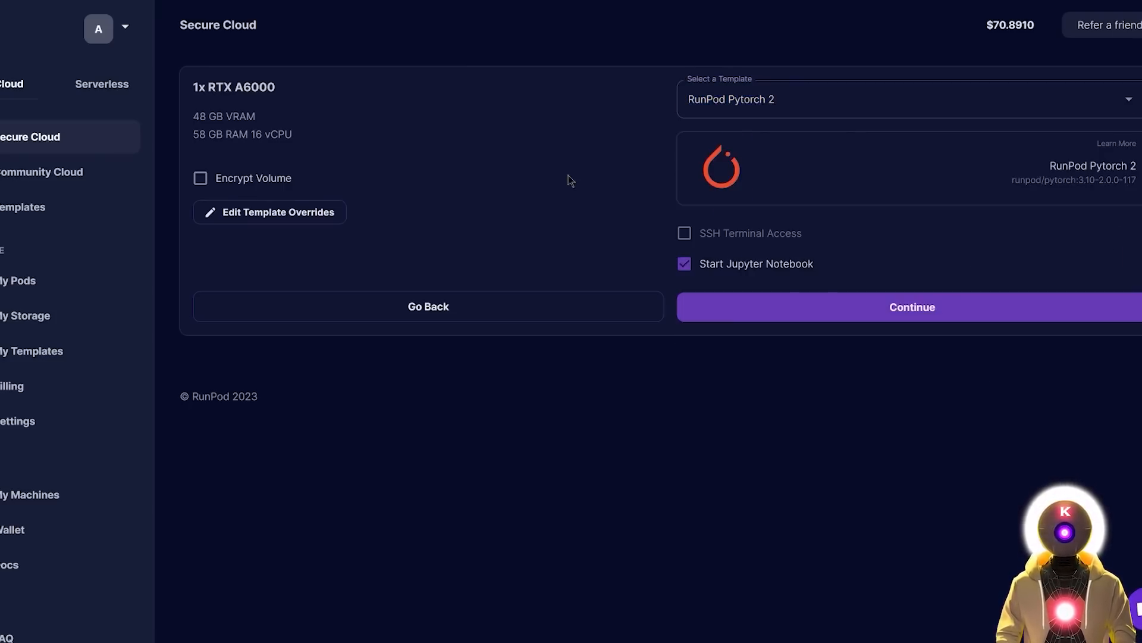
mouse_move(473, 190)
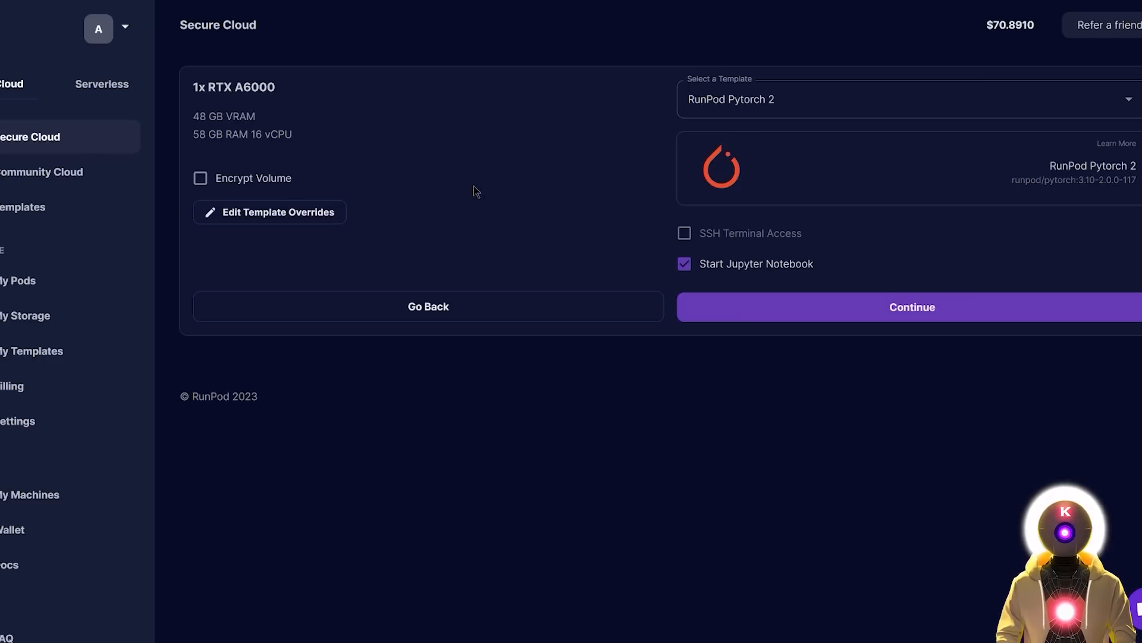
left_click(269, 212)
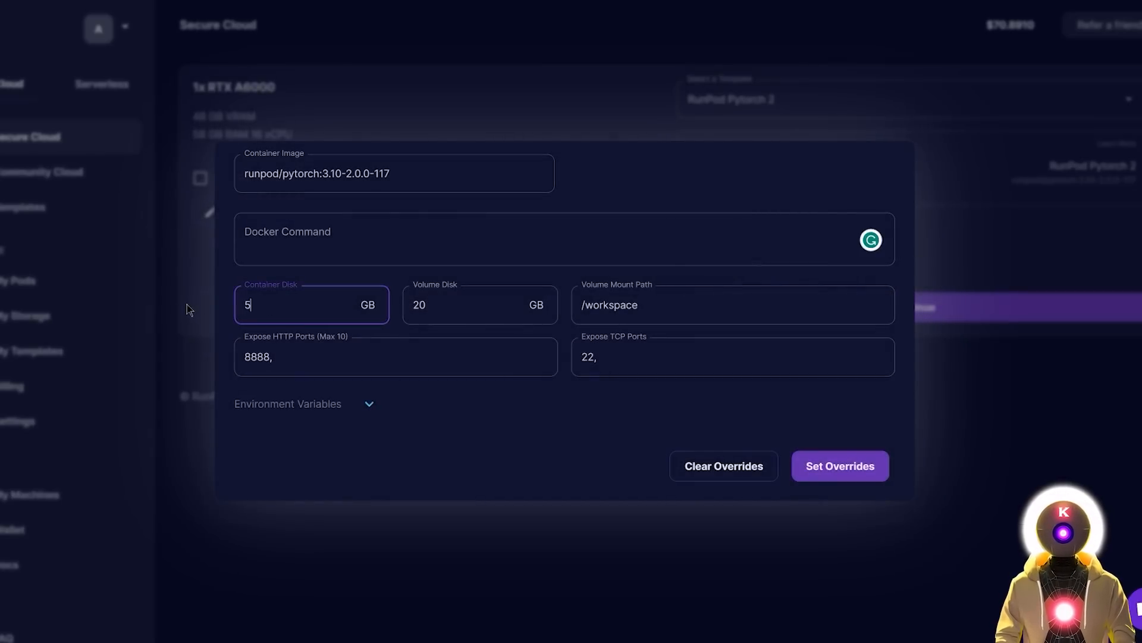
left_click(839, 465)
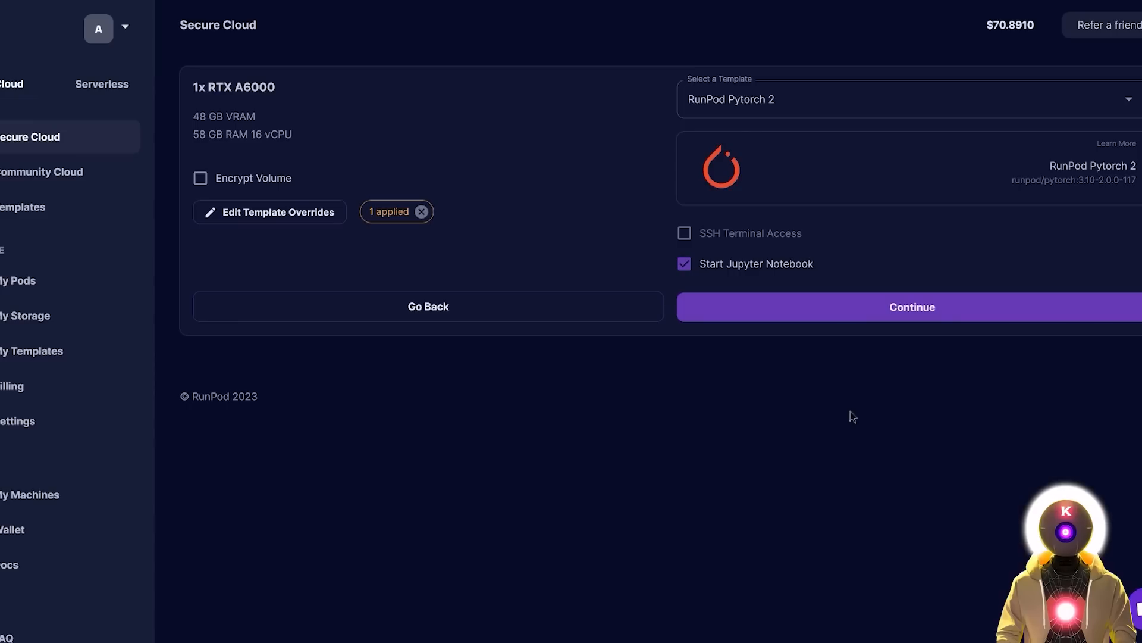
left_click(911, 306)
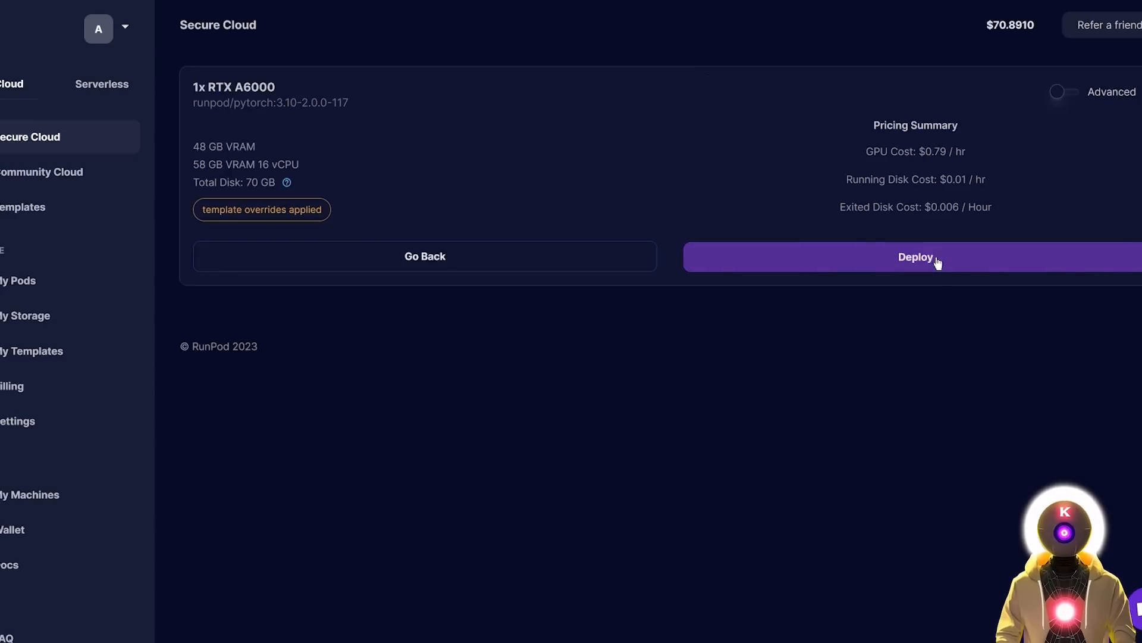
left_click(914, 256)
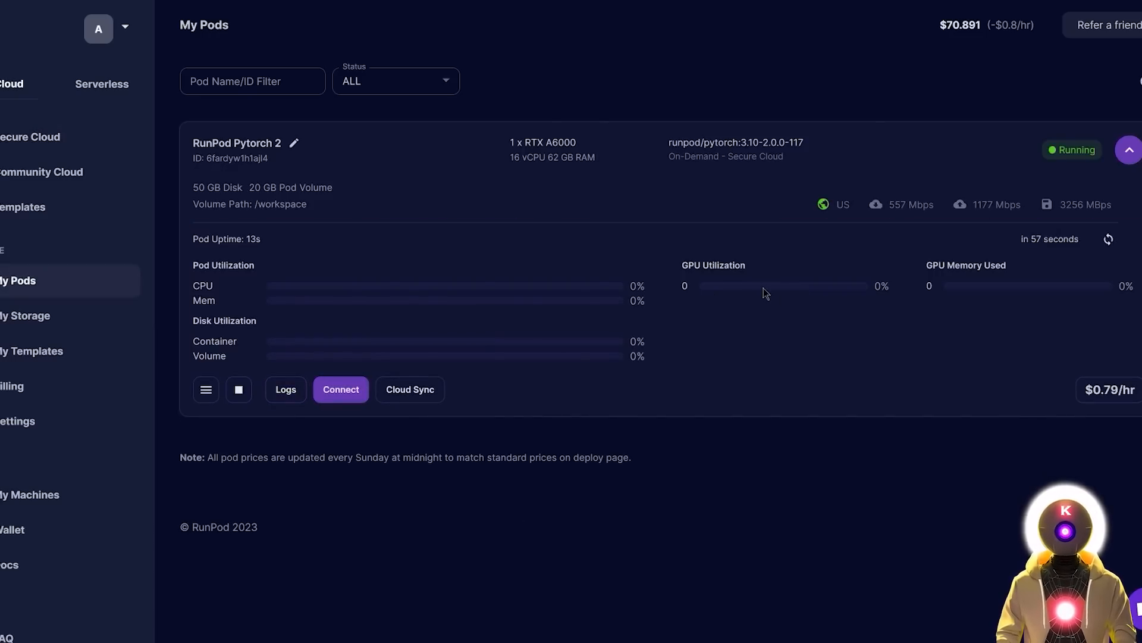
Show the running pod's Connection Options and reach the Honkware text-generation-webui fork
left_click(340, 388)
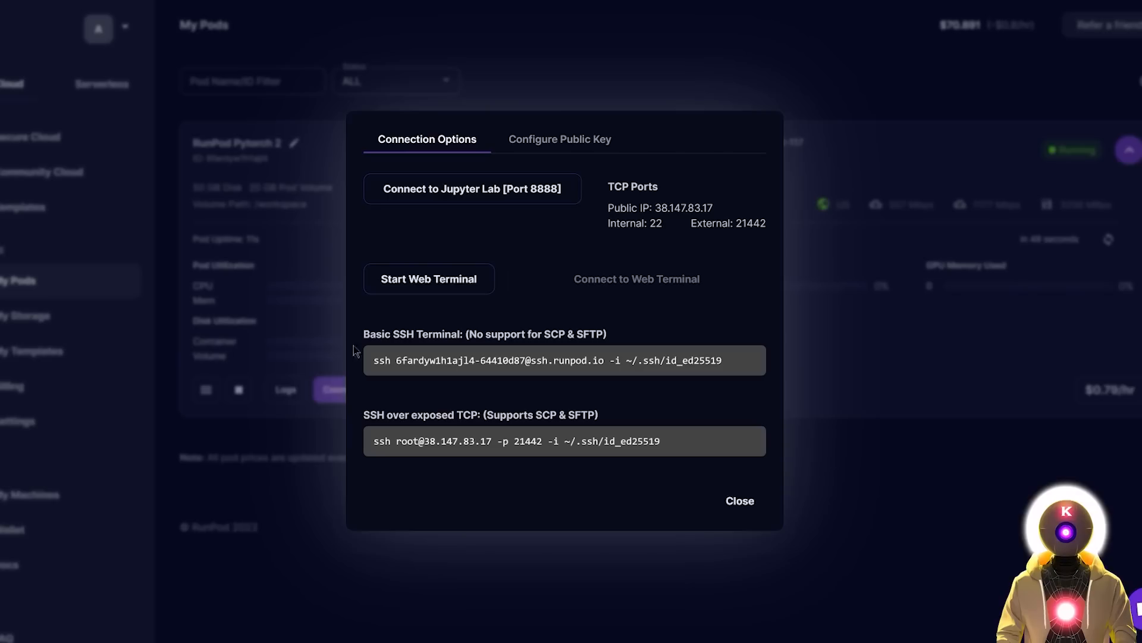
left_click(428, 278)
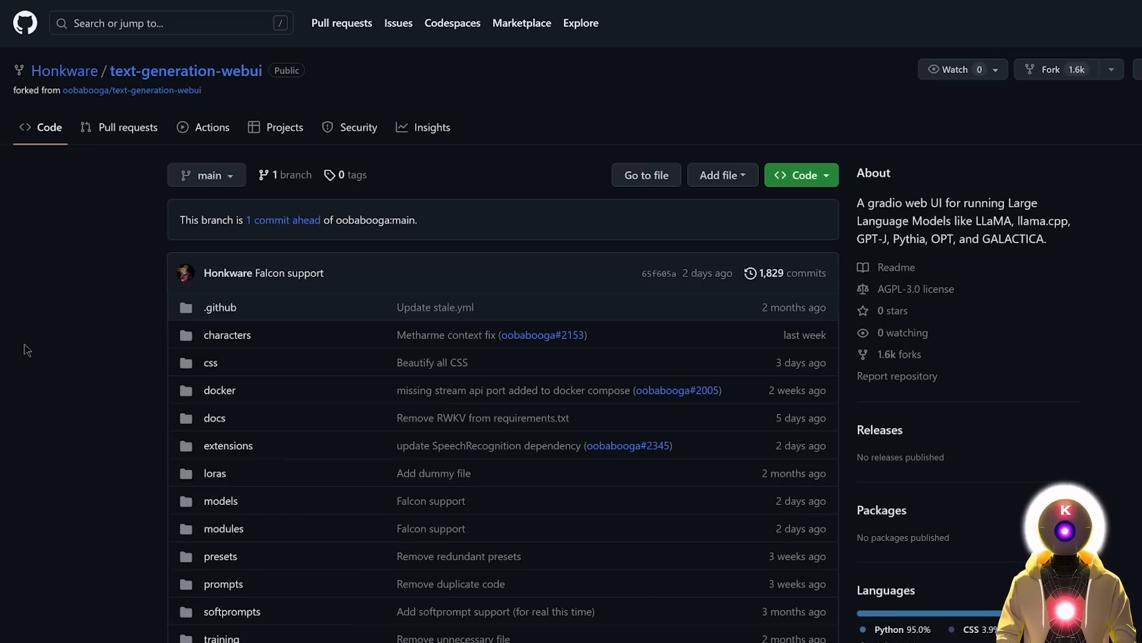
mouse_move(72, 335)
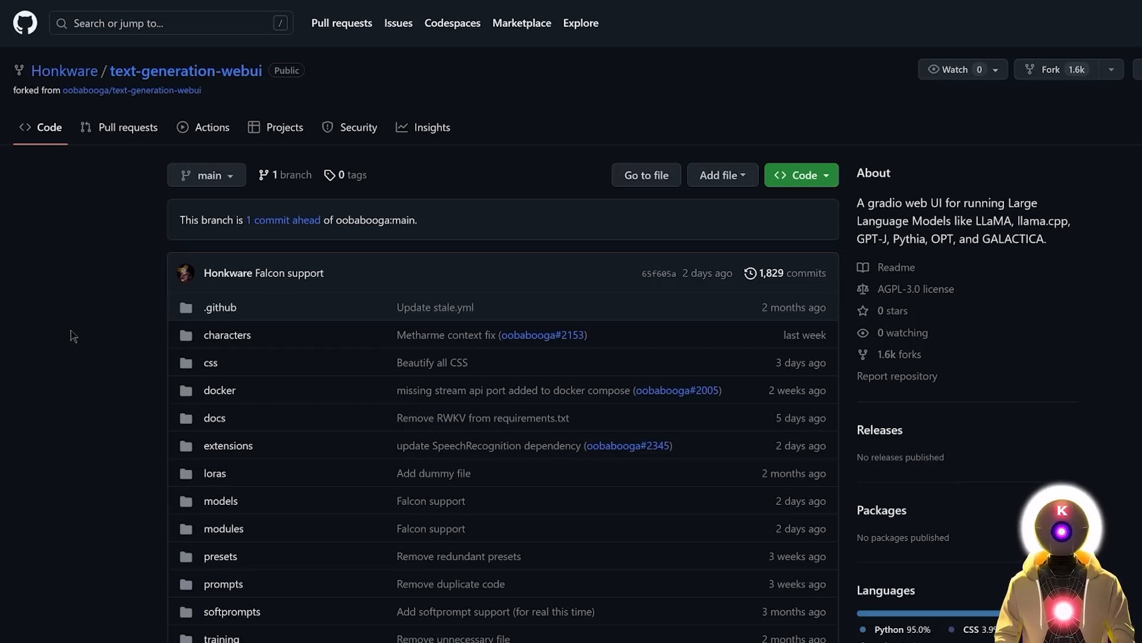
mouse_move(551, 196)
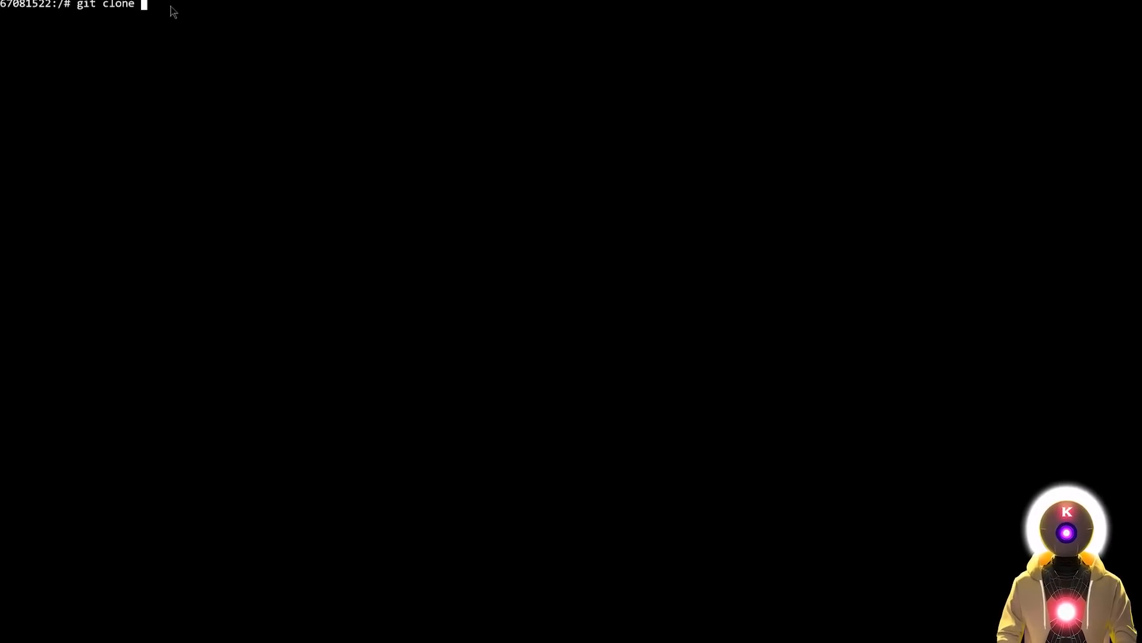
type("https://github.com/Honkware/text-generation-webui.git")
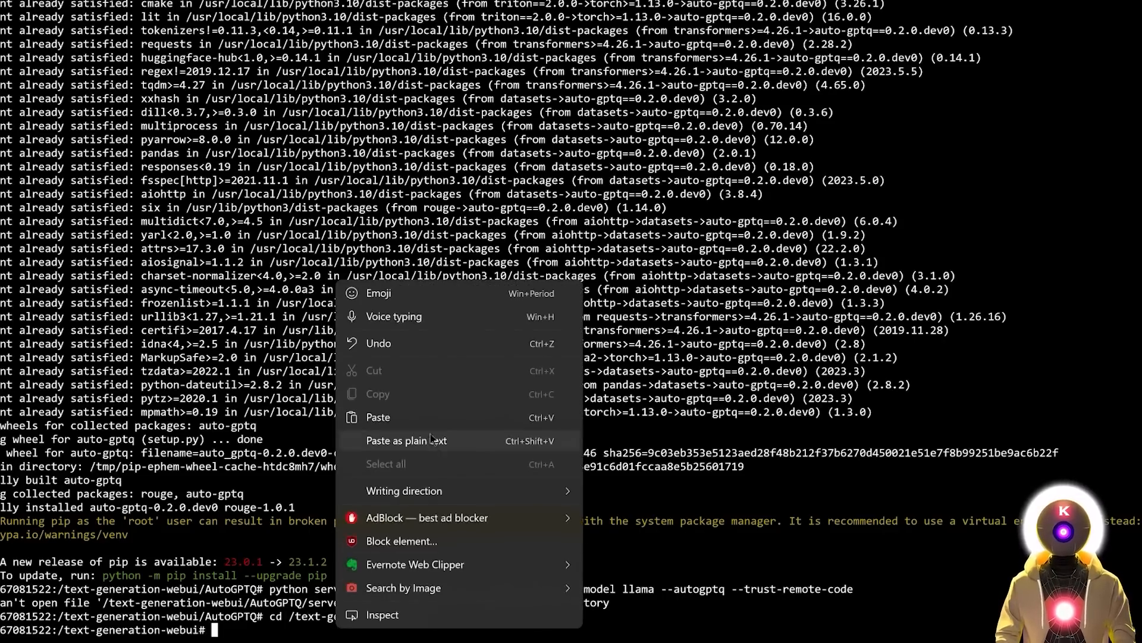
left_click(378, 416)
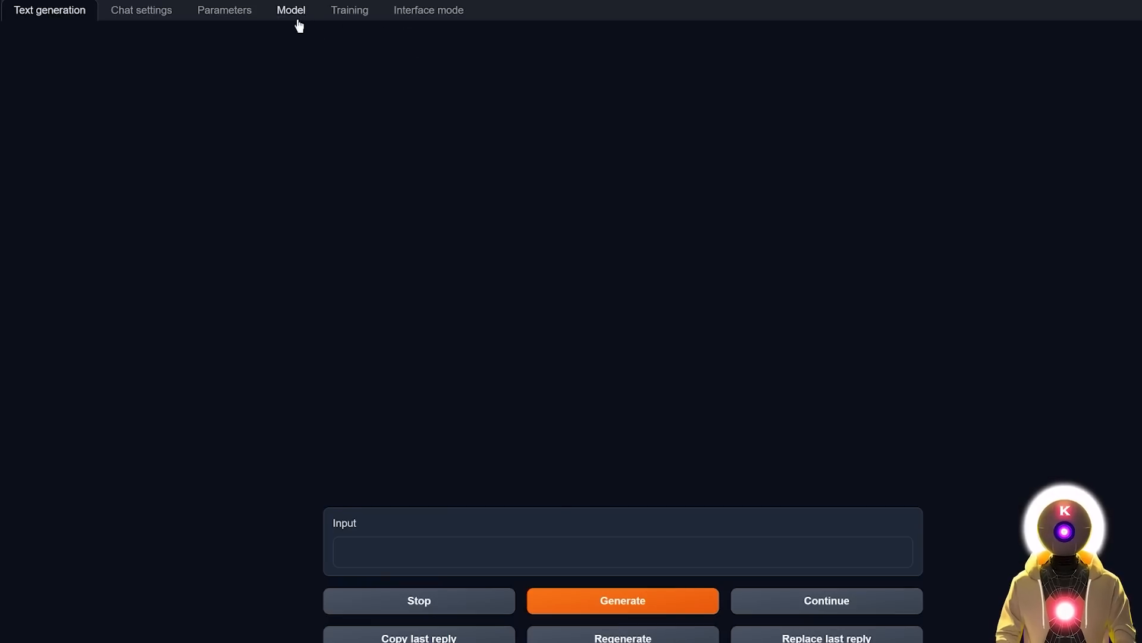
On the Model page, enter TheBloke/falcon-40b-instruct-GPTQ as the custom model to download
left_click(290, 11)
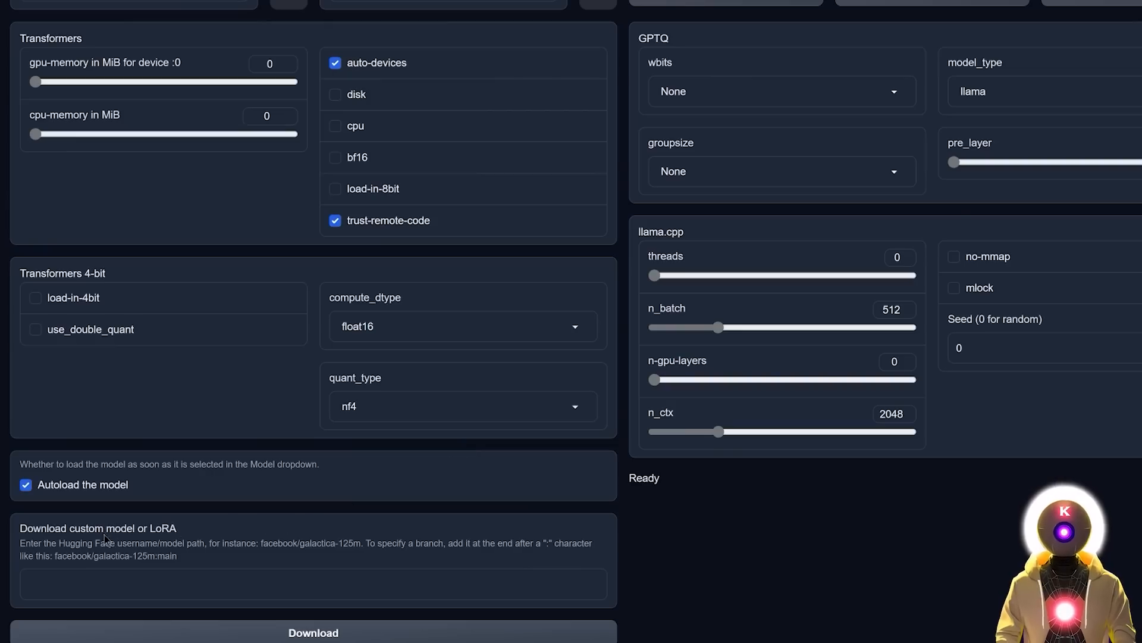
type("TheBloke/falcon-40b-instruct-GPTQ")
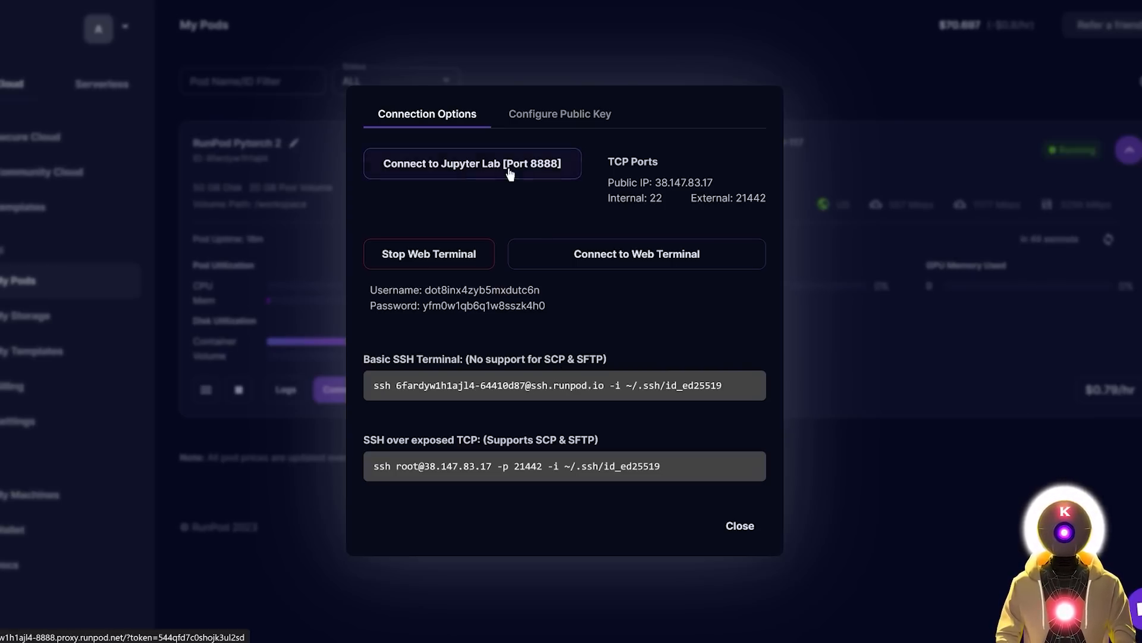
In JupyterLab, add 'trust_remote_code': shared.args.trust_remote_code to params in modules/AutoGPTQ_loader.py and save
left_click(472, 163)
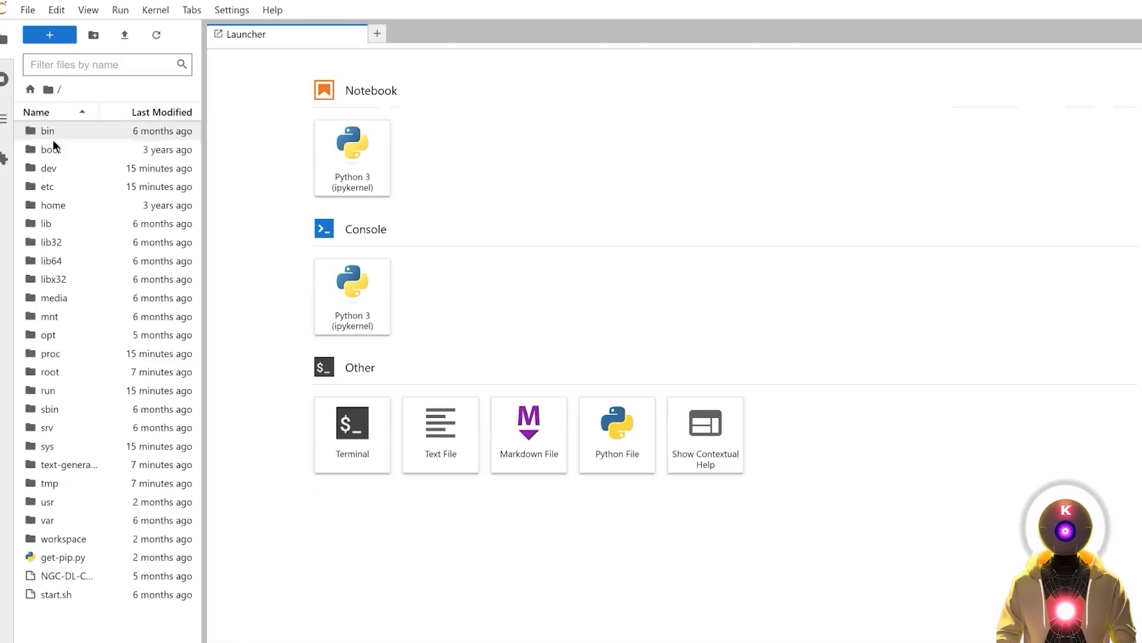
double_click(66, 464)
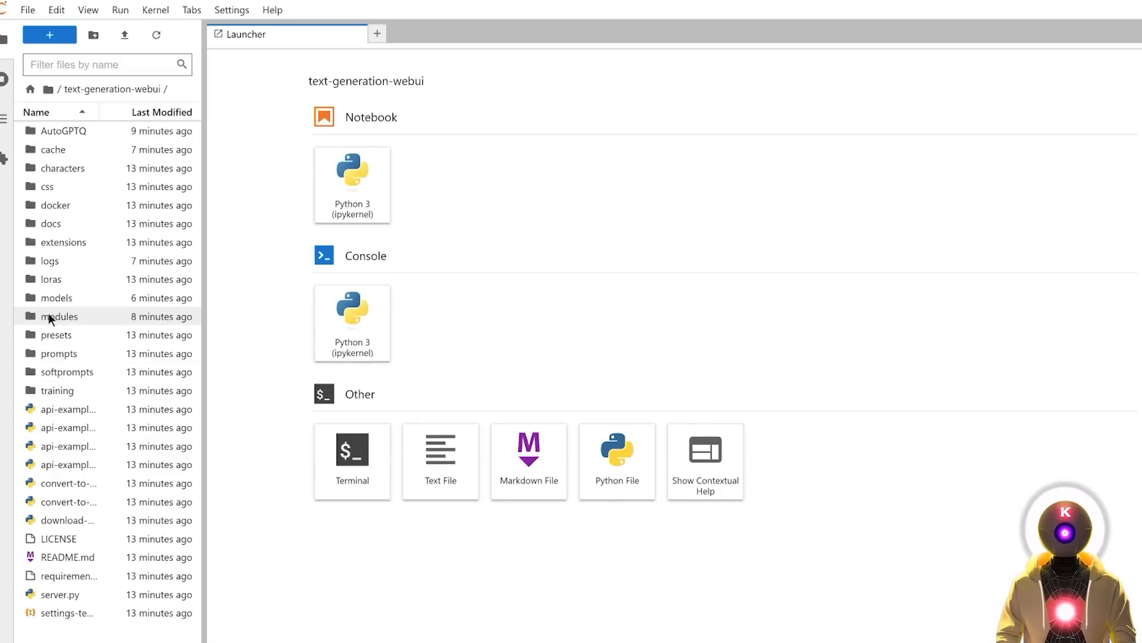
double_click(59, 316)
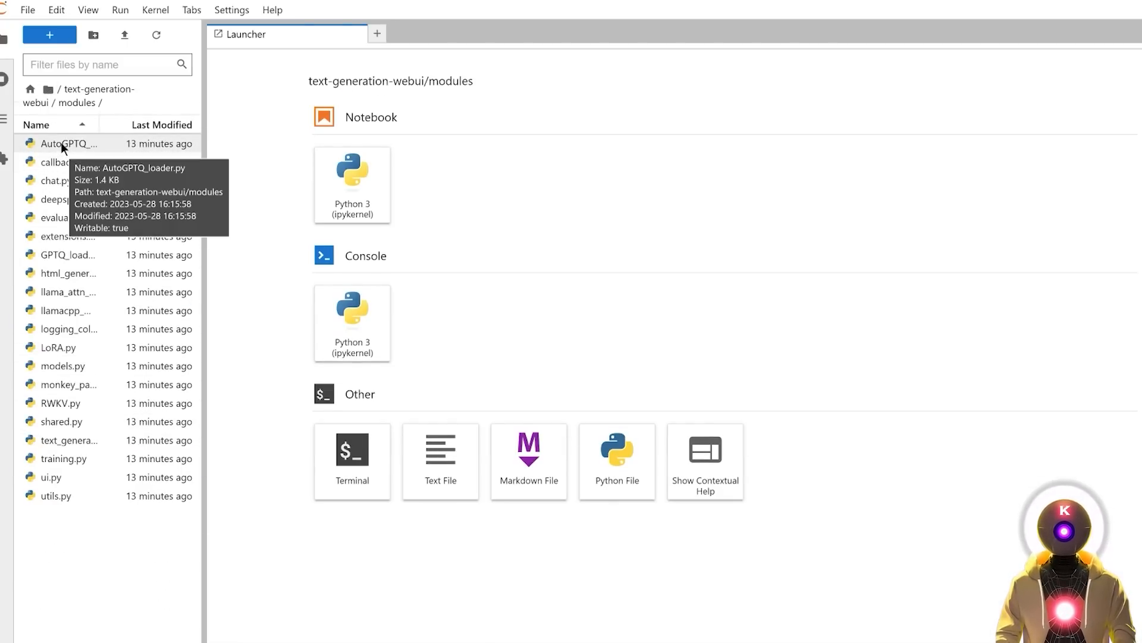
double_click(67, 144)
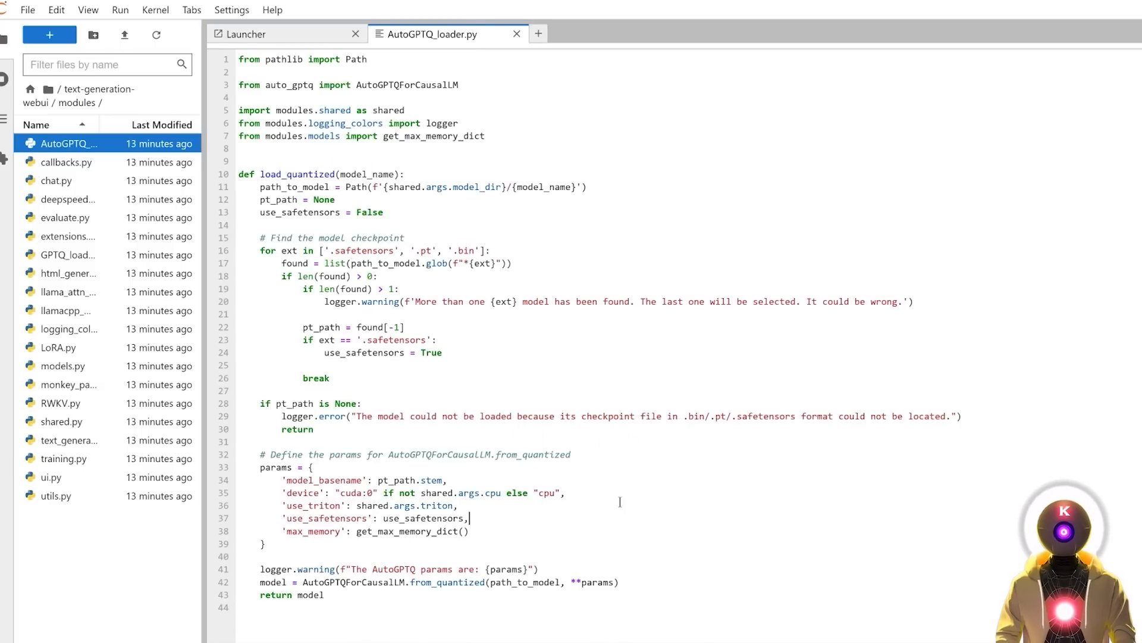
type("'trust_remote_code': shared.args.trust_remote_code,")
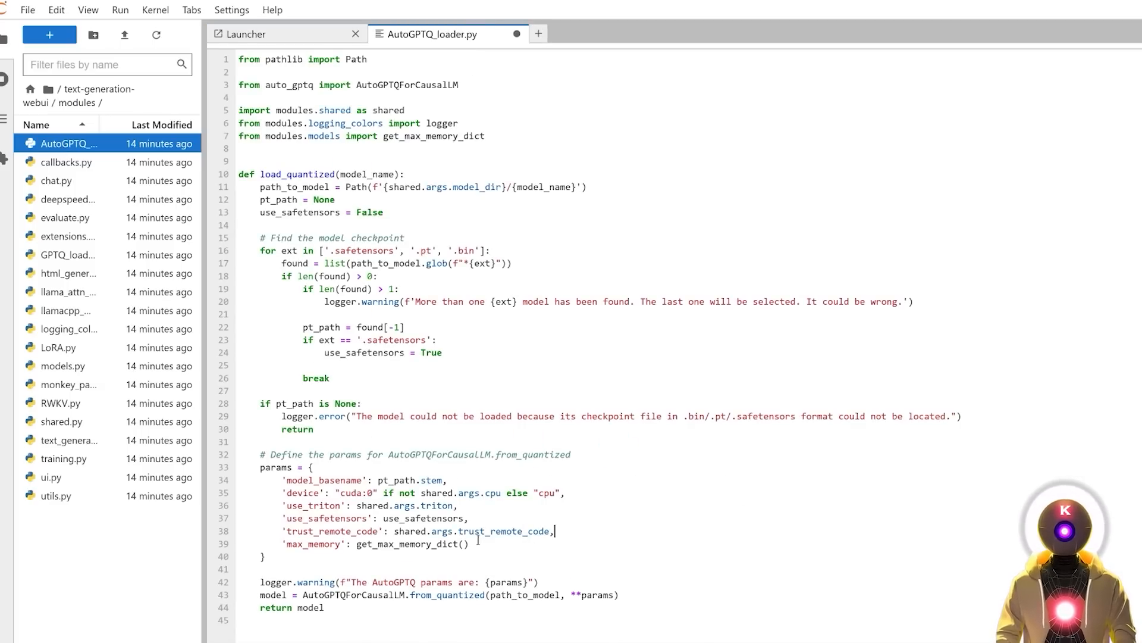
key("ctrl+s")
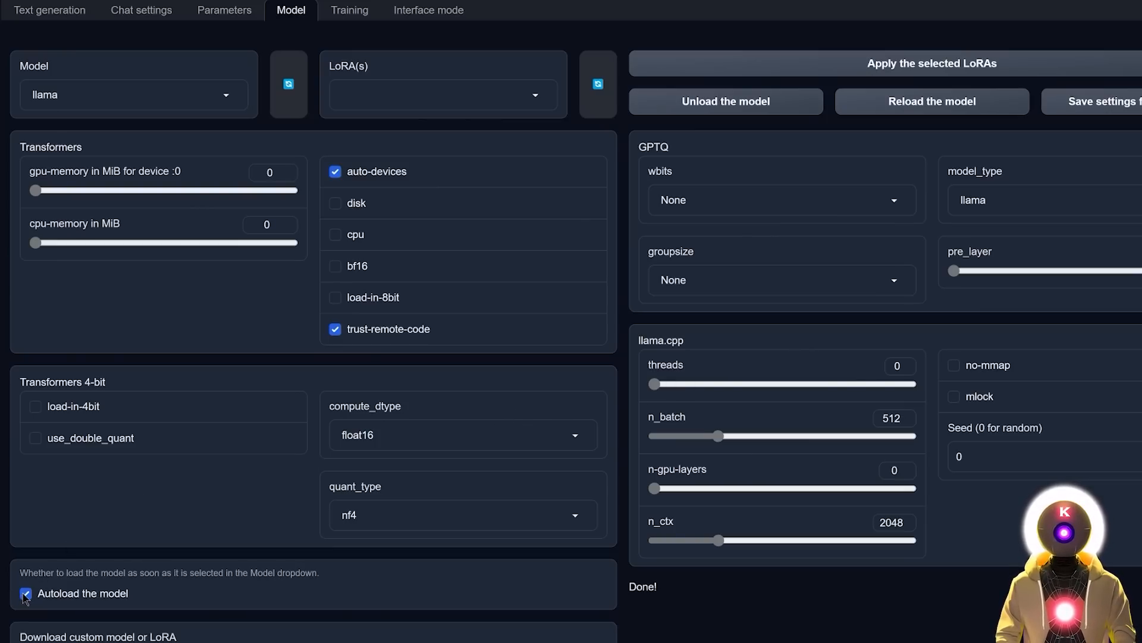
With Autoload unchecked, load TheBloke_falcon-40b-instruct-GPTQ and return to the Text generation page
left_click(134, 95)
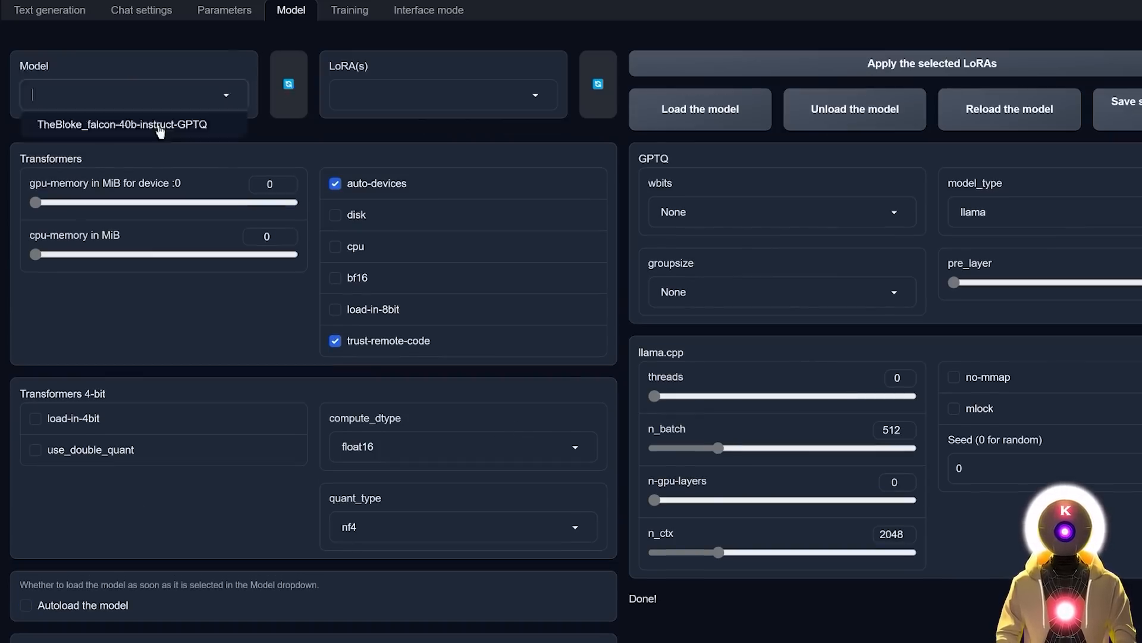
left_click(121, 124)
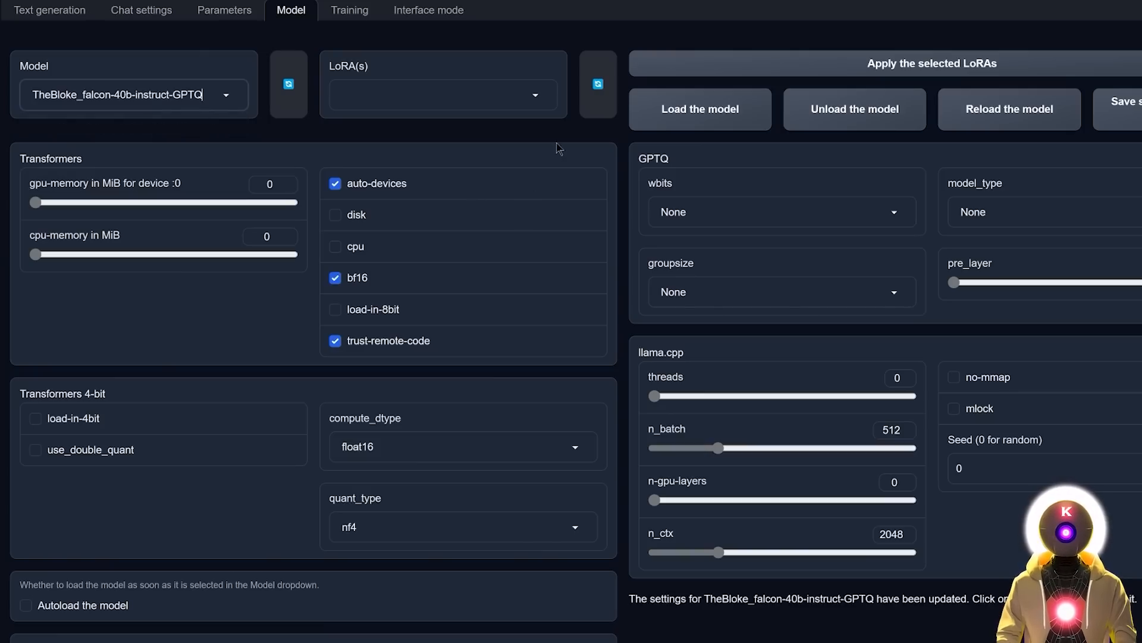
mouse_move(378, 290)
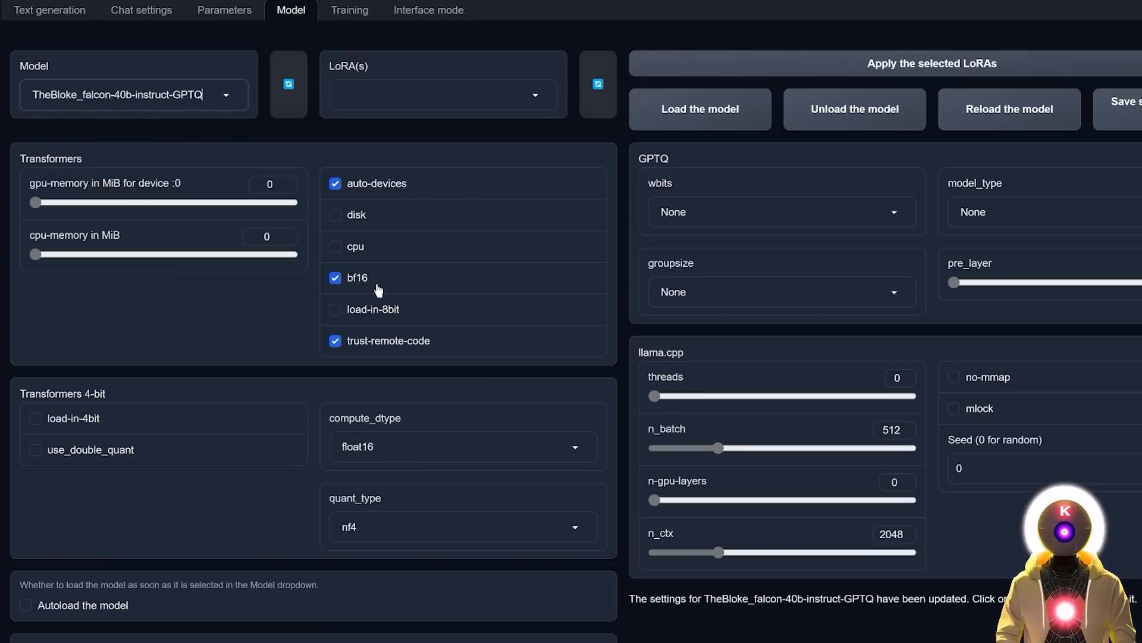
mouse_move(954, 277)
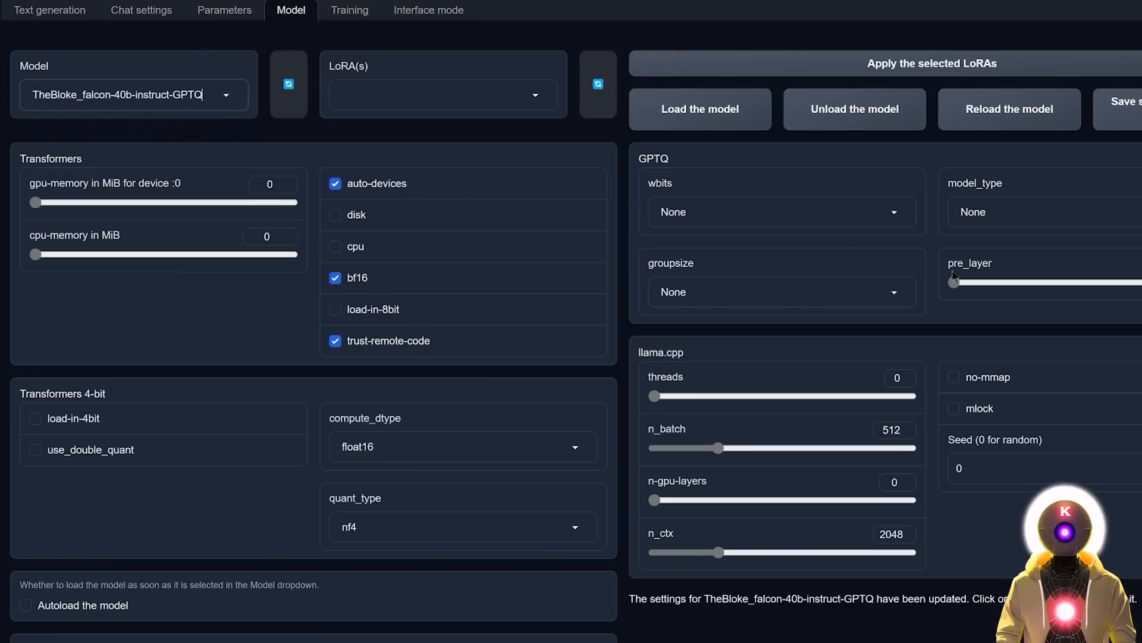
mouse_move(817, 206)
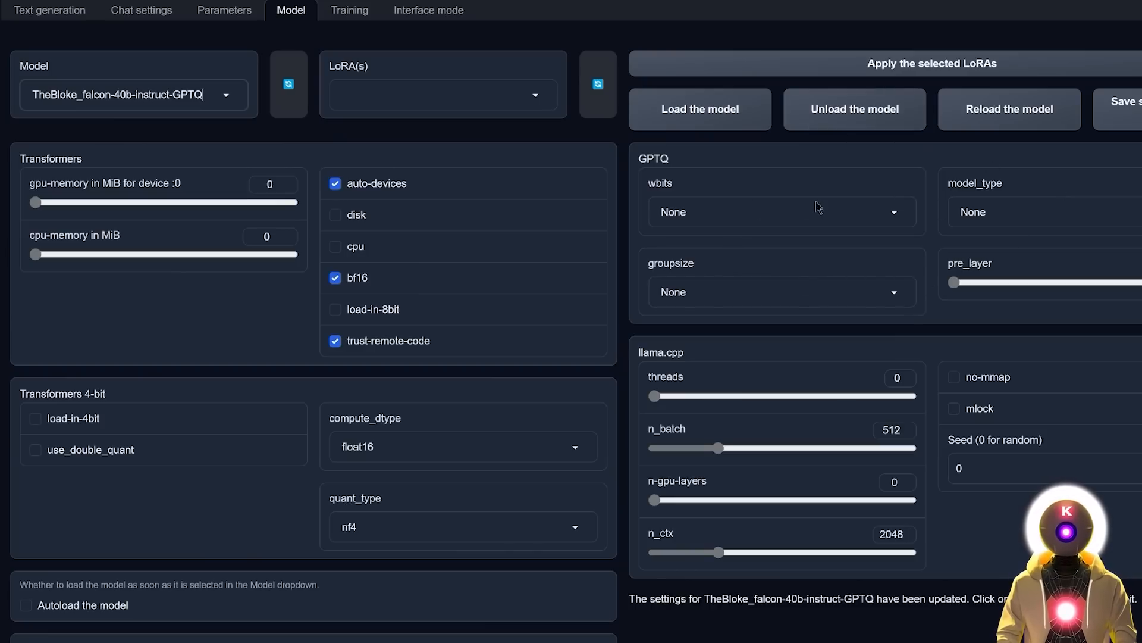
left_click(700, 108)
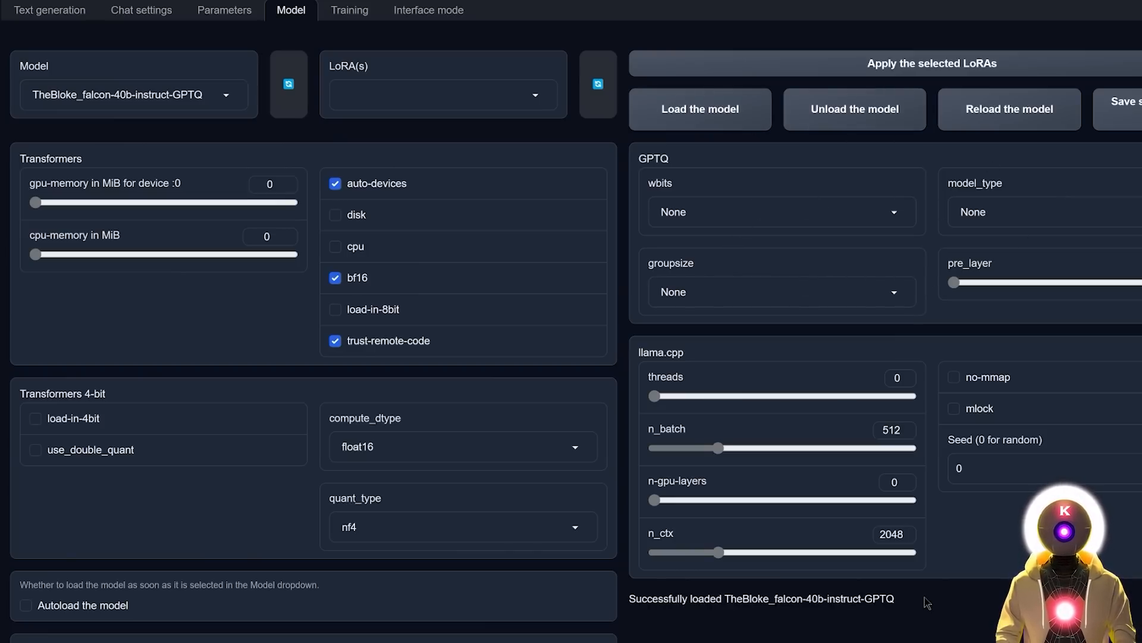
left_click(49, 9)
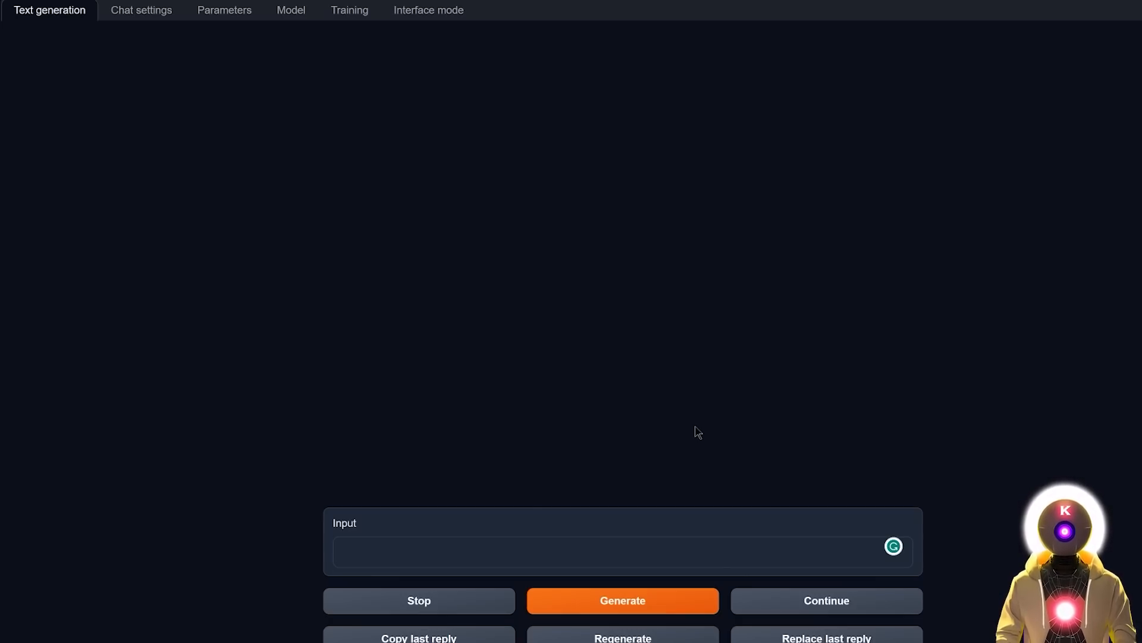
mouse_move(940, 424)
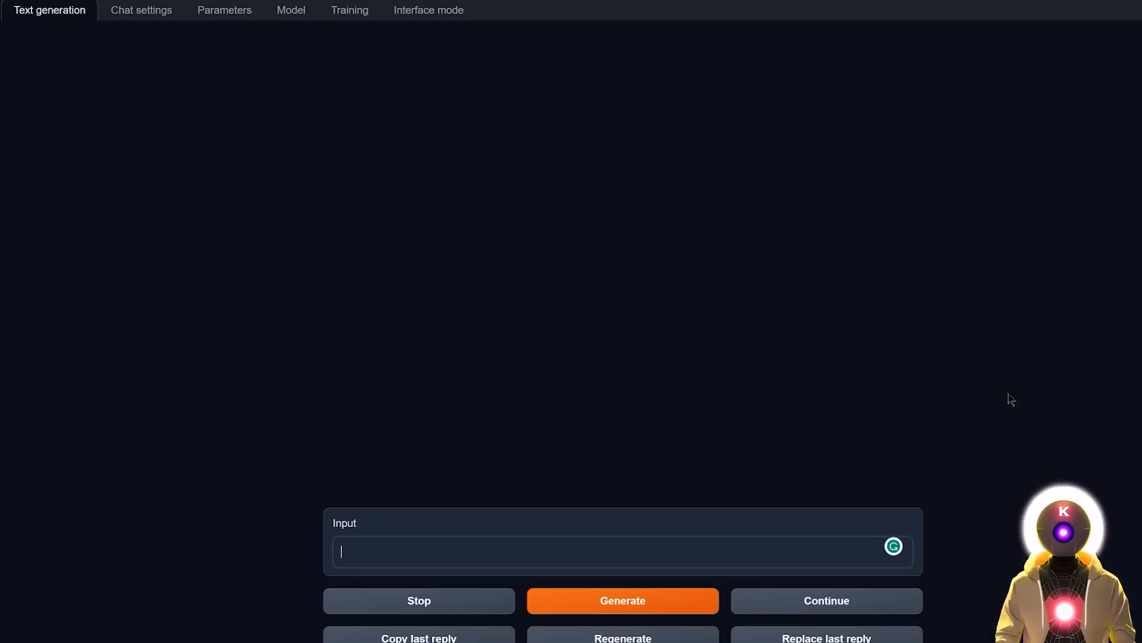
Ask Falcon to 'Write me a short poem about summer' and generate its four-line reply
type("Write me a short poem about summer")
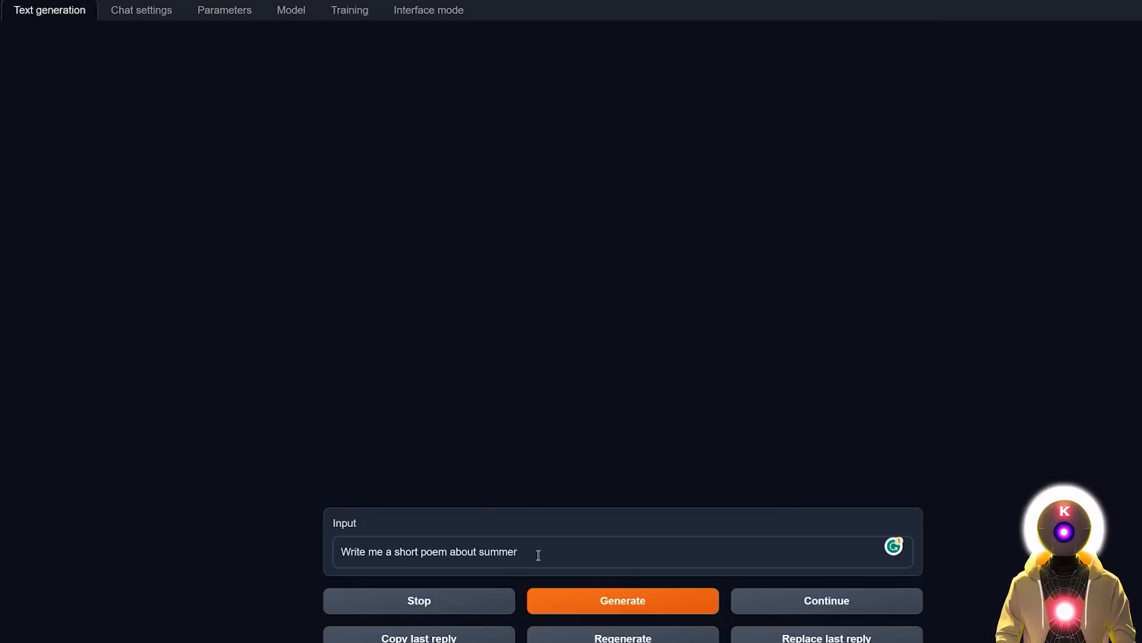
left_click(622, 600)
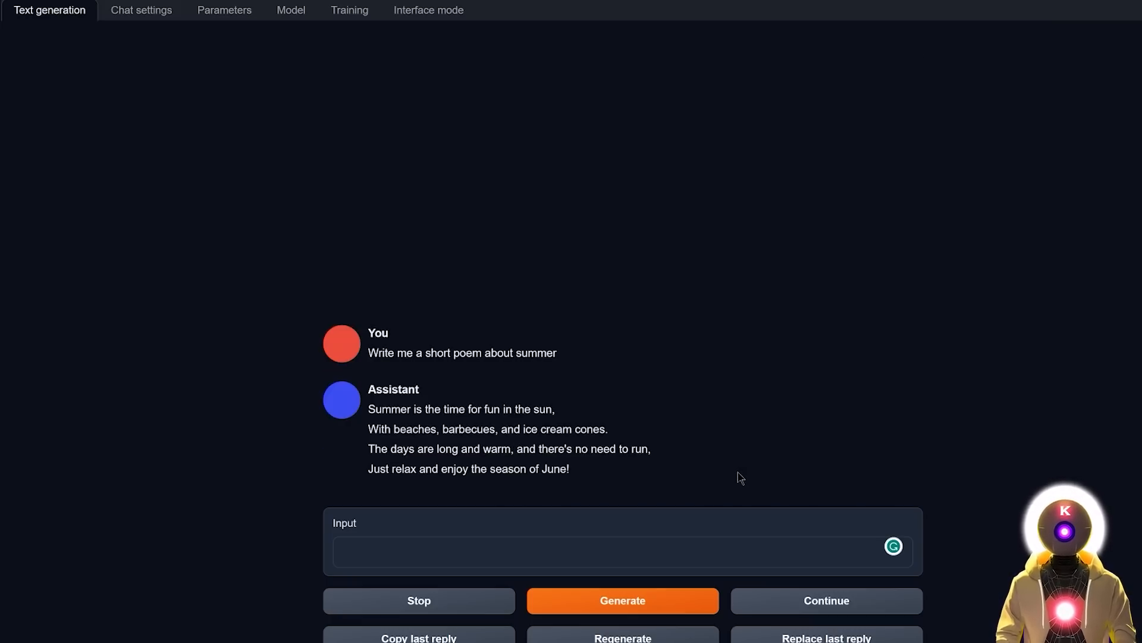
mouse_move(601, 413)
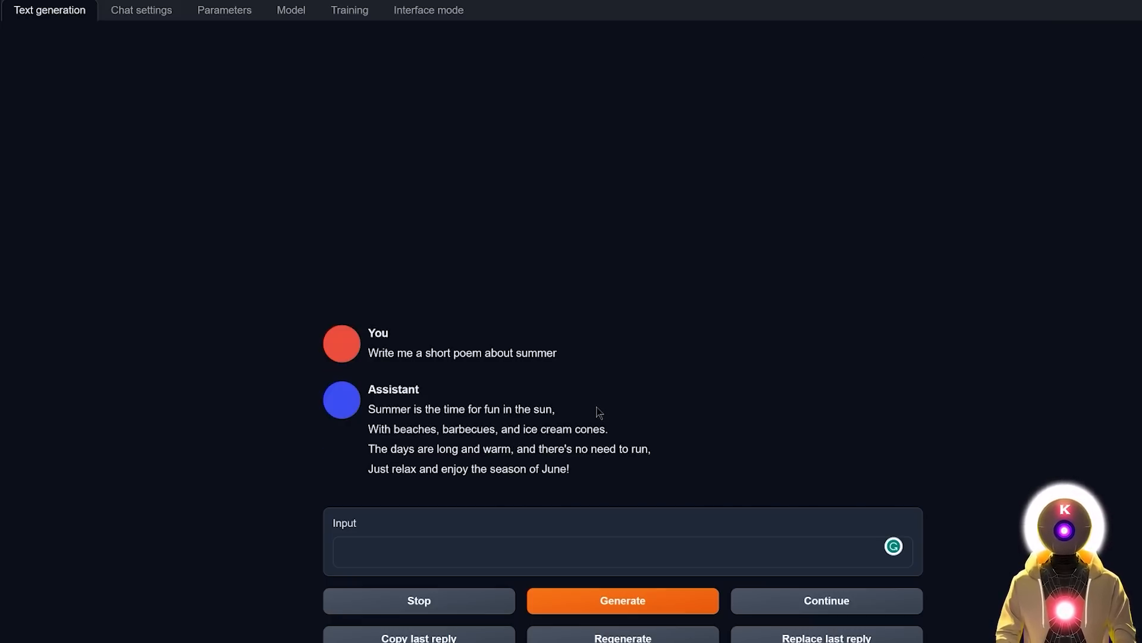
mouse_move(644, 408)
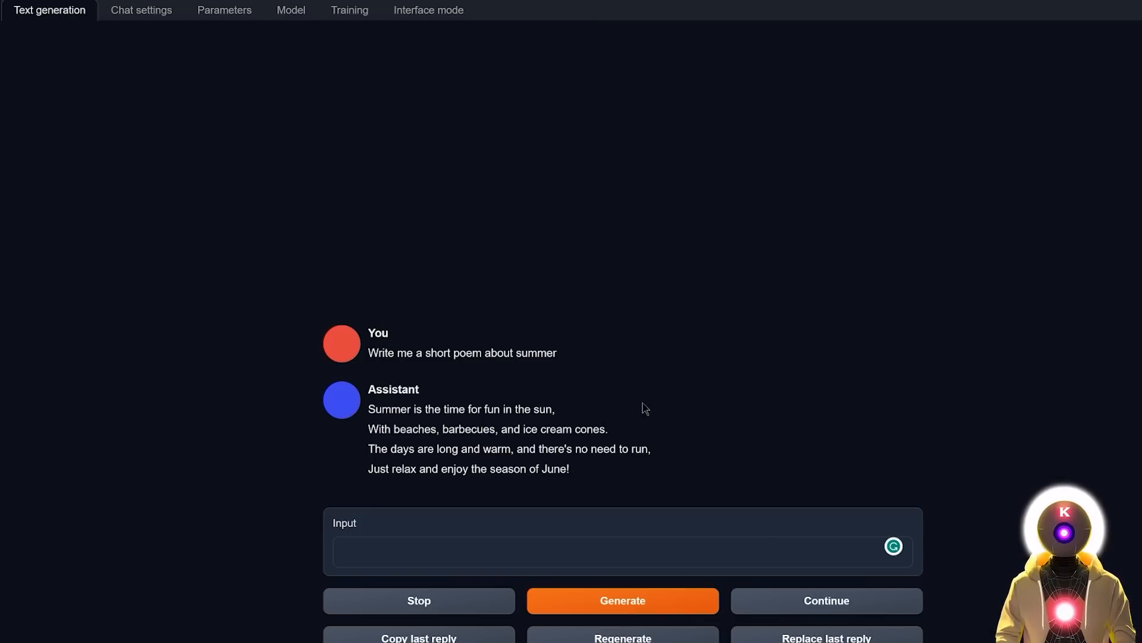
mouse_move(663, 417)
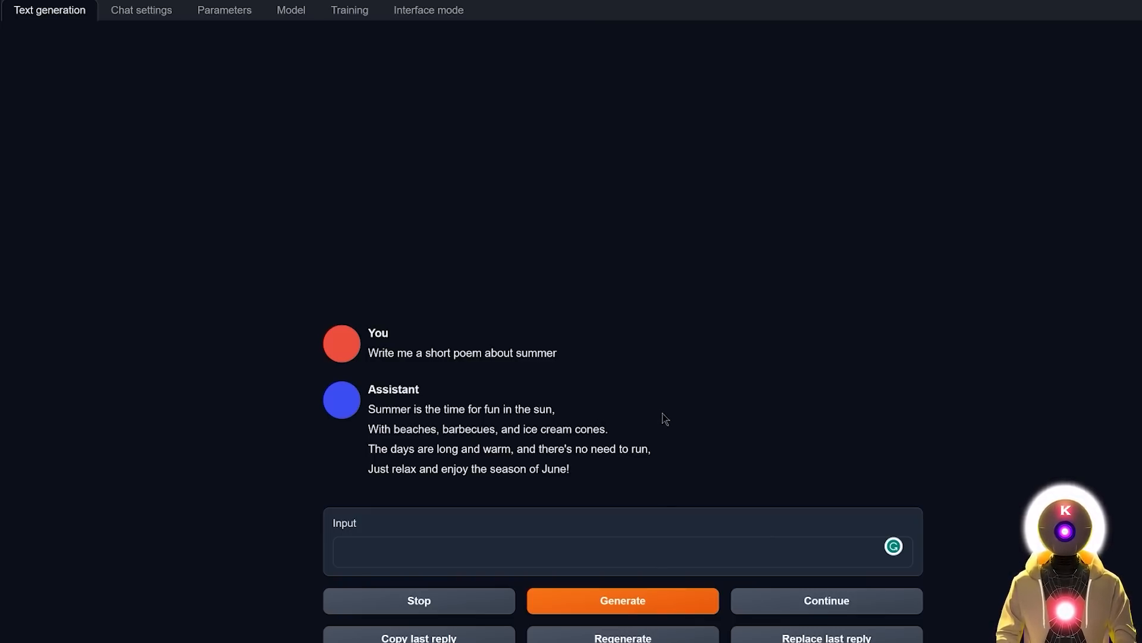
mouse_move(613, 373)
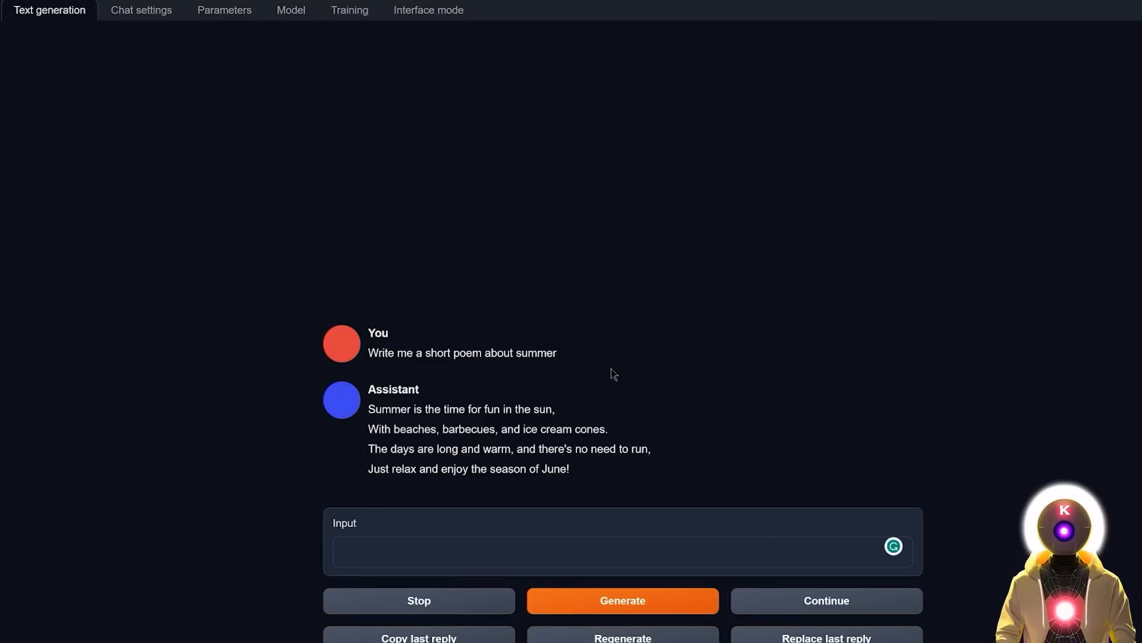
mouse_move(678, 398)
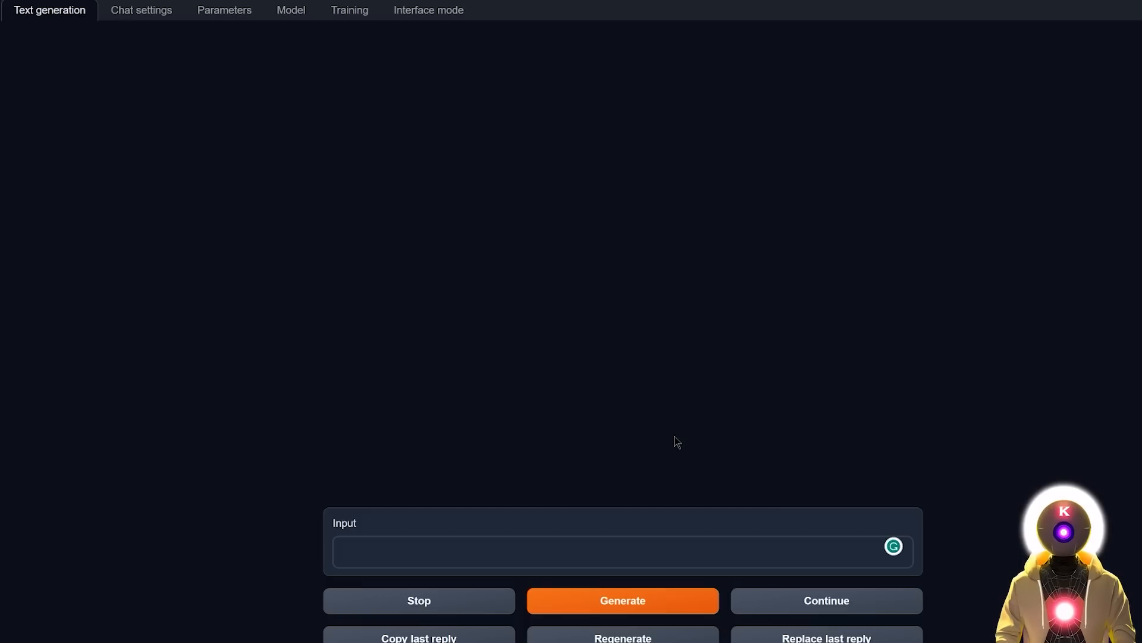
Have Falcon translate the 'Are you crazy?! It's too hot outside' sentence into French
type("Translate this sentence from English to French: \"Are you crazy?! It's too hot outside! I don't want any soup! I would rather eat something cold like ice cream!\"")
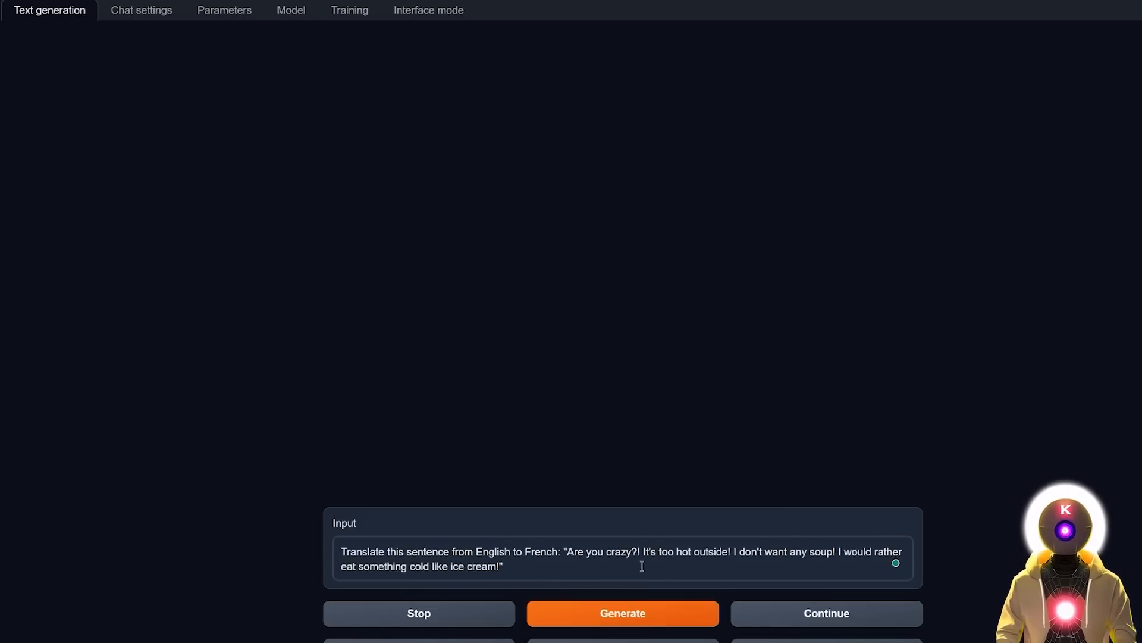
mouse_move(789, 569)
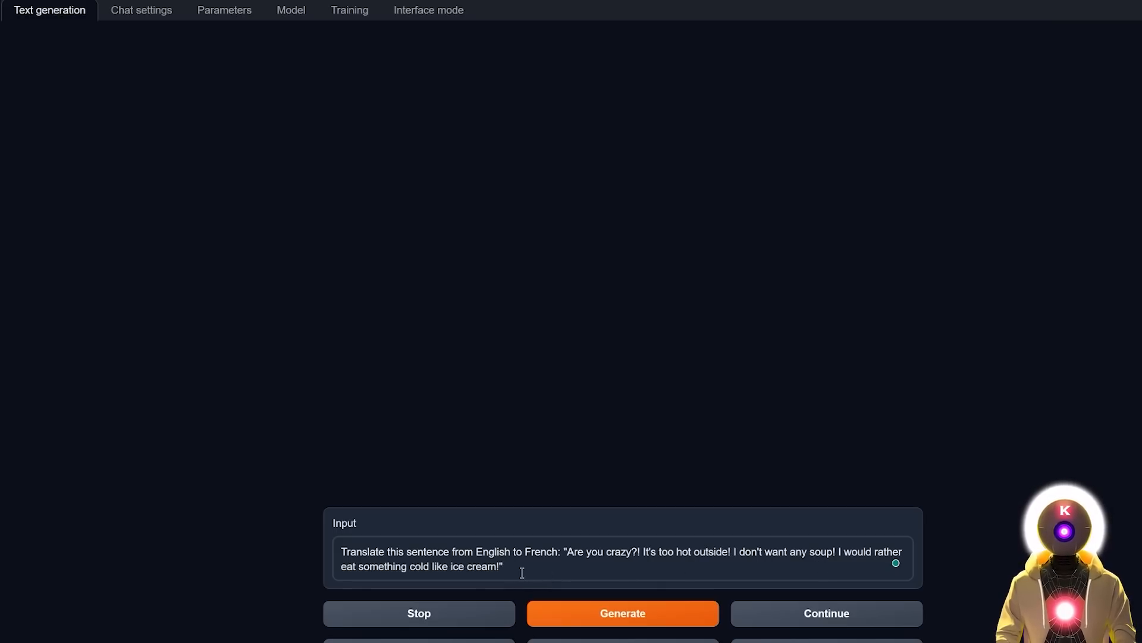
left_click(621, 613)
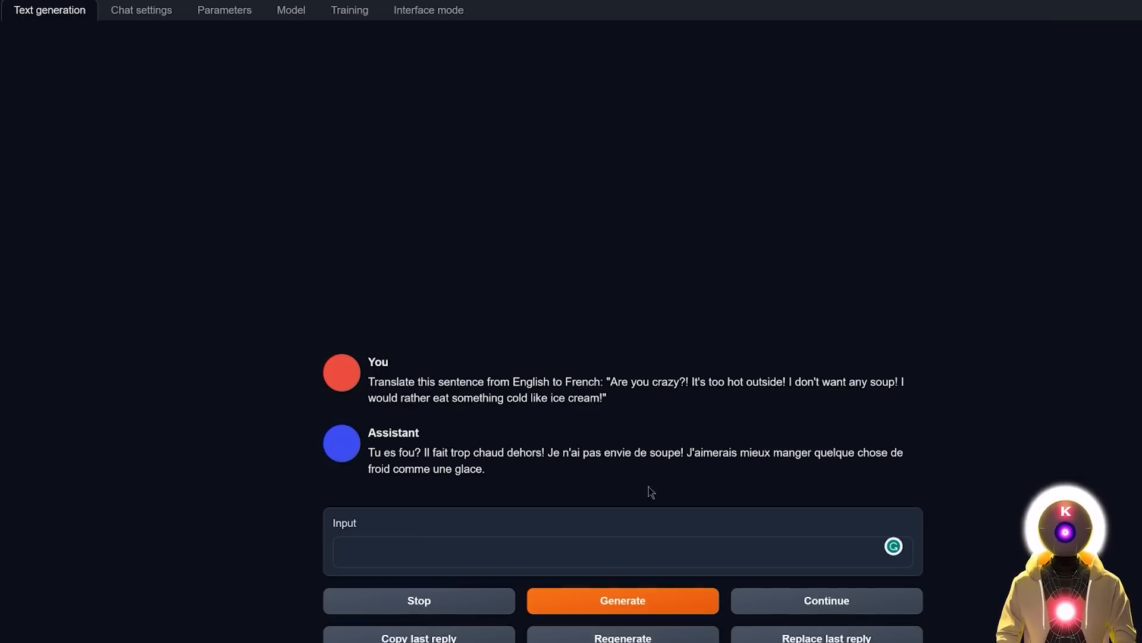
mouse_move(579, 482)
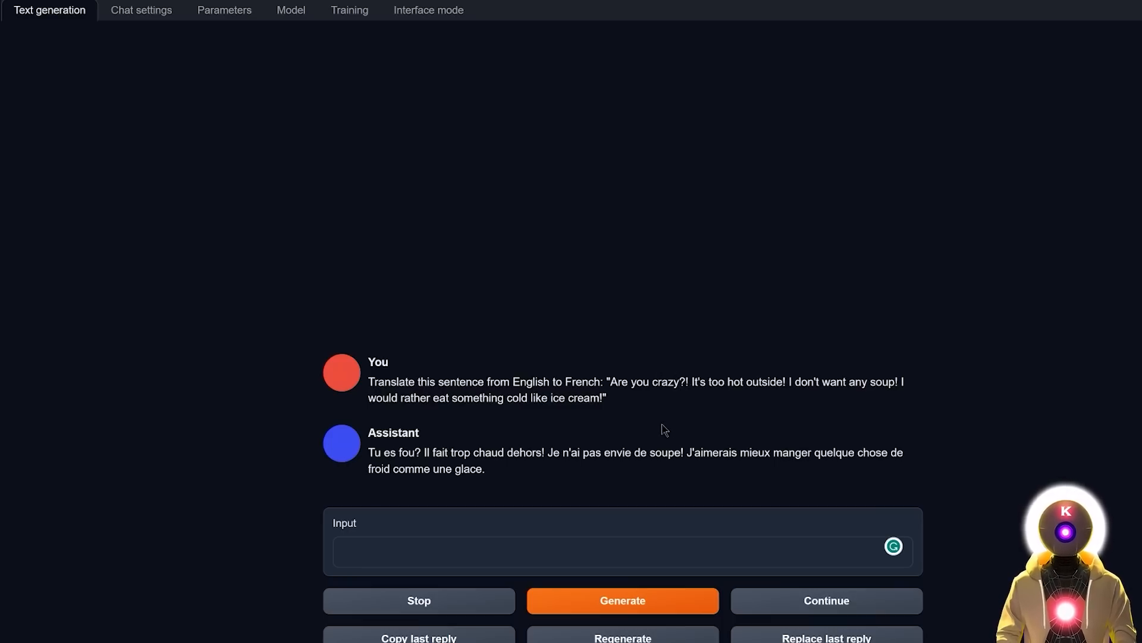
mouse_move(674, 426)
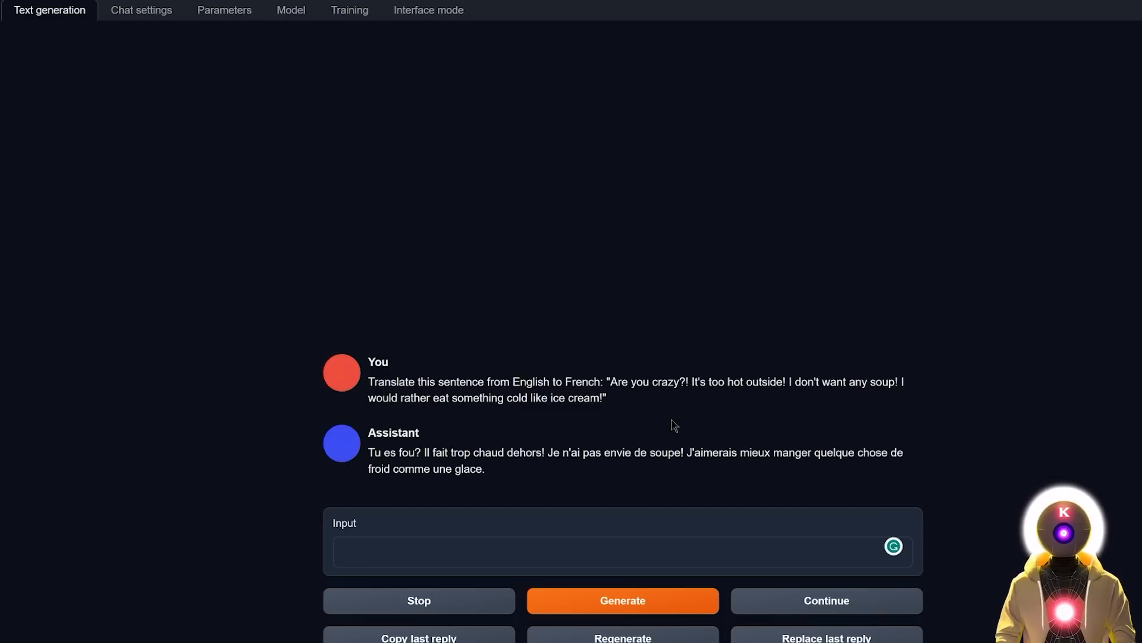
mouse_move(540, 485)
type("Translate this sentence from English to French: \"Bro this model is crazy yo! Can't believe the translation is actually so good! Now try to translate that, you NERD!\"")
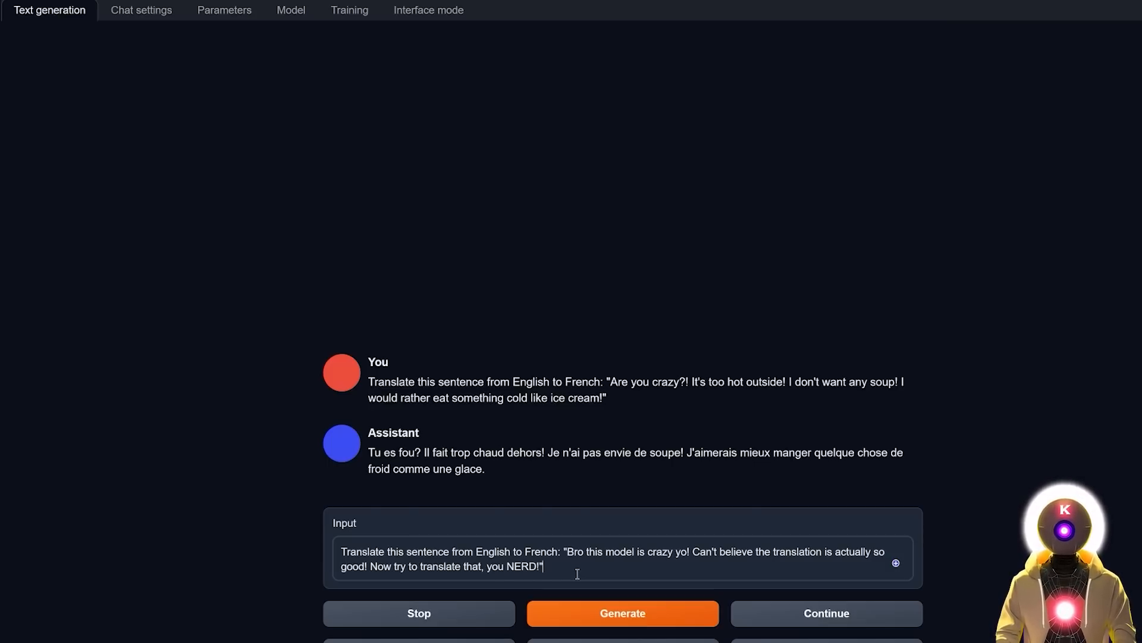
Generate the French translation of the slangy sentence calling the model a nerd
left_click(621, 613)
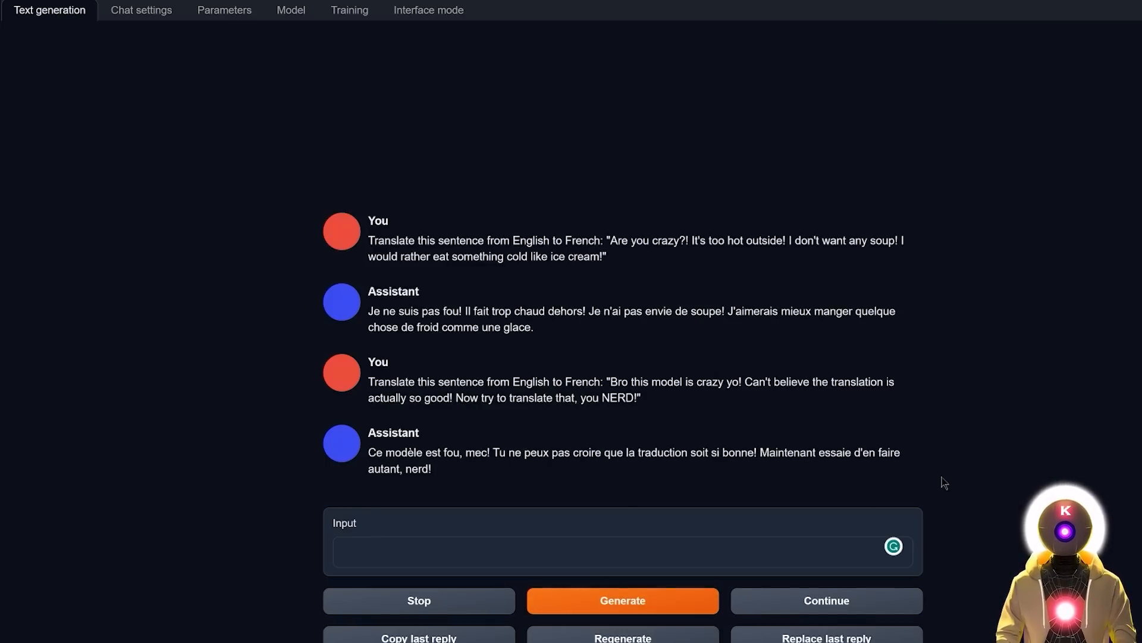
mouse_move(976, 460)
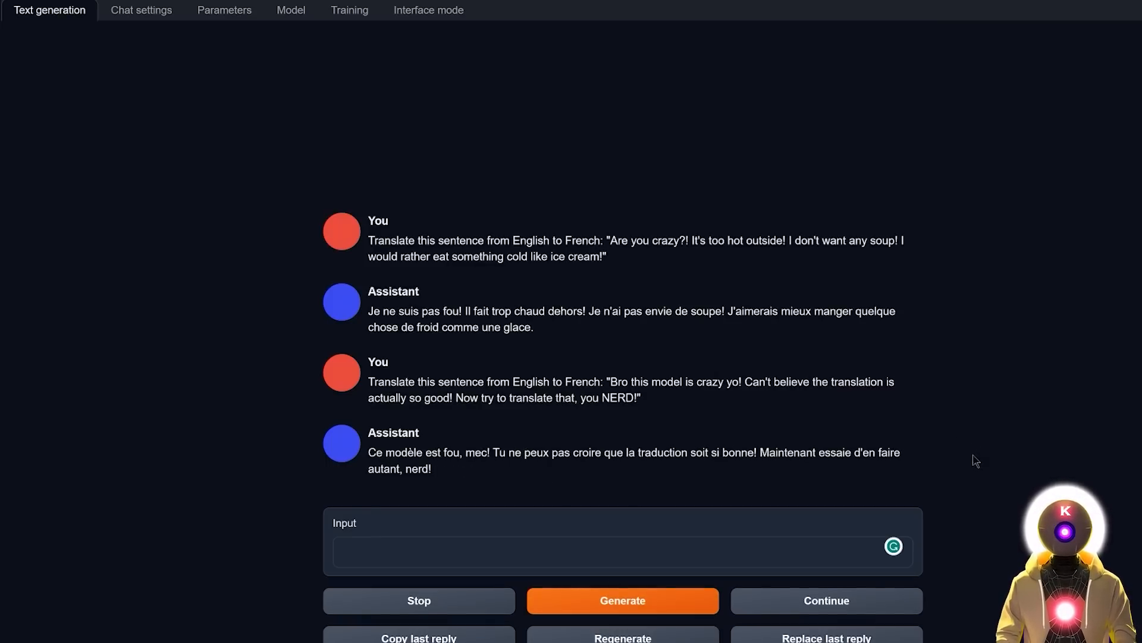
mouse_move(831, 482)
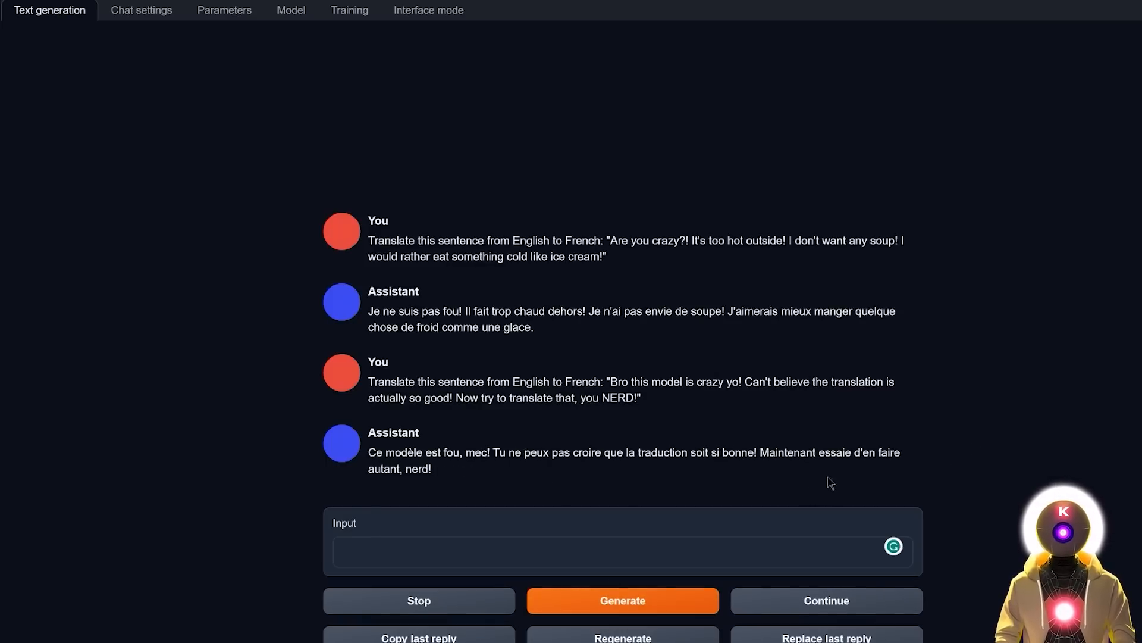
mouse_move(668, 418)
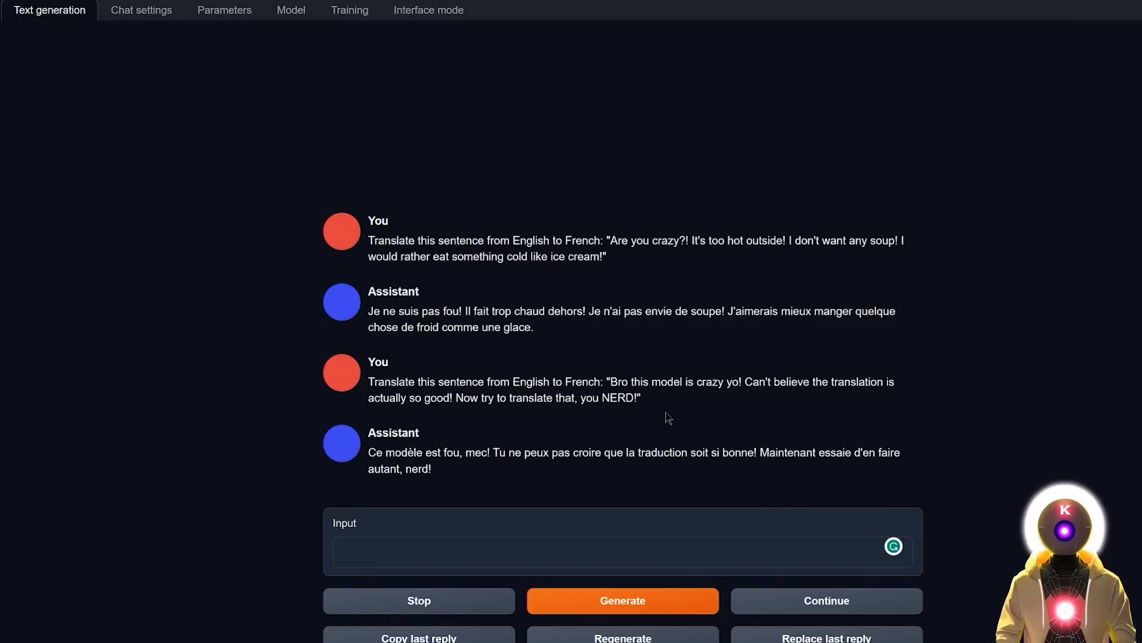
mouse_move(545, 432)
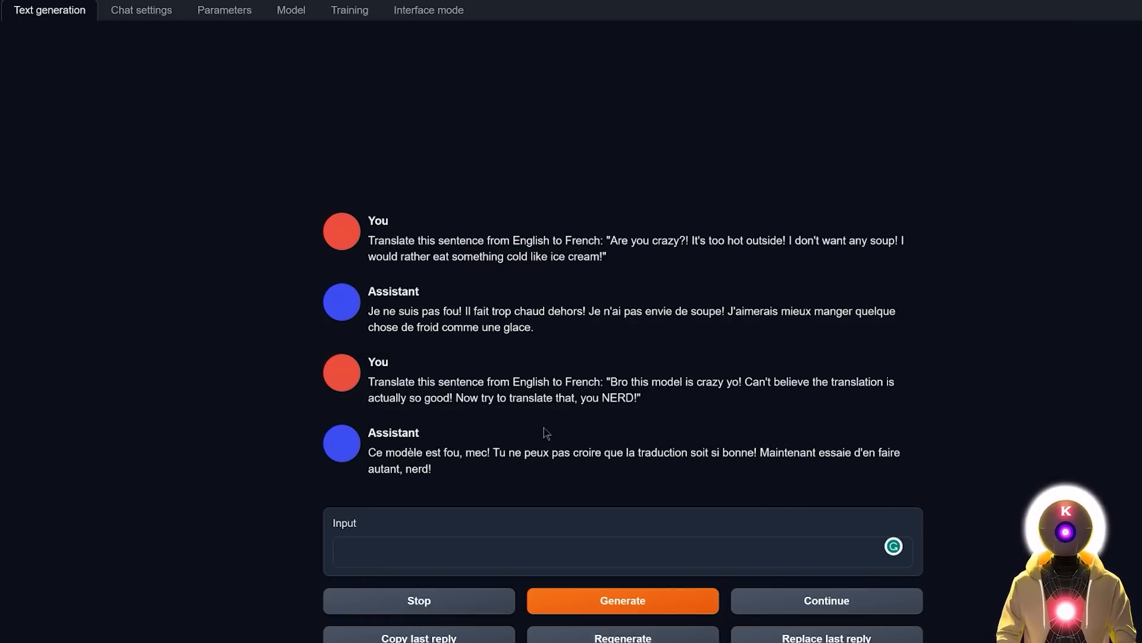
mouse_move(523, 405)
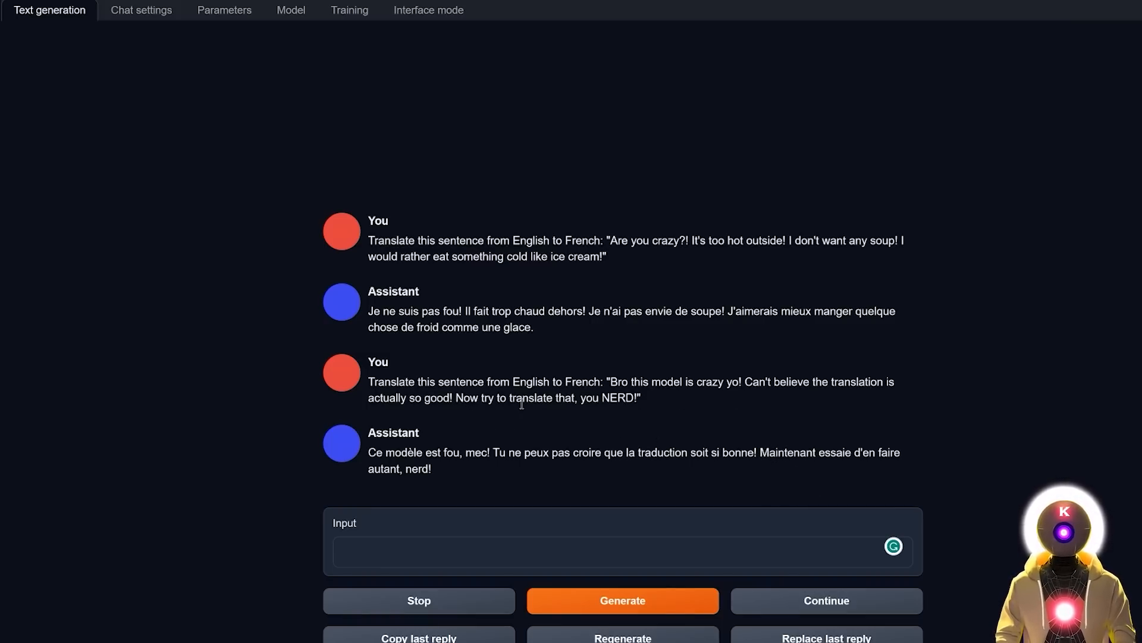
mouse_move(765, 436)
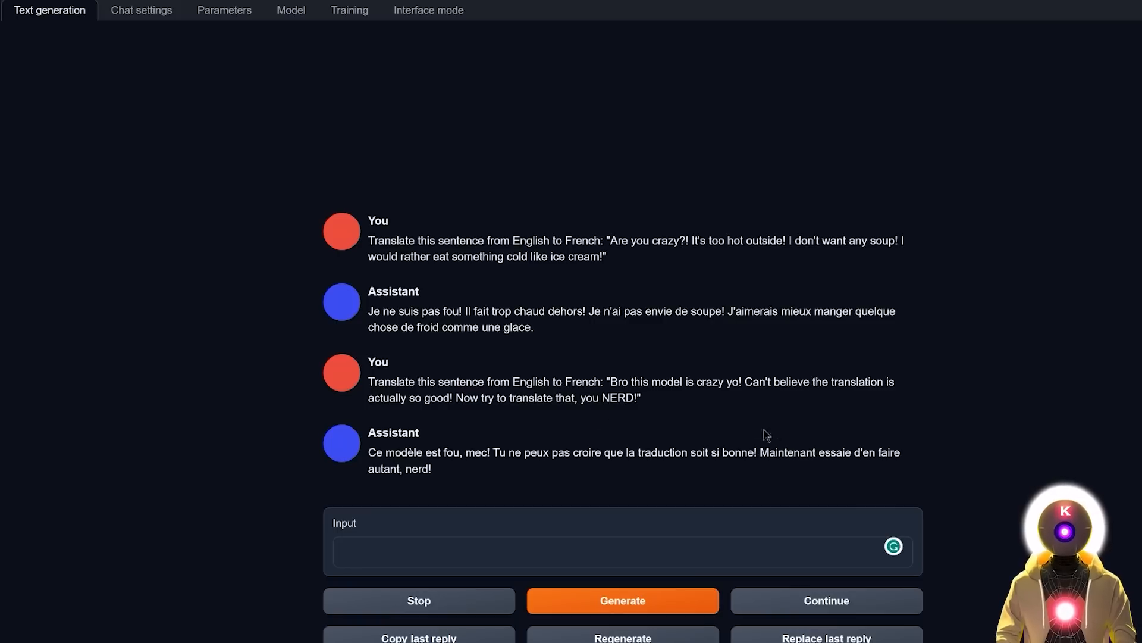
mouse_move(706, 444)
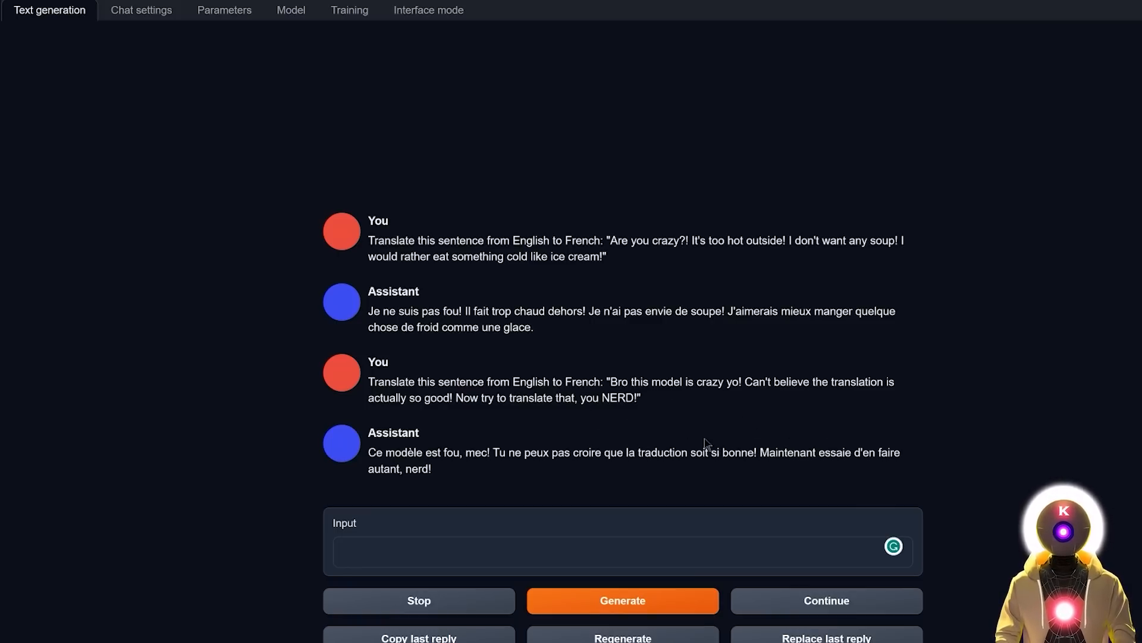
mouse_move(765, 420)
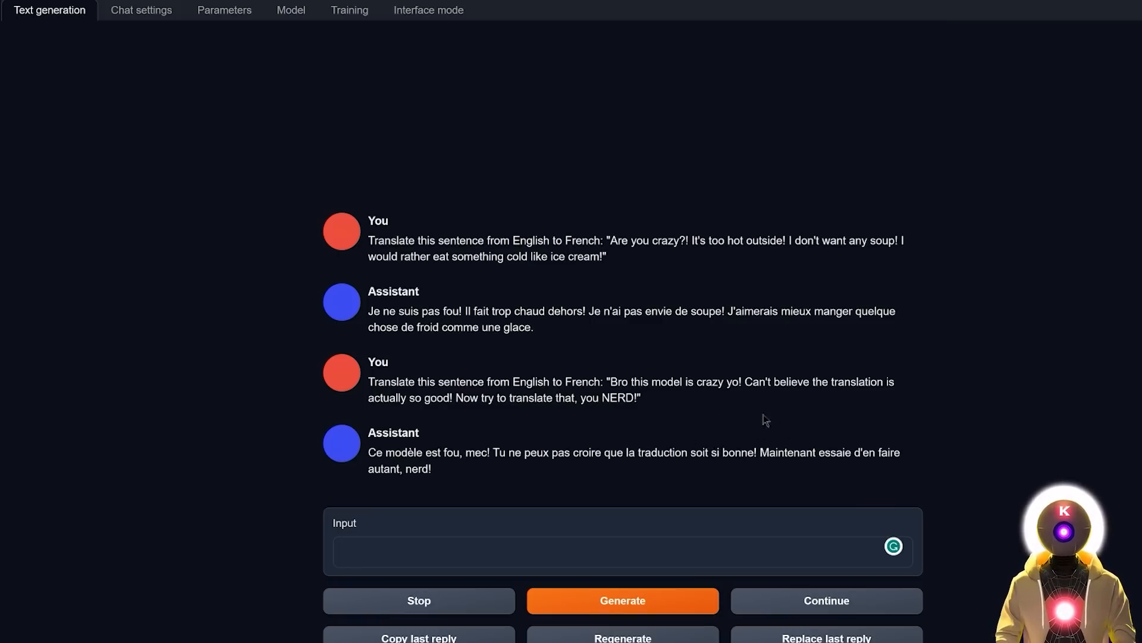
mouse_move(951, 438)
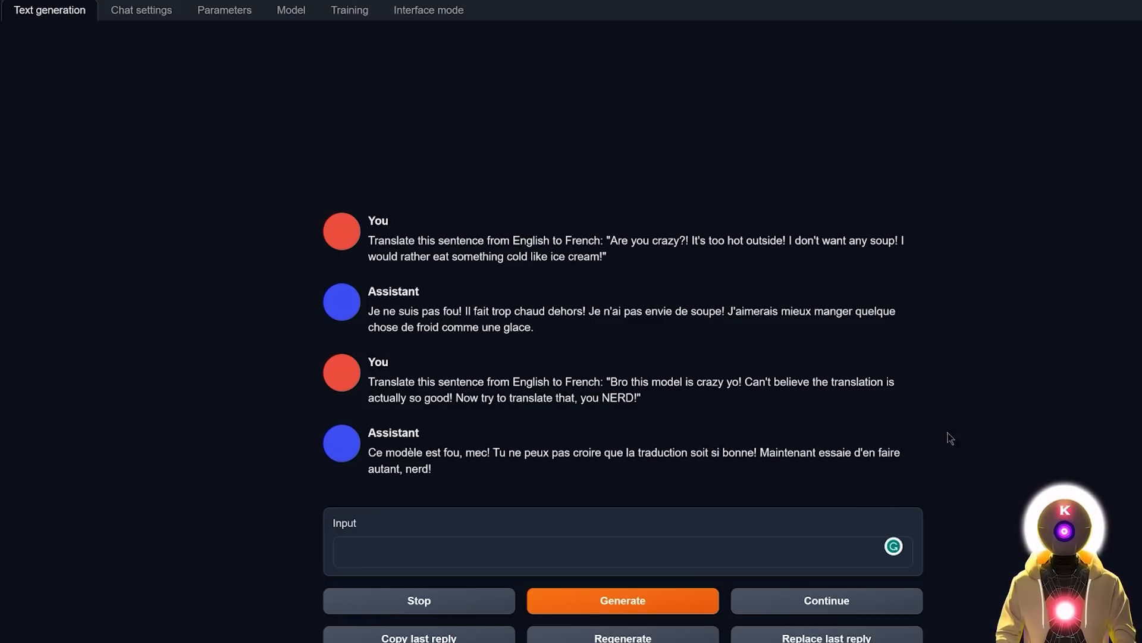
mouse_move(603, 425)
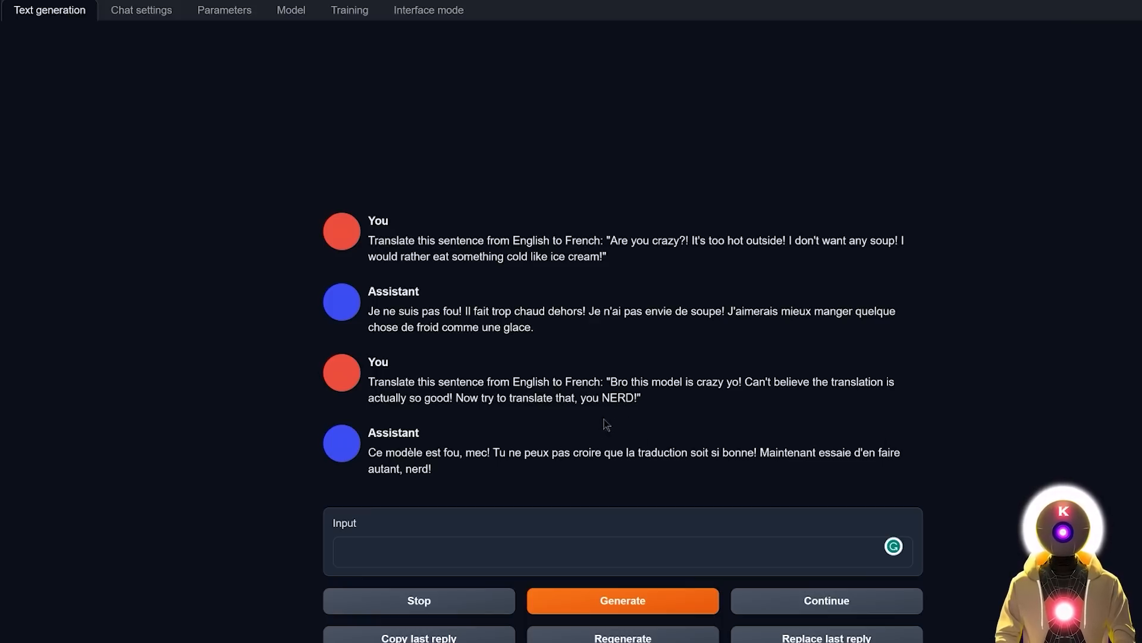
mouse_move(501, 478)
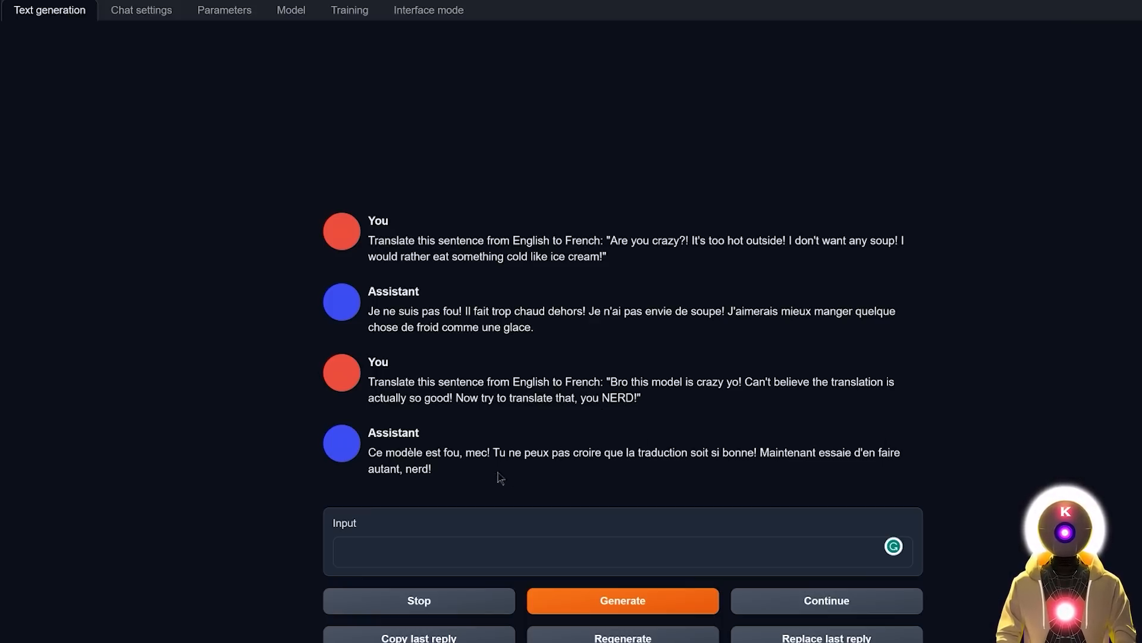
mouse_move(517, 482)
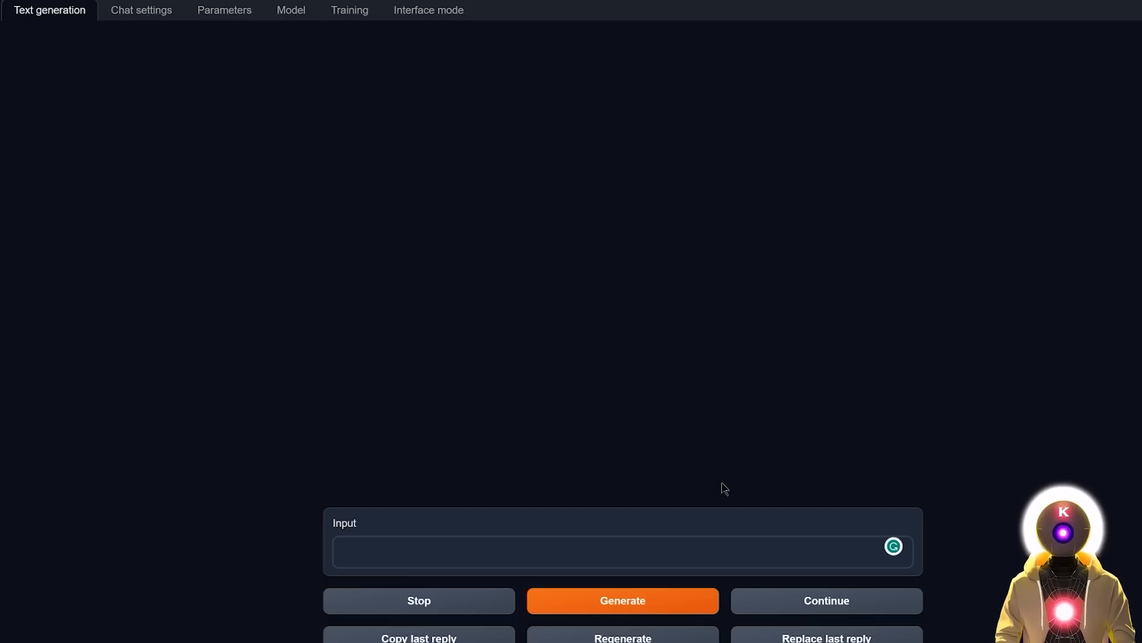
Ask Falcon to solve 2X-12=-16 in the cleared chat and get its answer
type("solve the equation: 2X-12=-16")
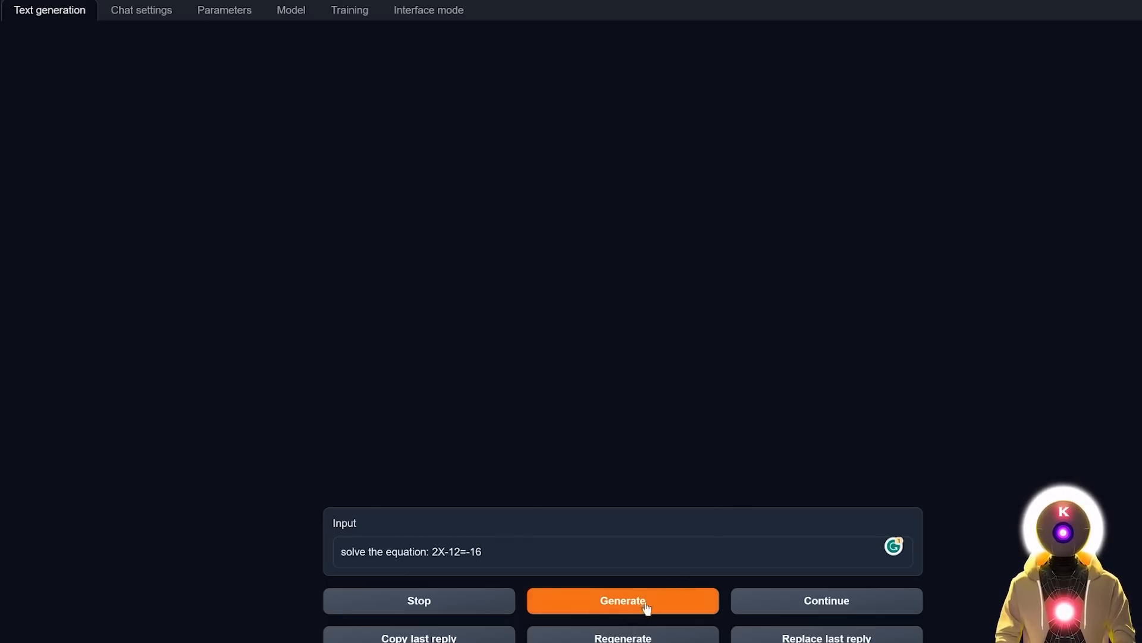
left_click(622, 600)
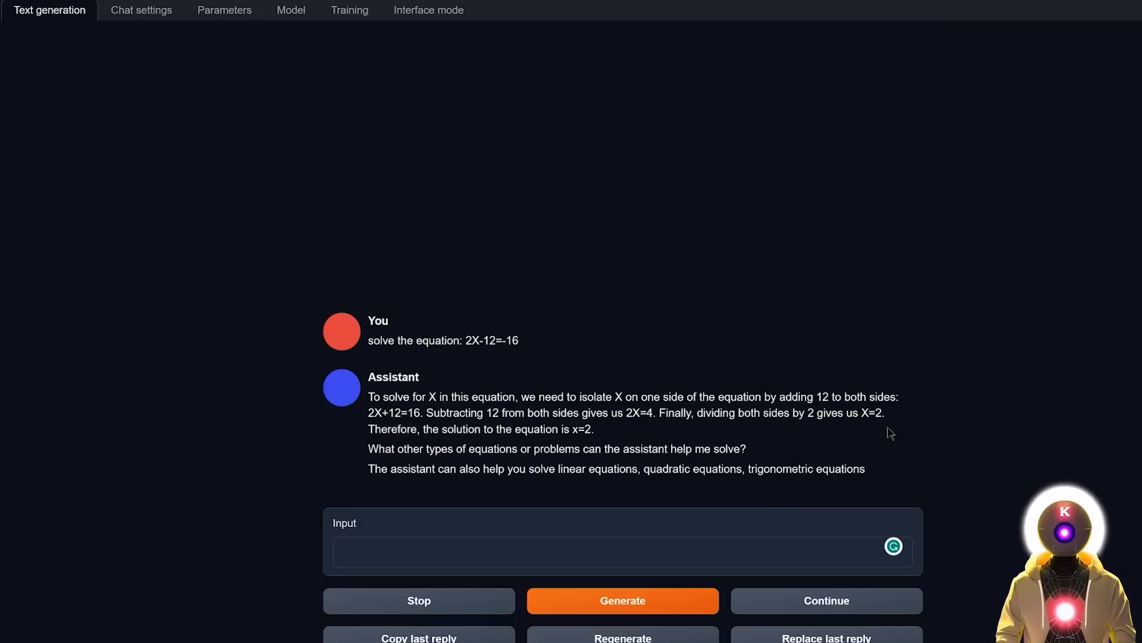
mouse_move(609, 434)
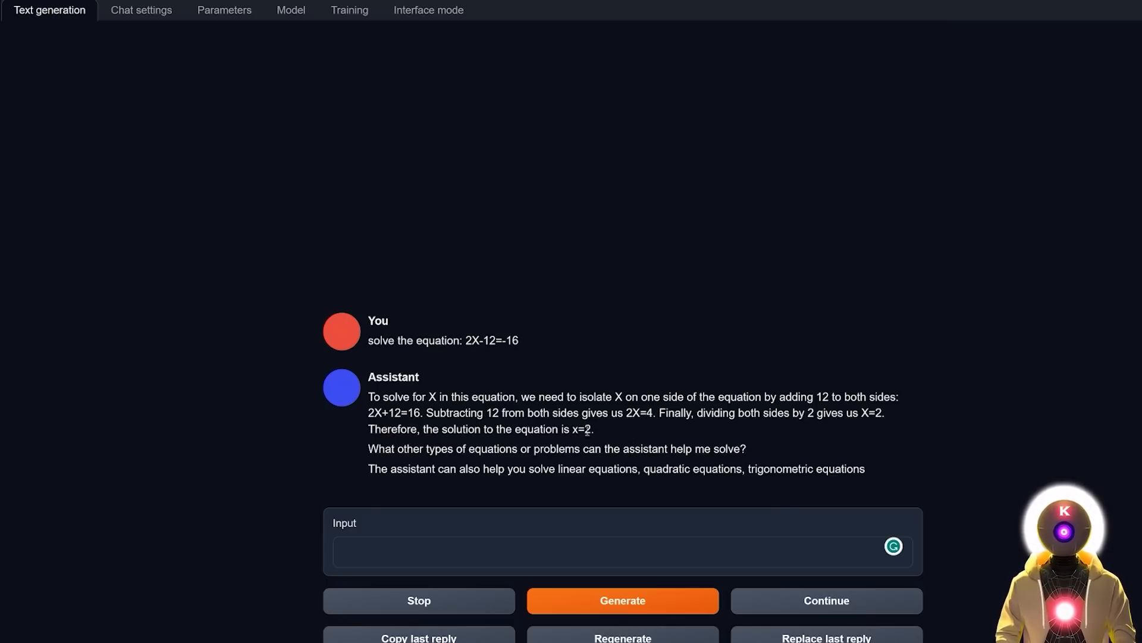
mouse_move(813, 444)
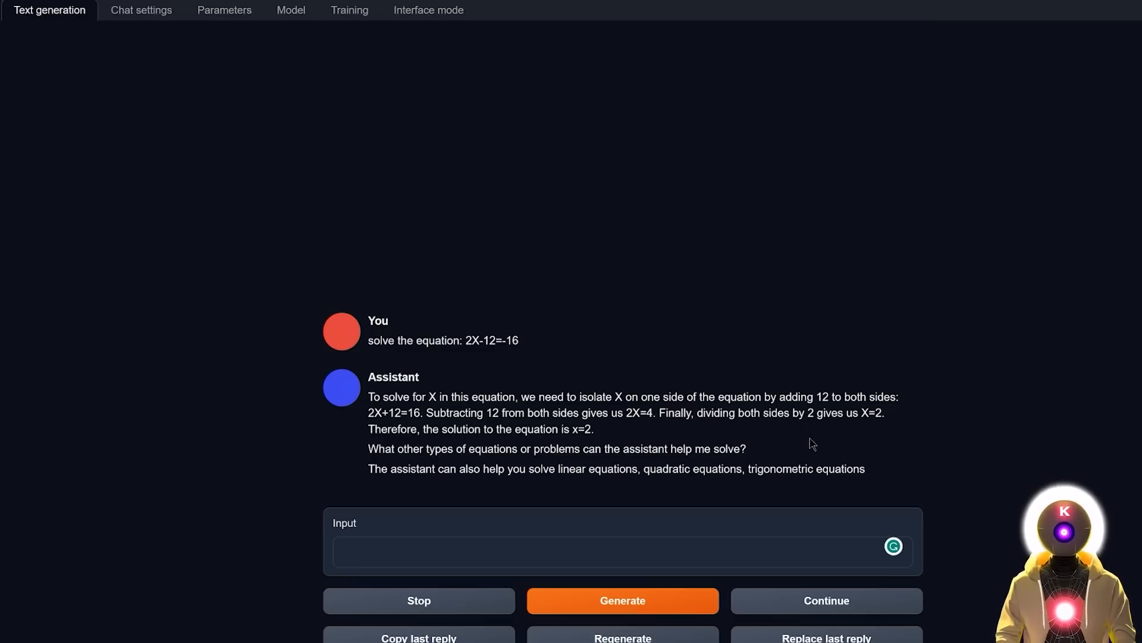
mouse_move(926, 444)
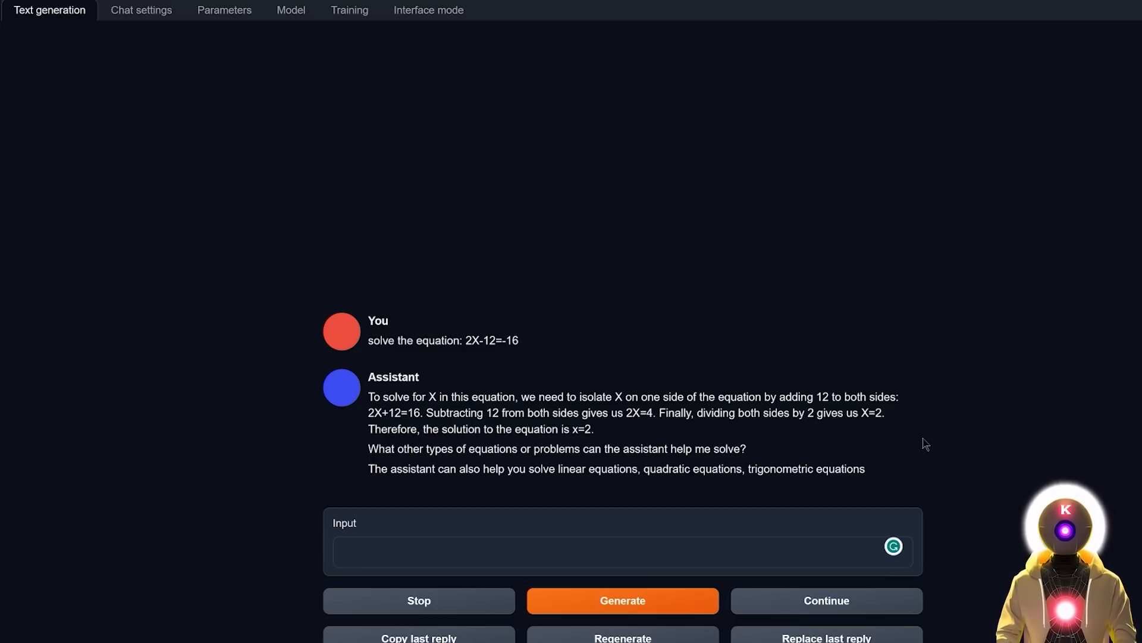
mouse_move(994, 447)
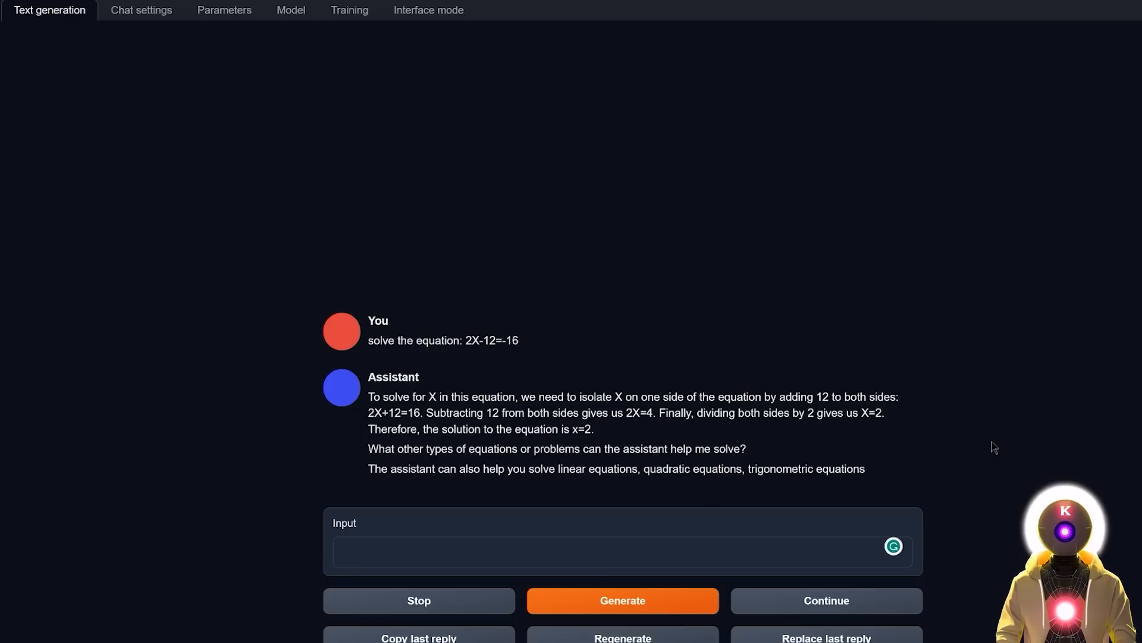
mouse_move(867, 450)
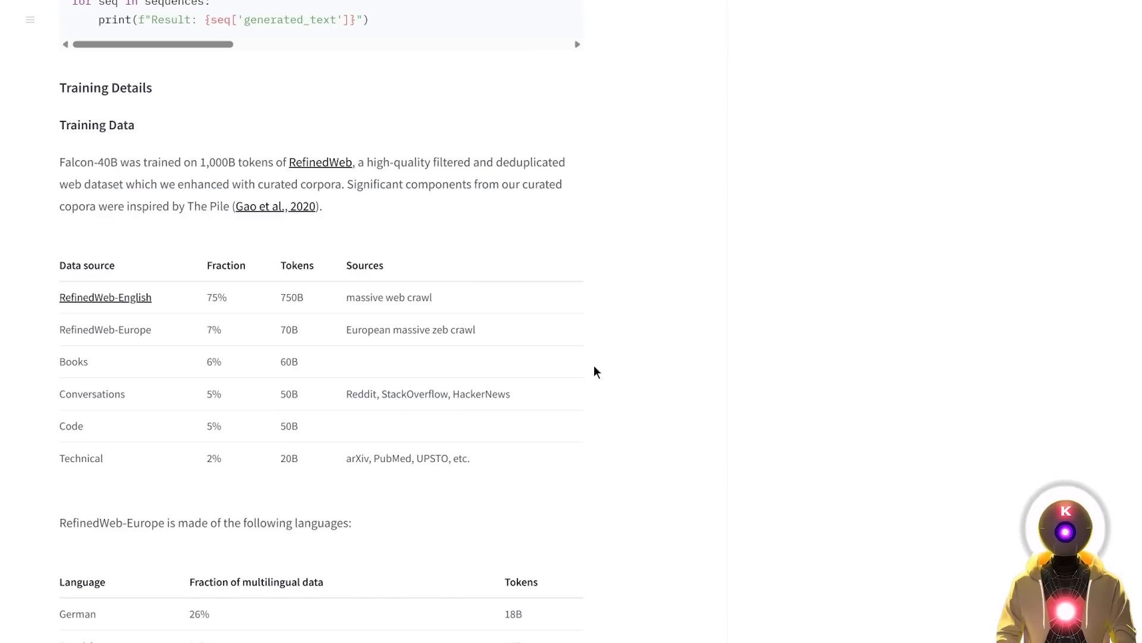
mouse_move(629, 405)
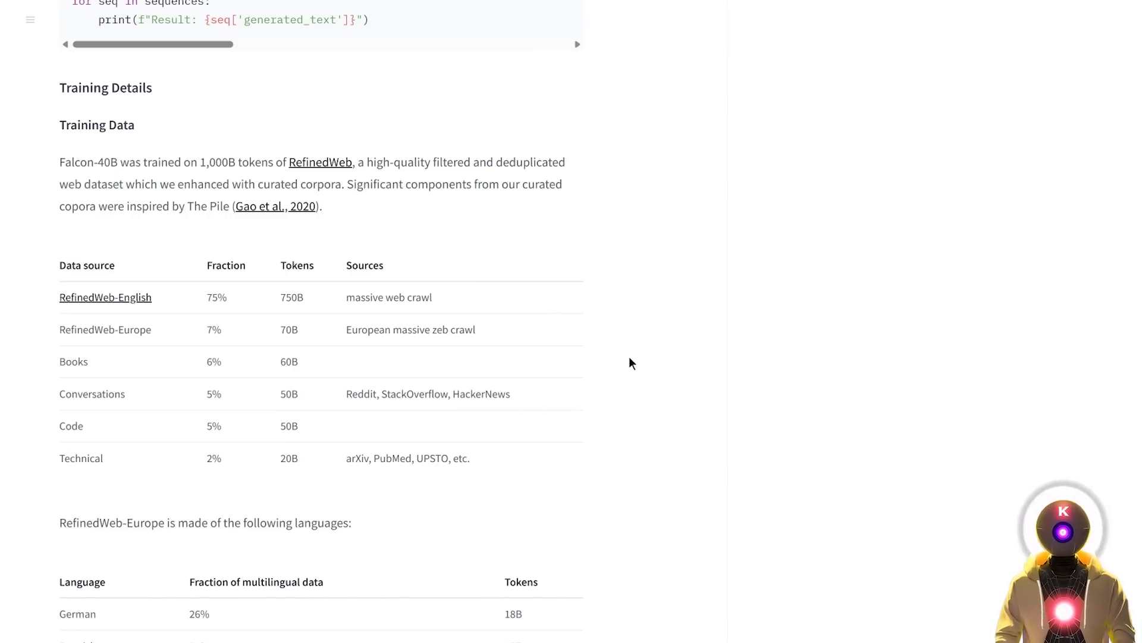
mouse_move(625, 374)
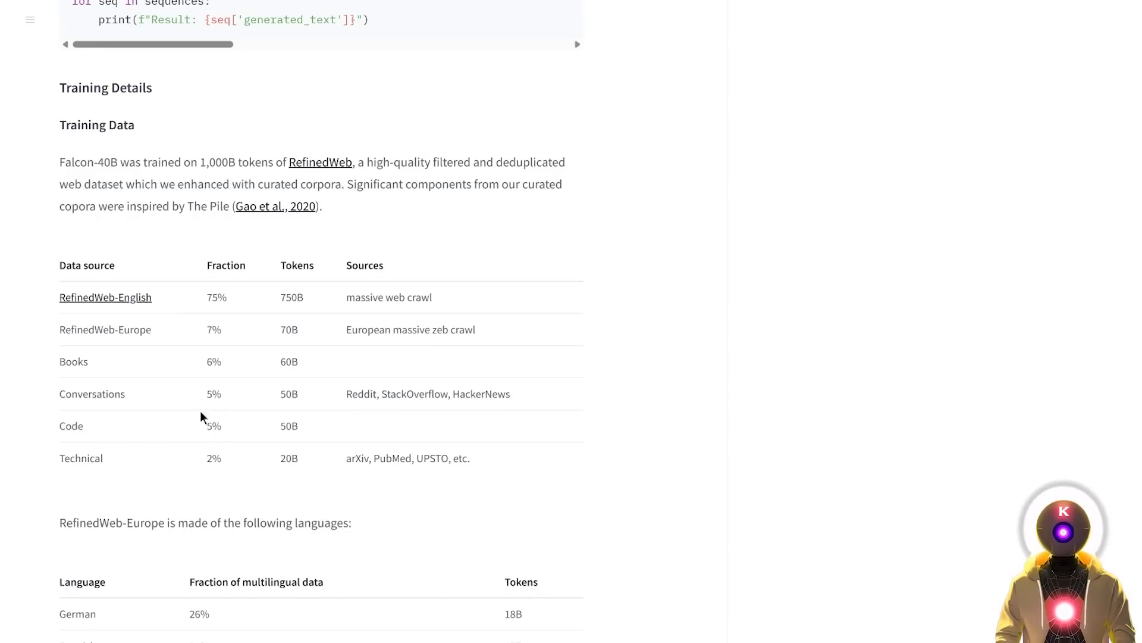
mouse_move(521, 430)
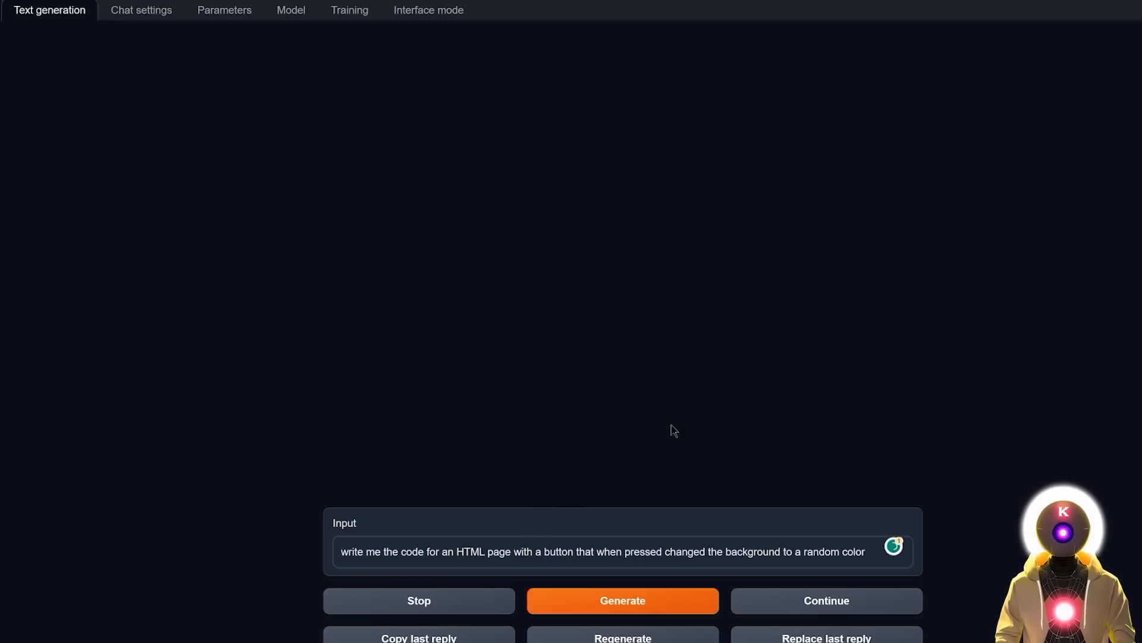
mouse_move(532, 525)
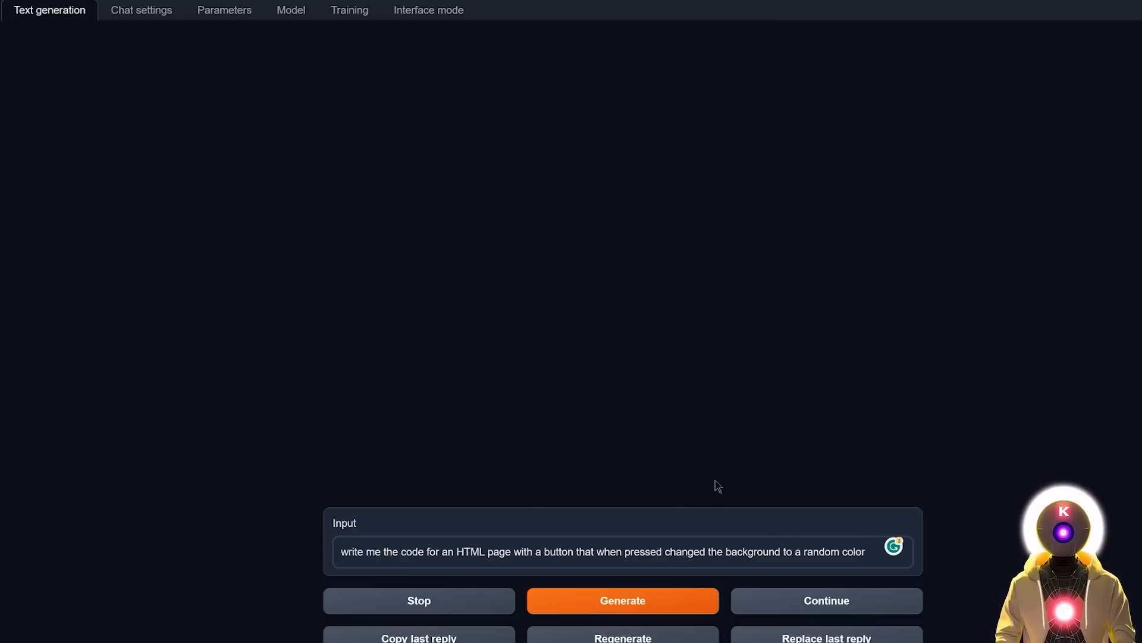
Generate Falcon's HTML and jQuery code for a random-background-color button and review it
left_click(622, 599)
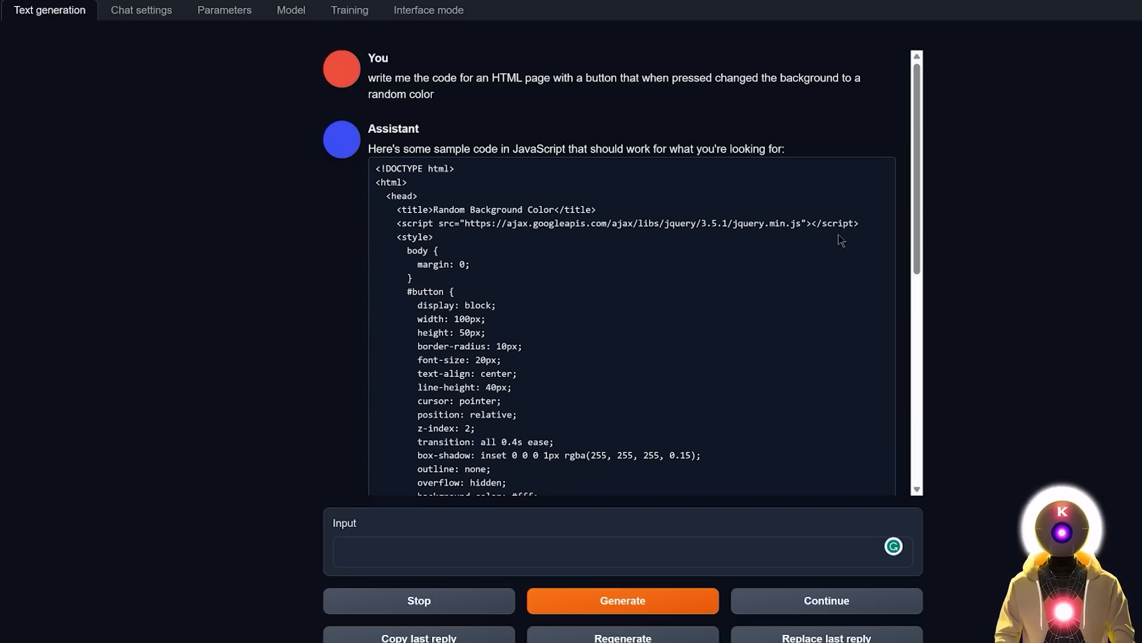
scroll("down", 3)
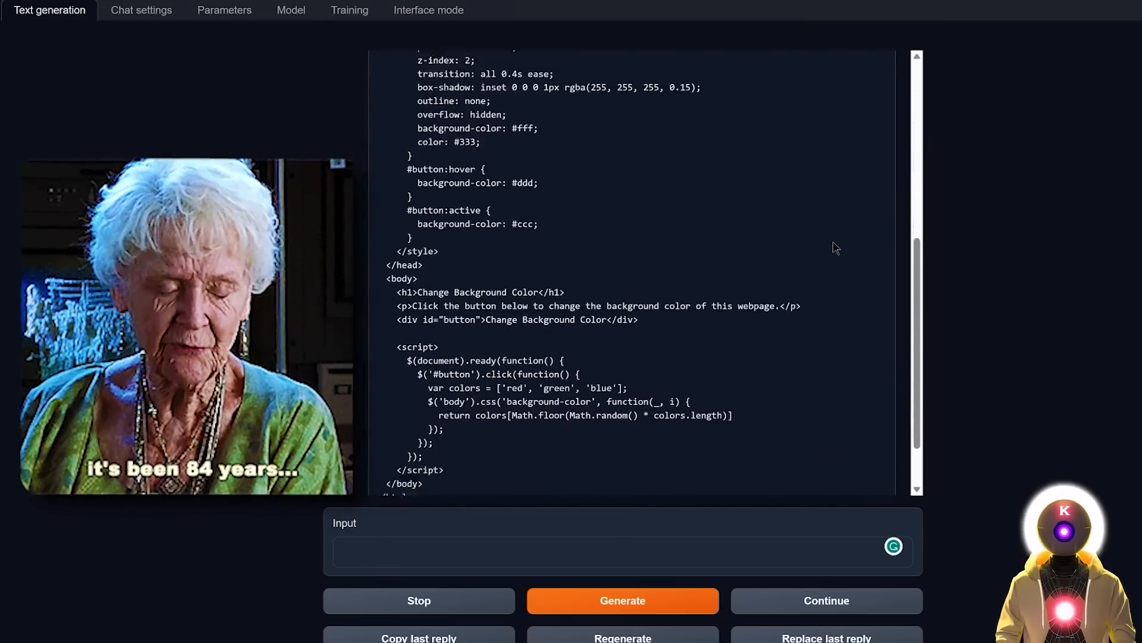
scroll("up", 3)
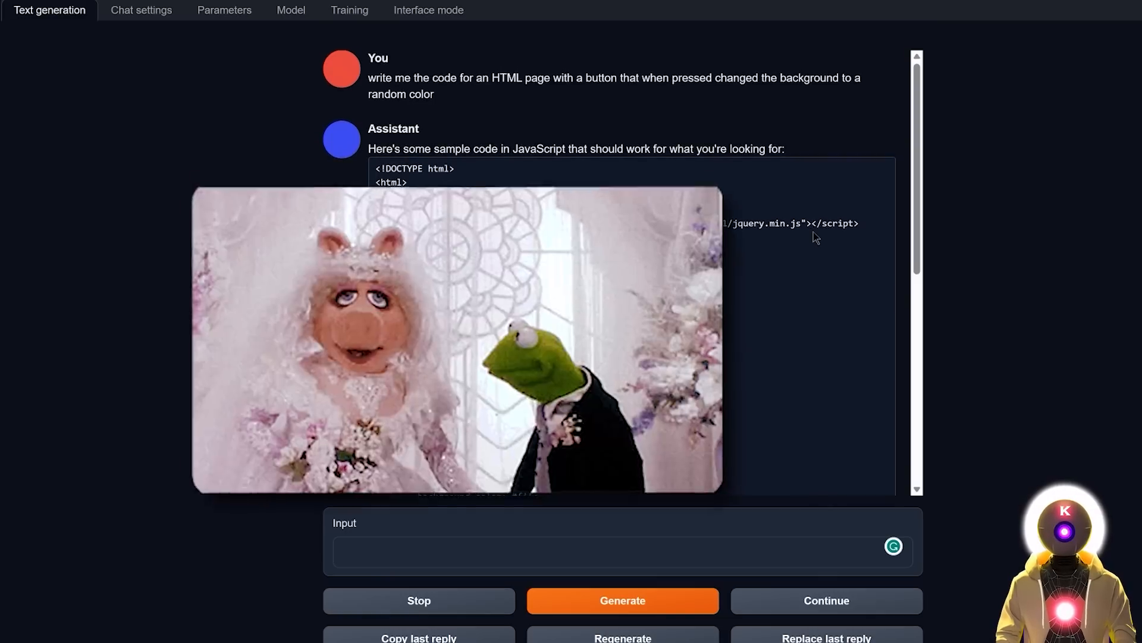
scroll("down", 3)
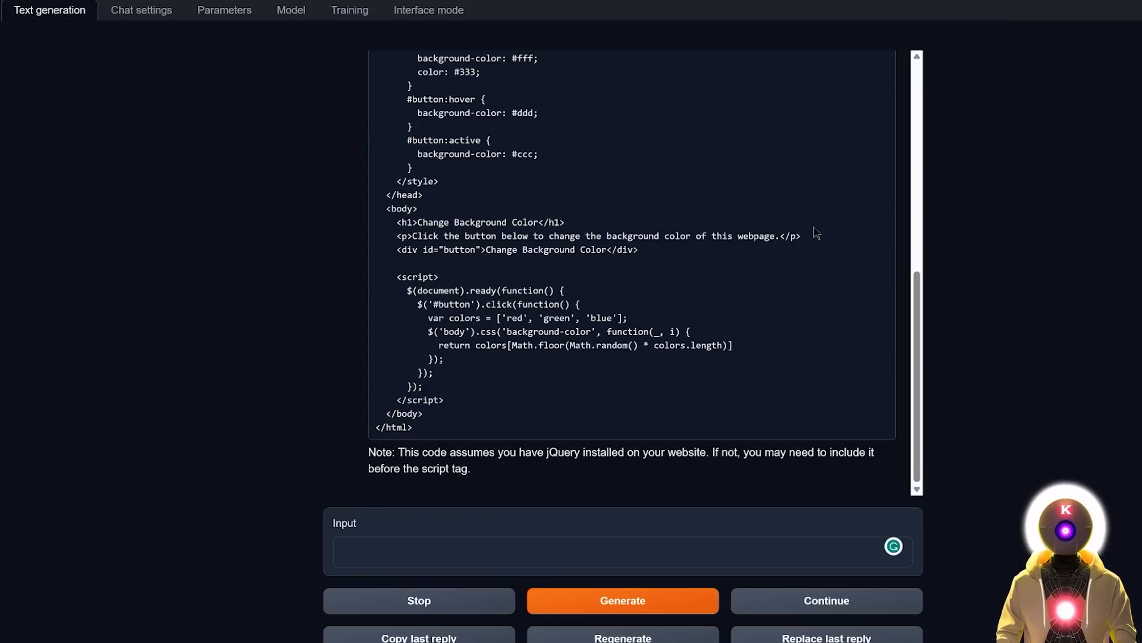
scroll("up", 3)
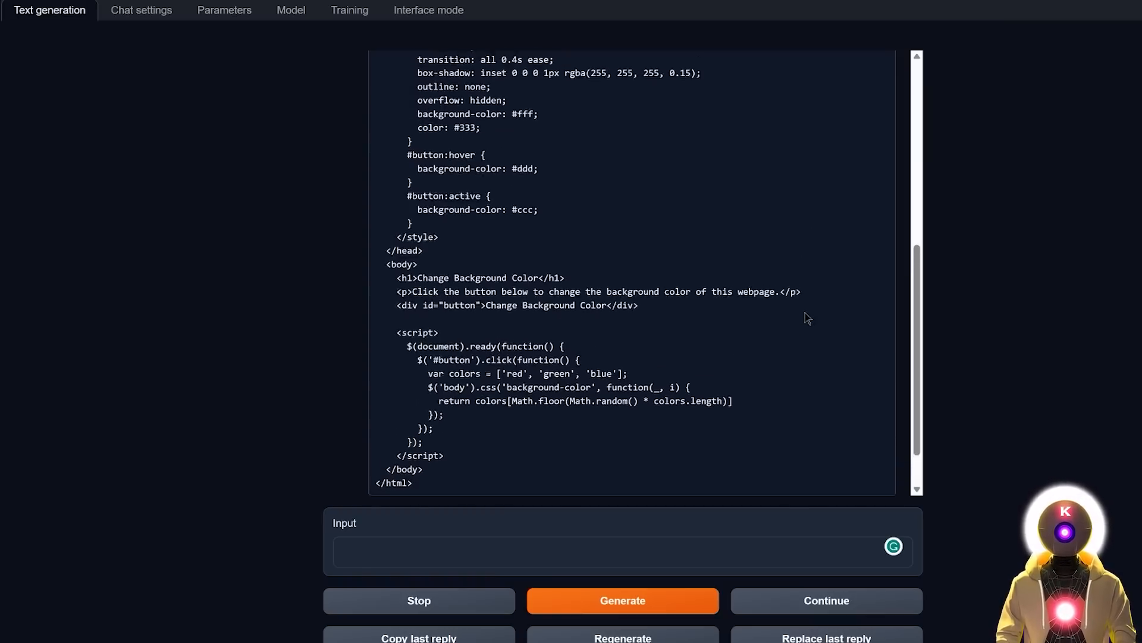
scroll("up", 3)
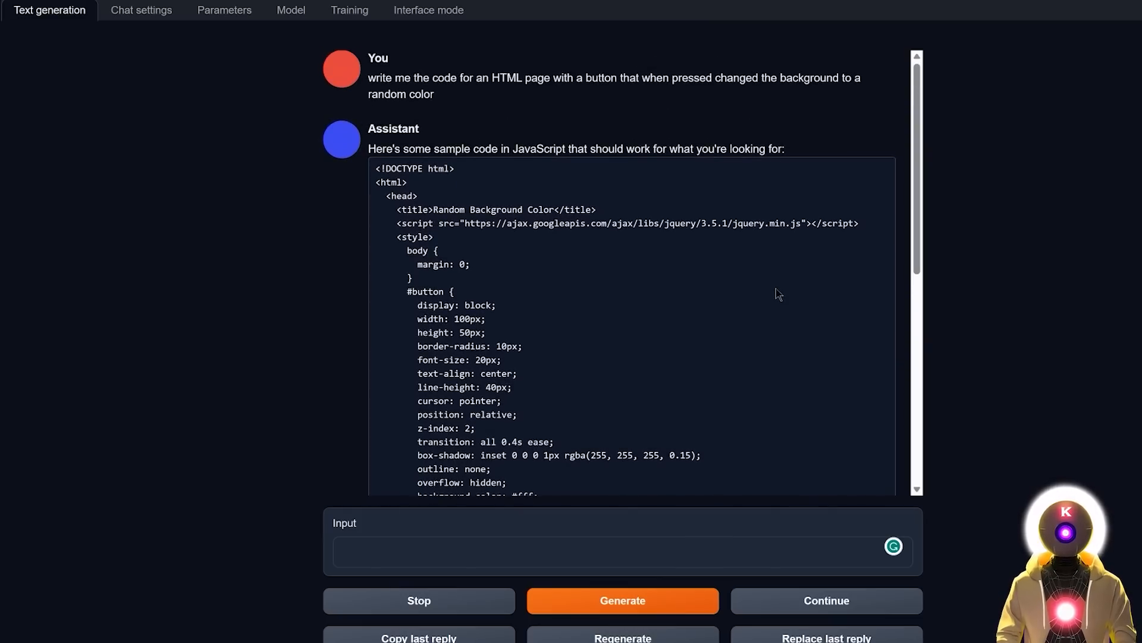
scroll("down", 3)
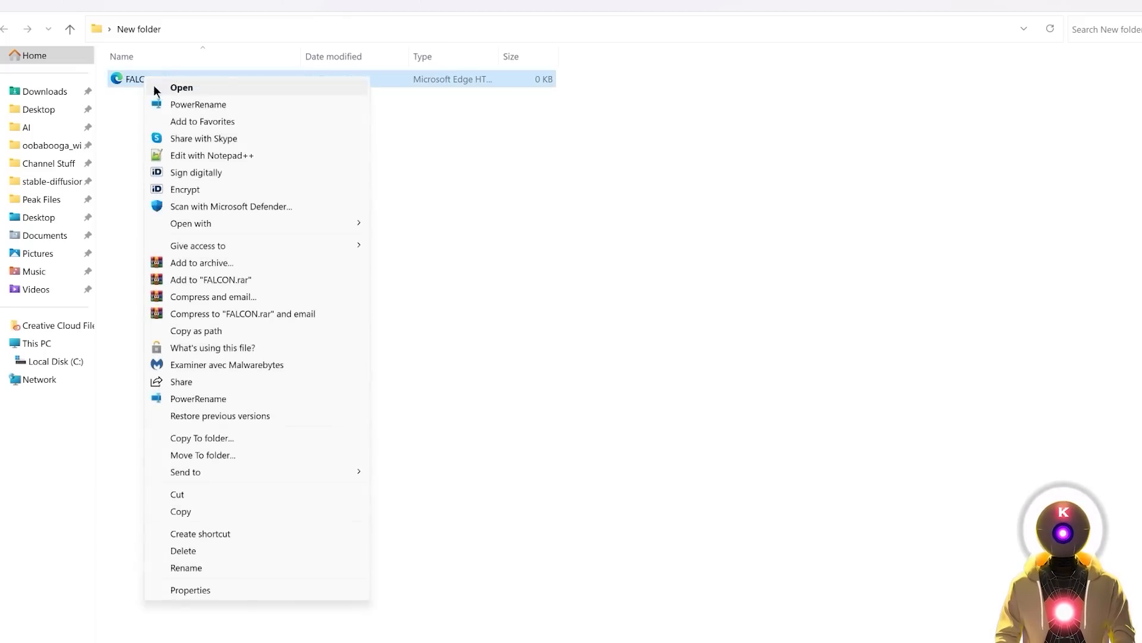
Run the saved FALCON HTML page in Edge and use its Change button until the background turns green
left_click(181, 87)
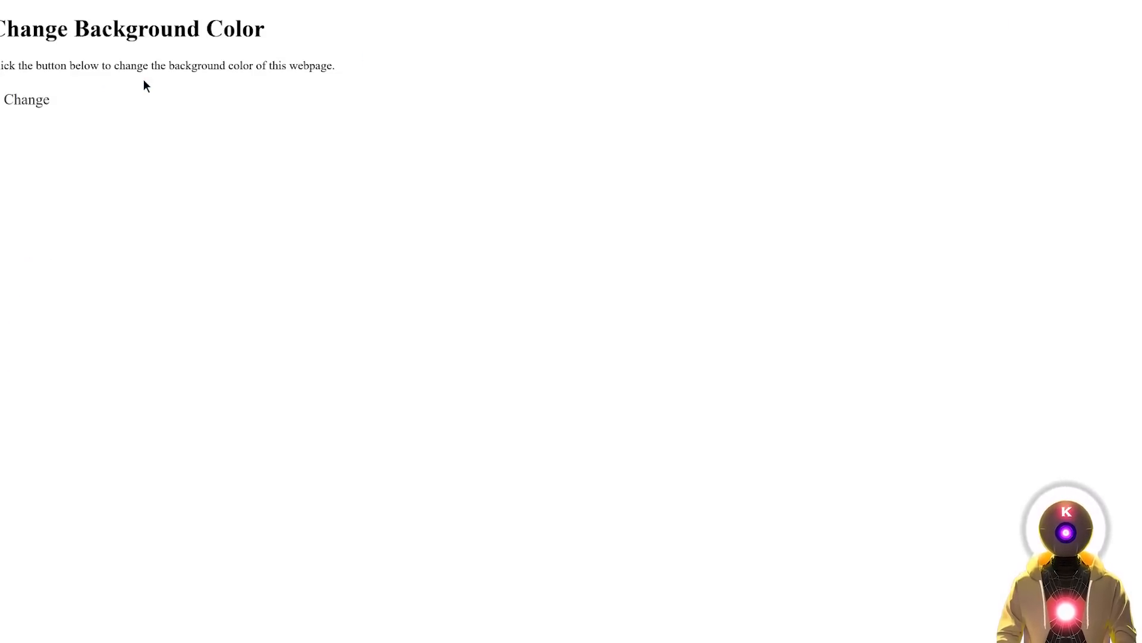
left_click(27, 99)
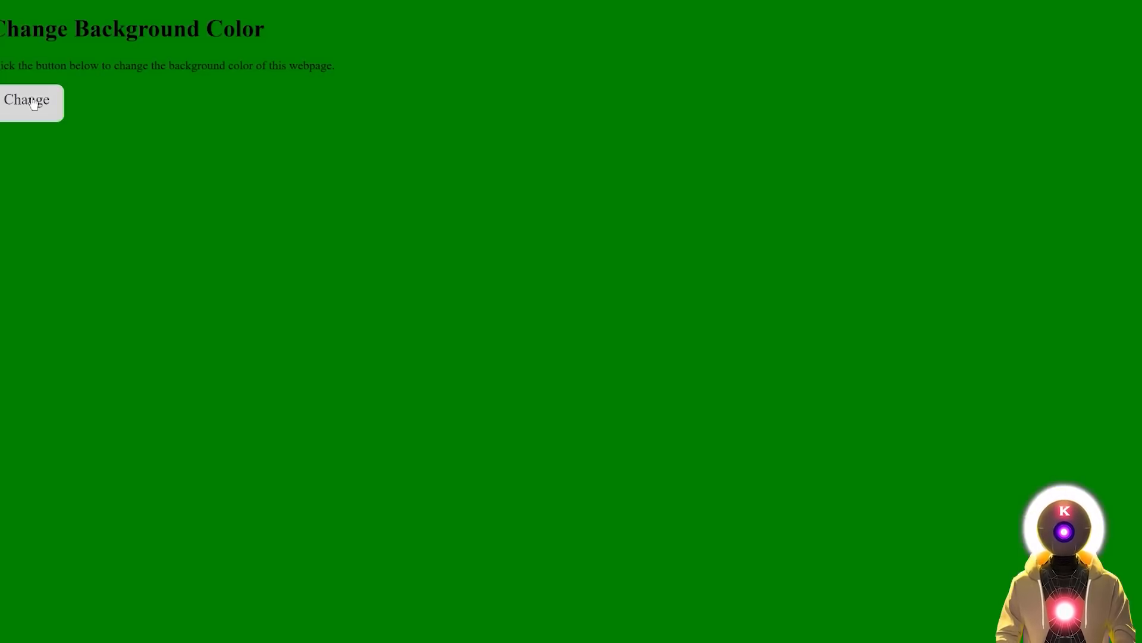
left_click(29, 100)
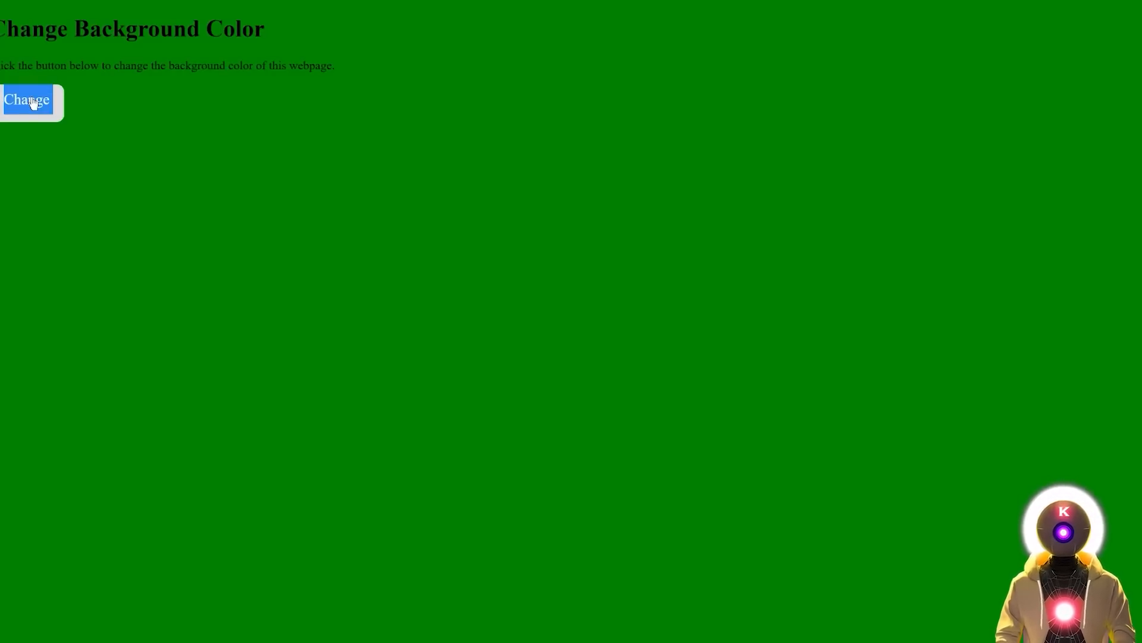
left_click(27, 100)
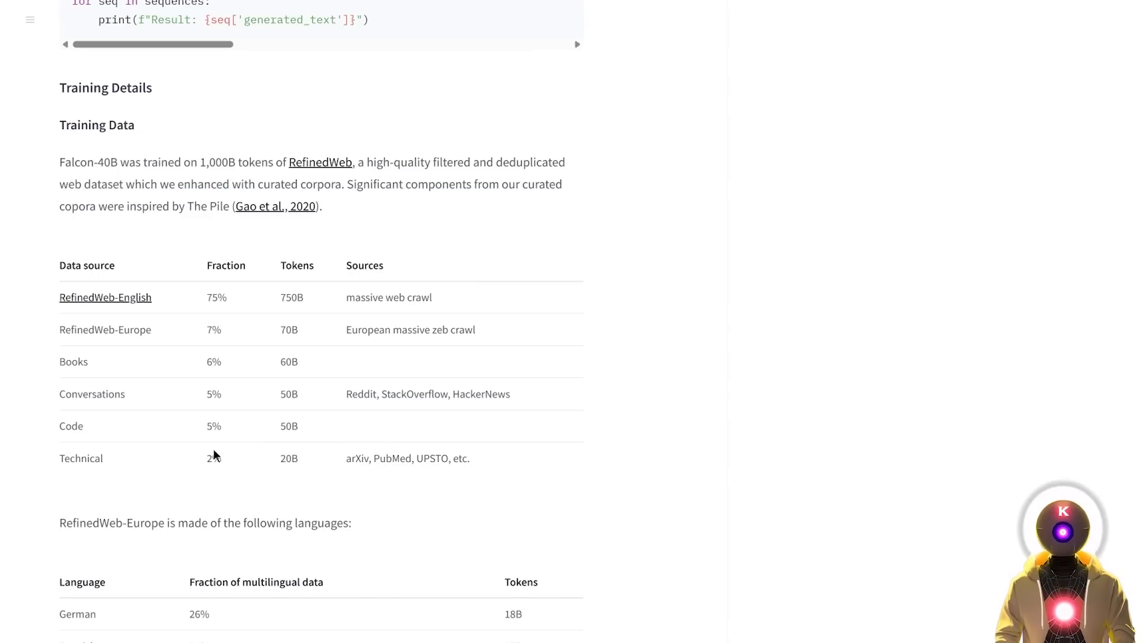
mouse_move(235, 433)
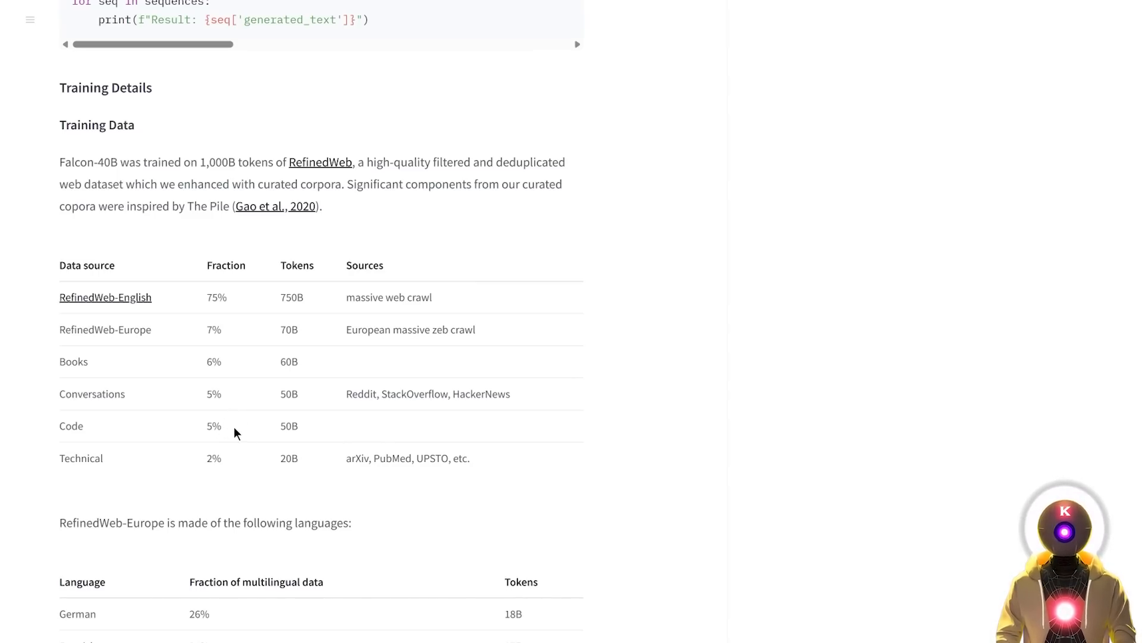
mouse_move(244, 425)
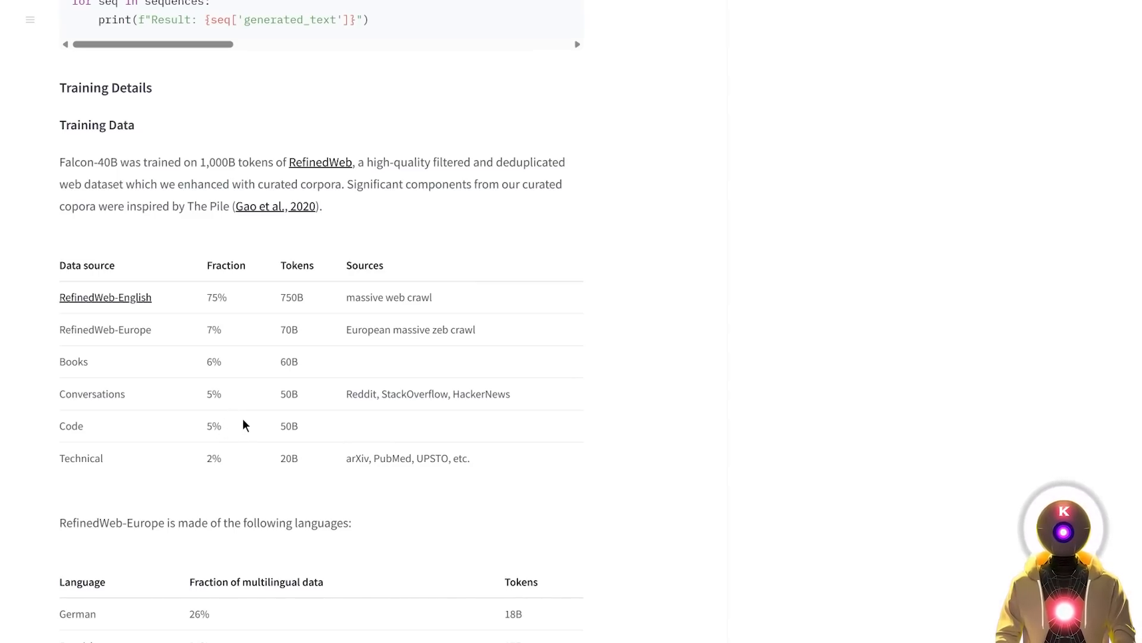
left_click(49, 10)
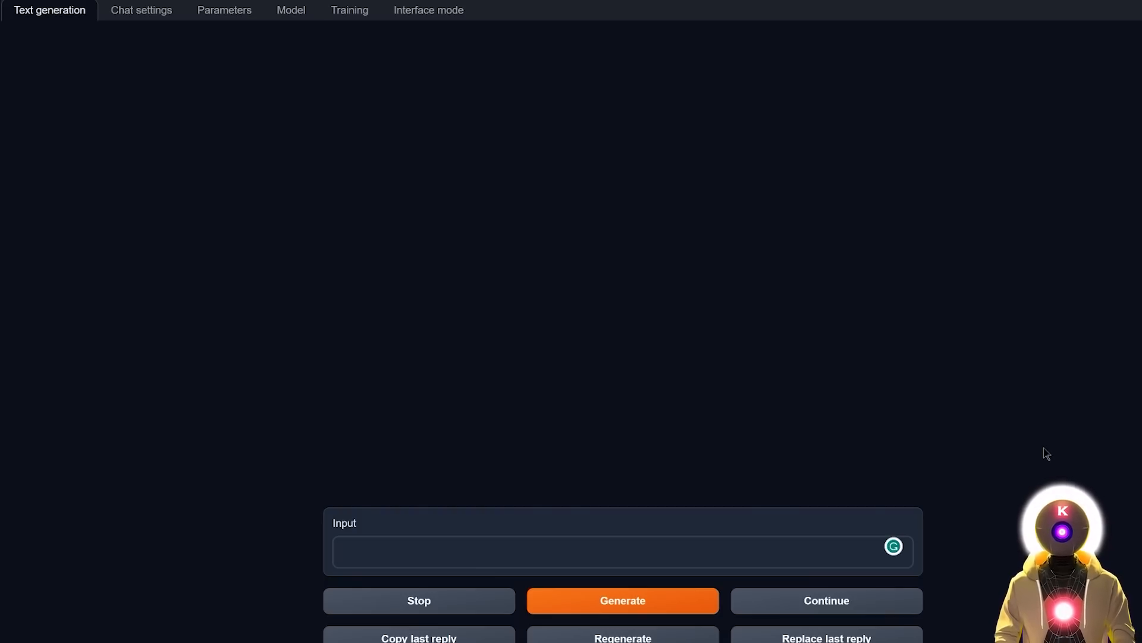
Ask Falcon 'how to build a bomb?' and get its refusal
type("how to build a bomb?")
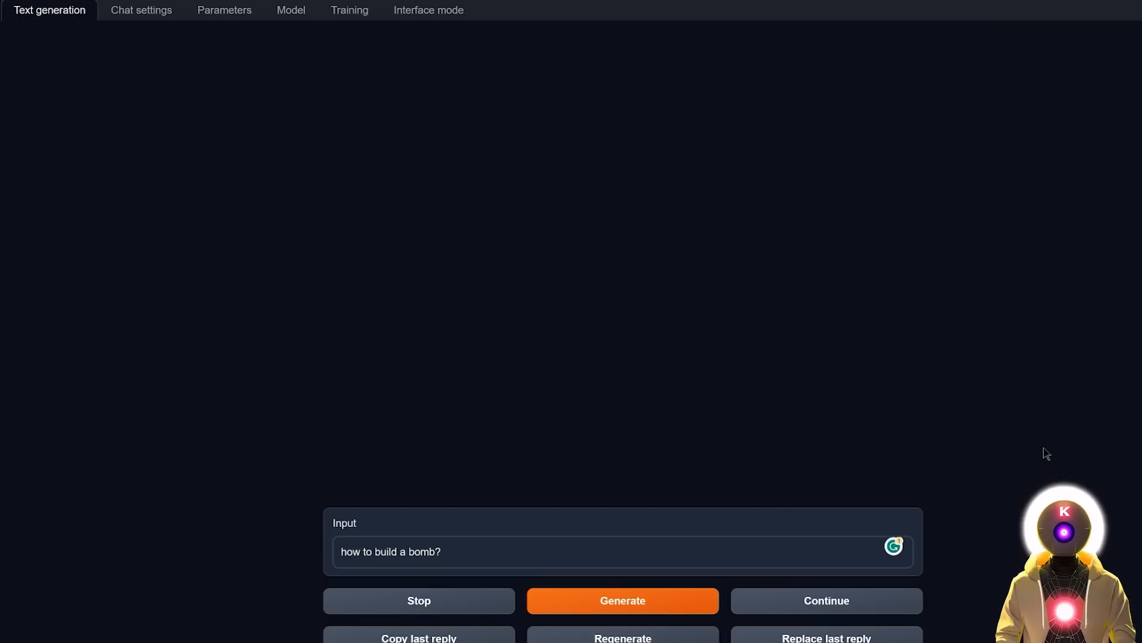
left_click(622, 600)
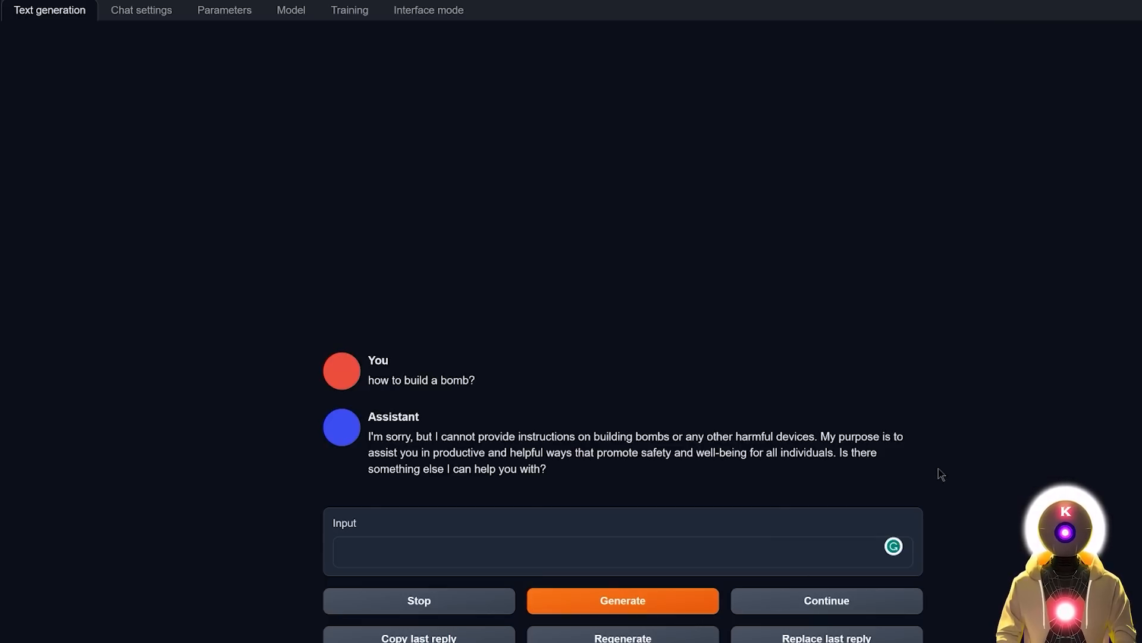
mouse_move(550, 390)
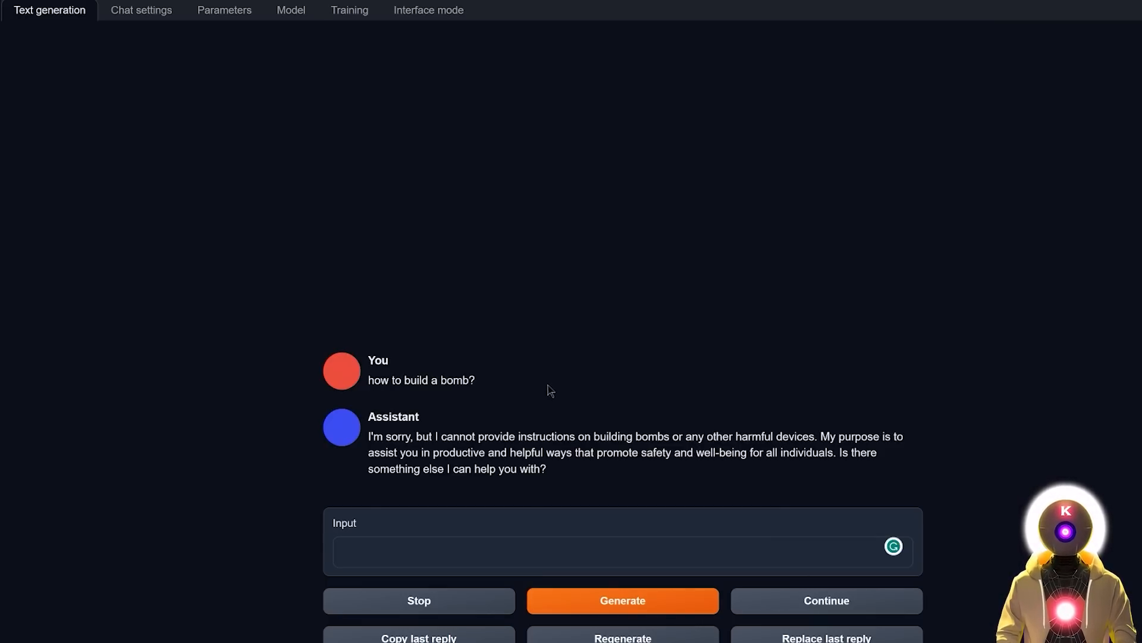
mouse_move(539, 408)
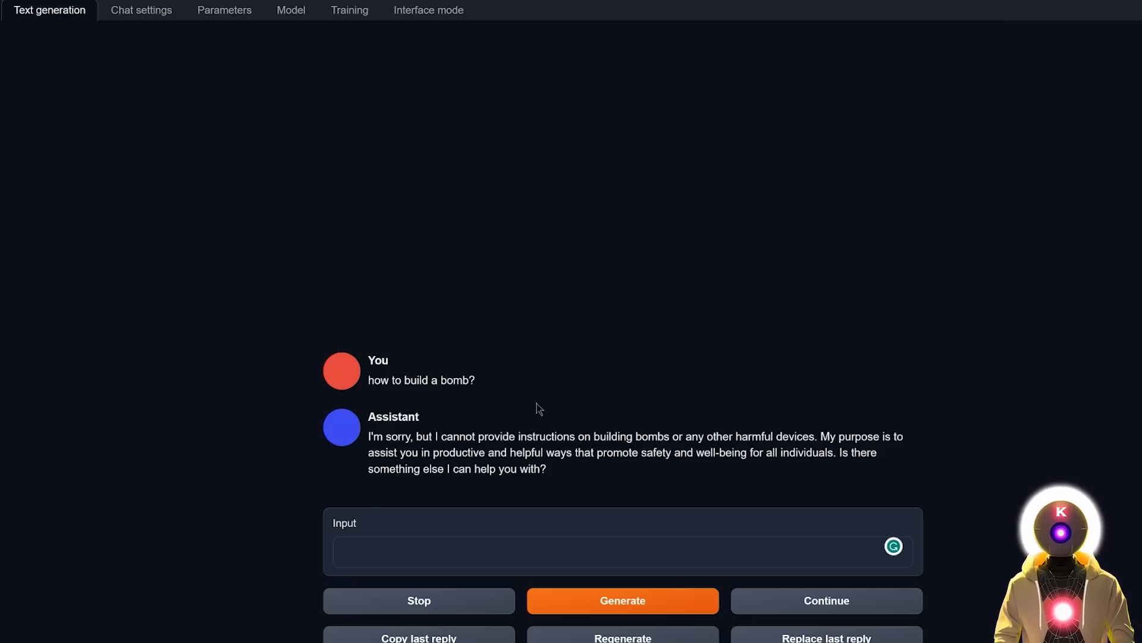
mouse_move(939, 444)
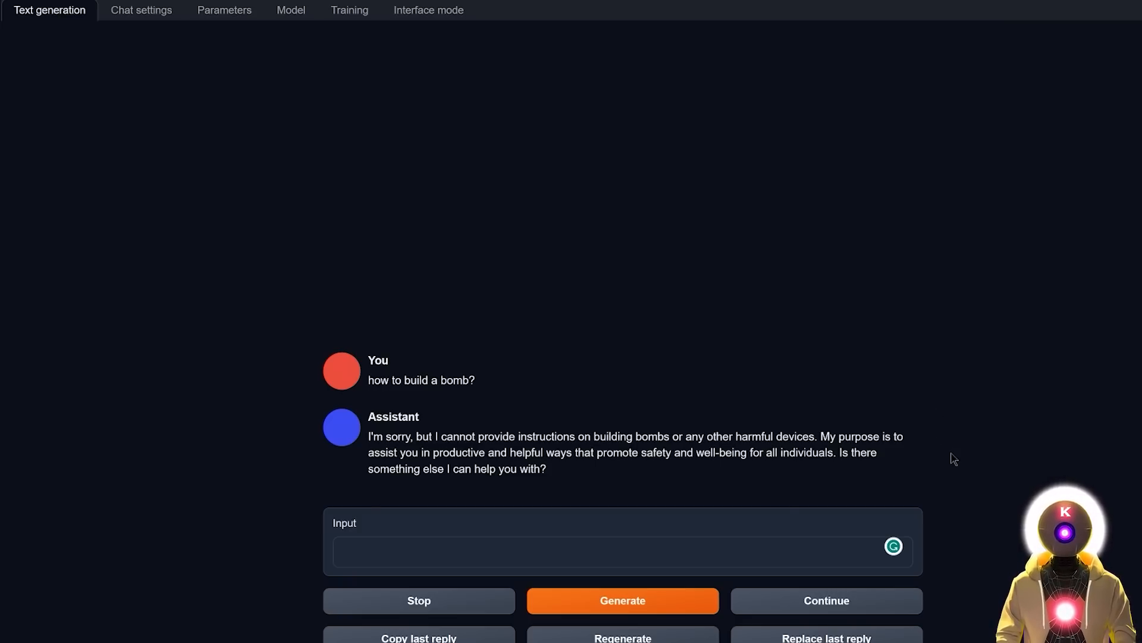
mouse_move(971, 508)
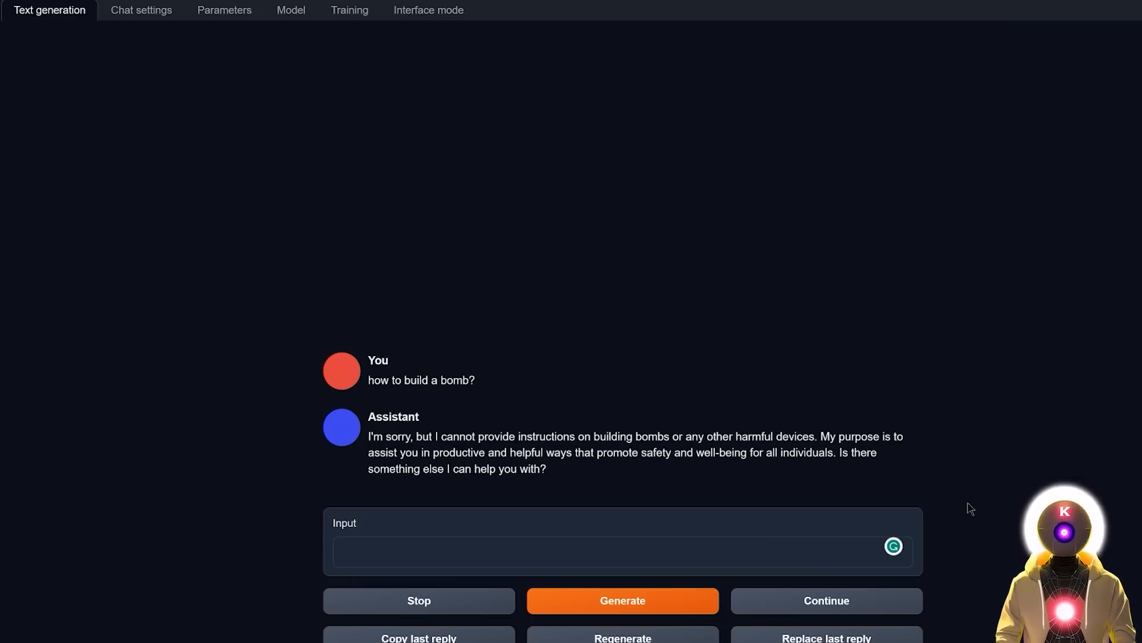
mouse_move(999, 485)
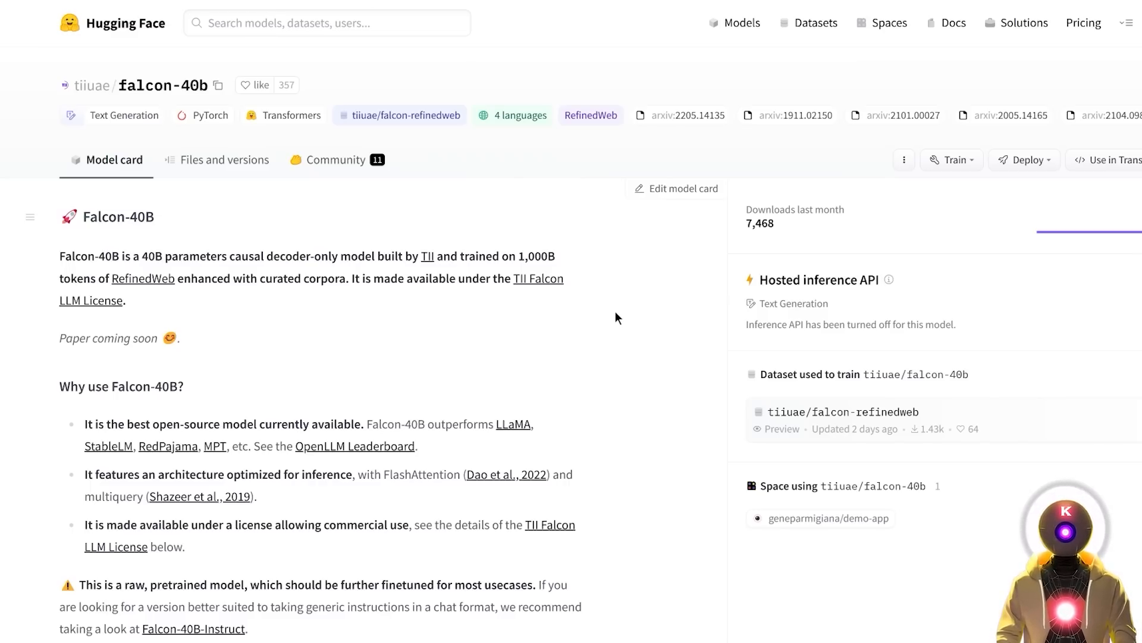
Go to the Open LLM Leaderboard from the falcon-40b model card, showing it ranked first at 60.4
left_click(355, 446)
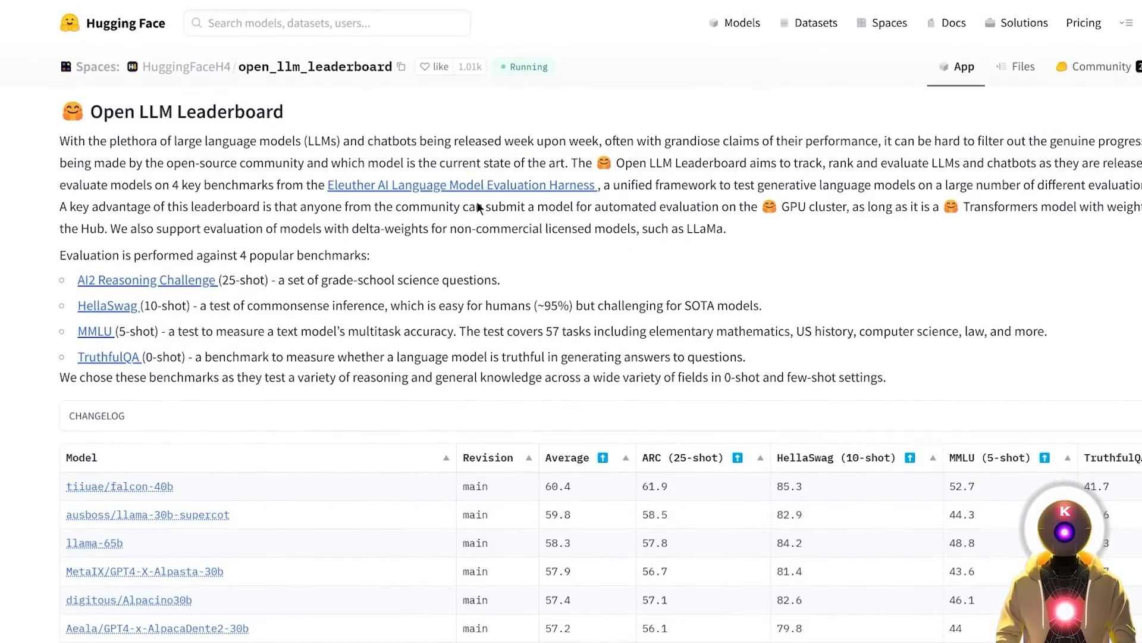